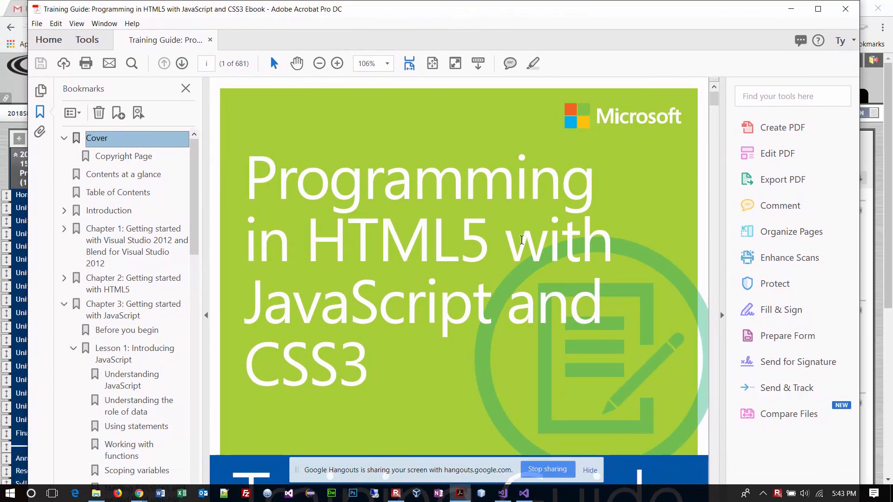
Open the Visual Studio 2017 Community download page from the Blackboard Resources page.
scroll(down, 3)
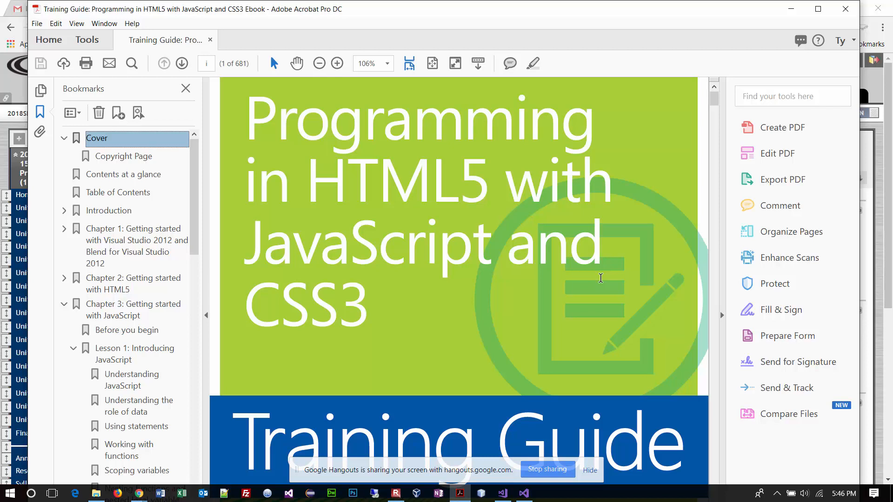
mouse_move(10, 78)
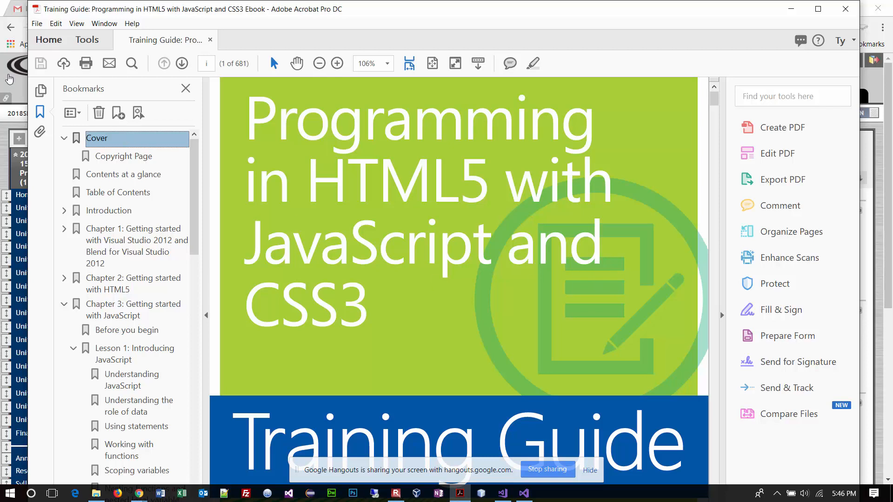
mouse_move(6, 14)
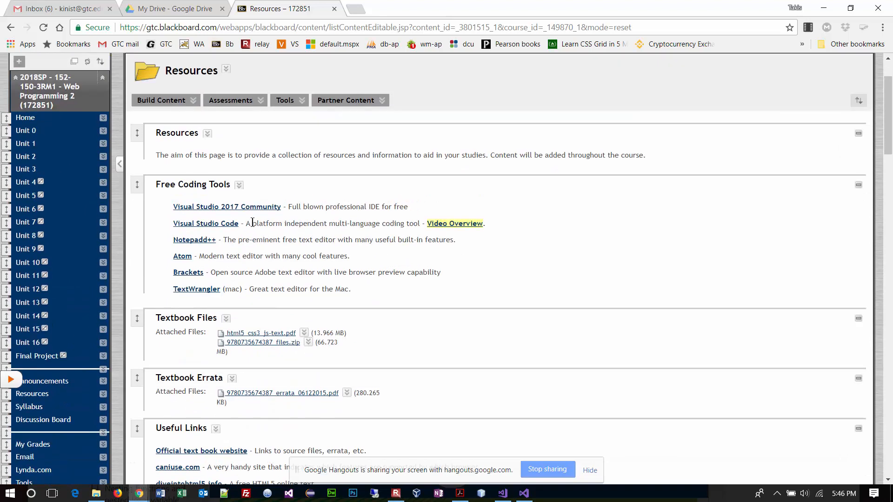
mouse_move(253, 215)
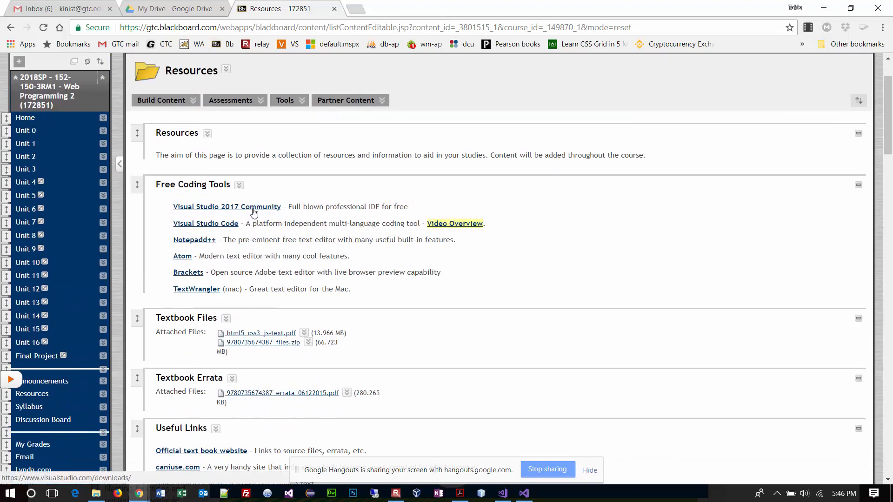
mouse_move(256, 215)
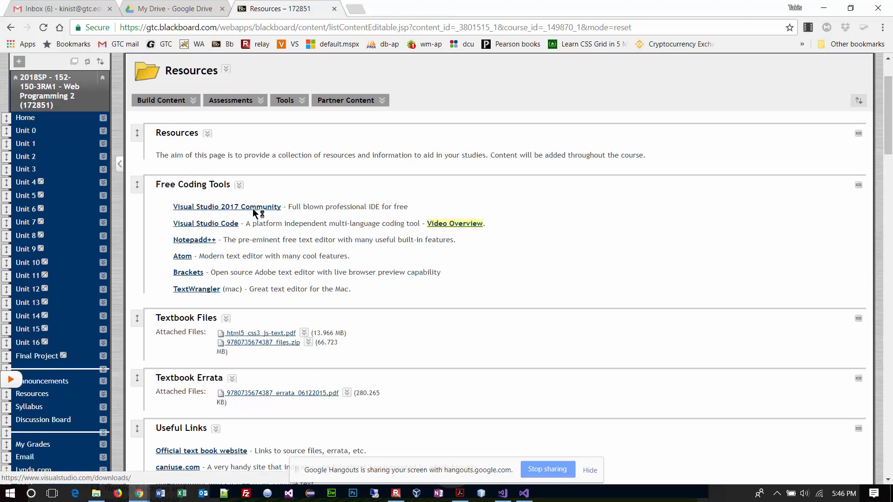
click(226, 206)
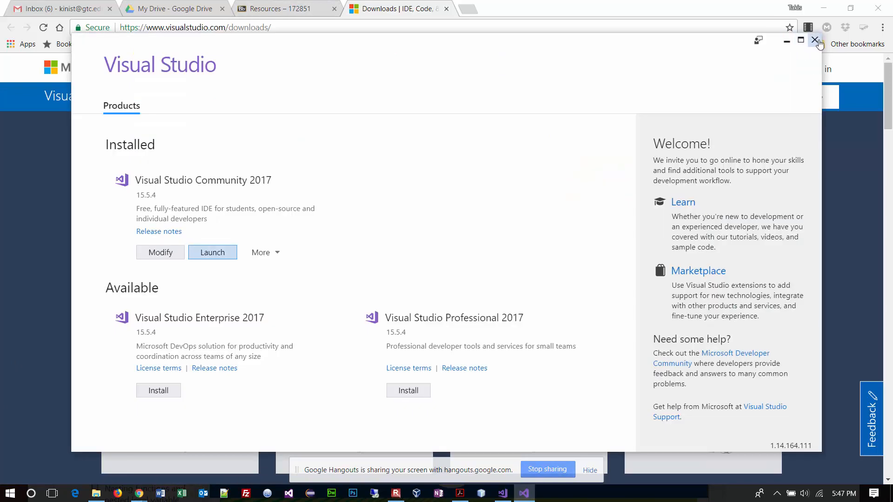
Close the Visual Studio Installer and the App3 solution.
click(815, 41)
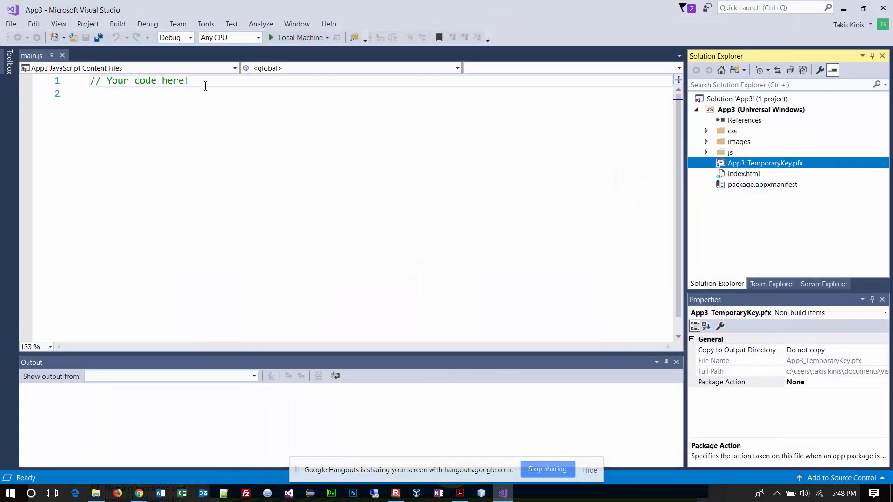
click(10, 24)
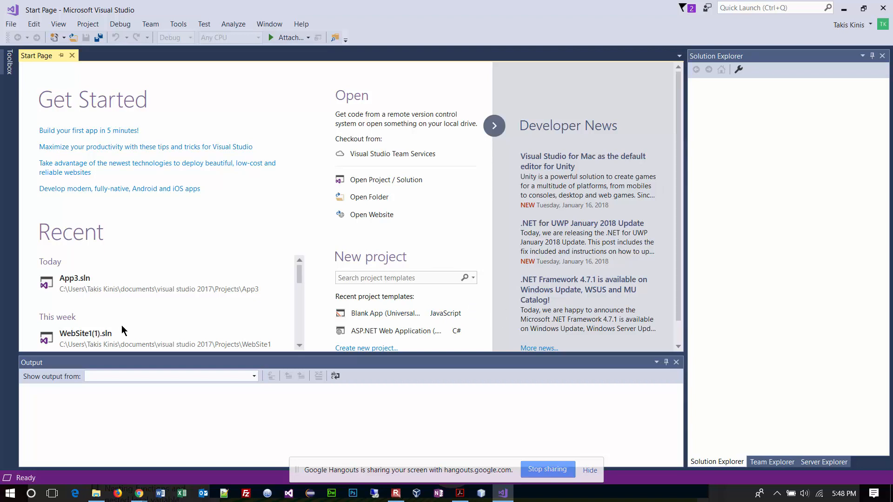
mouse_move(185, 336)
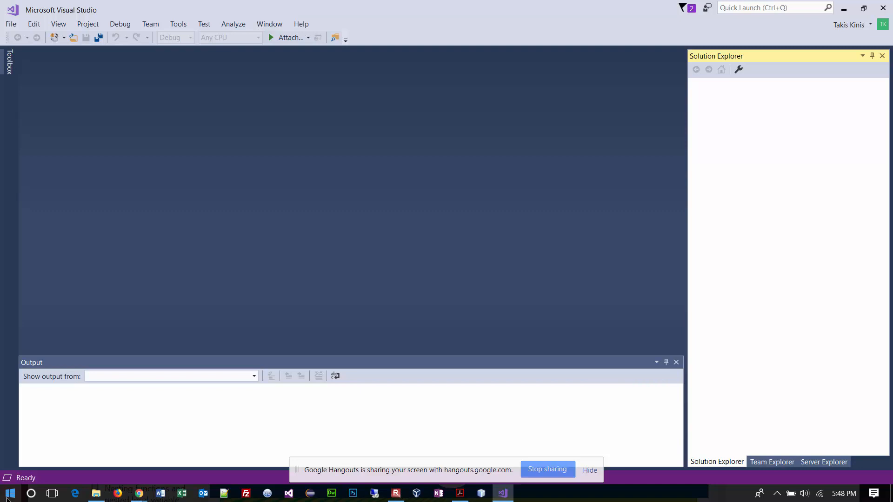
Relaunch the Visual Studio Installer showing Community 2017 installed.
click(10, 493)
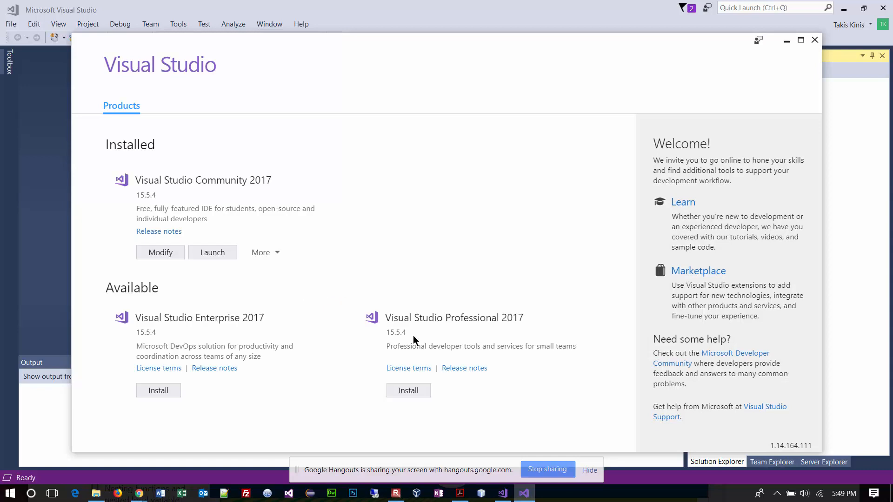
mouse_move(261, 252)
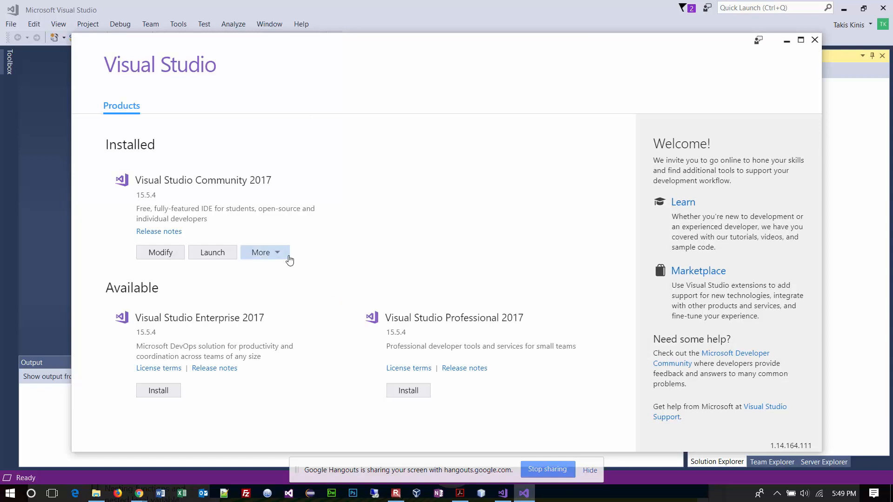
mouse_move(160, 253)
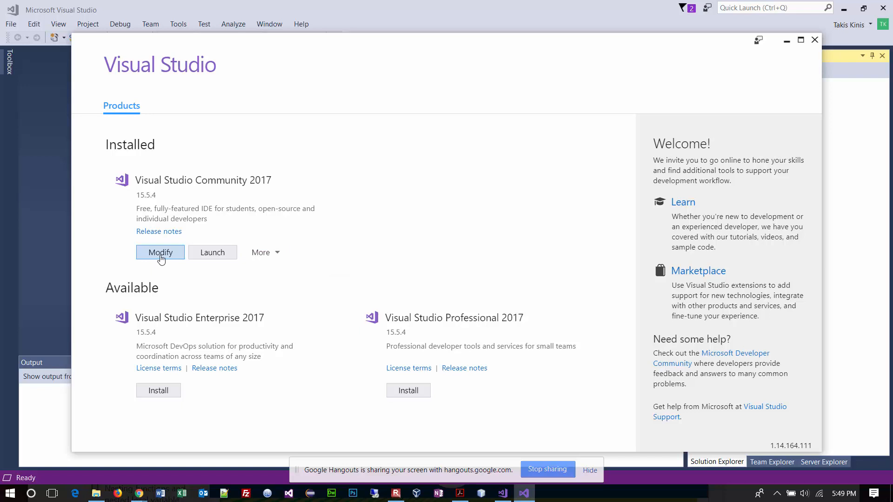
Open the Modify screen for Visual Studio Community 2017 to review its checked workloads.
click(160, 252)
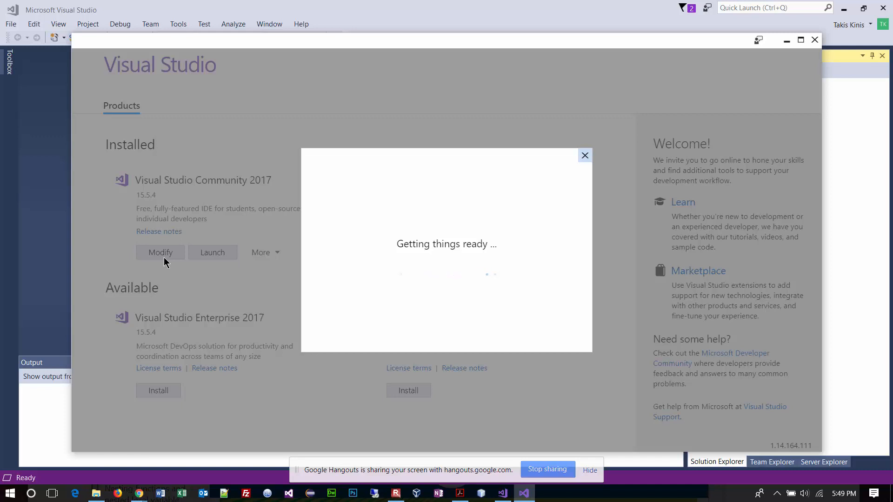
click(160, 252)
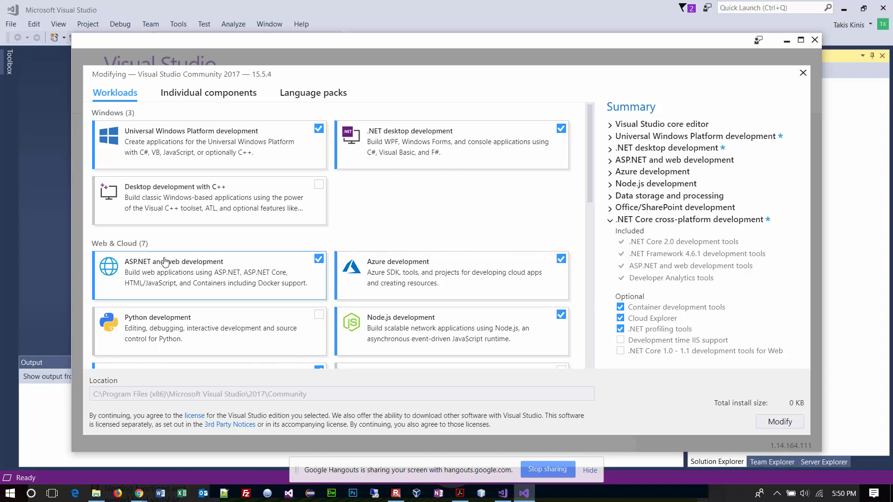
mouse_move(449, 137)
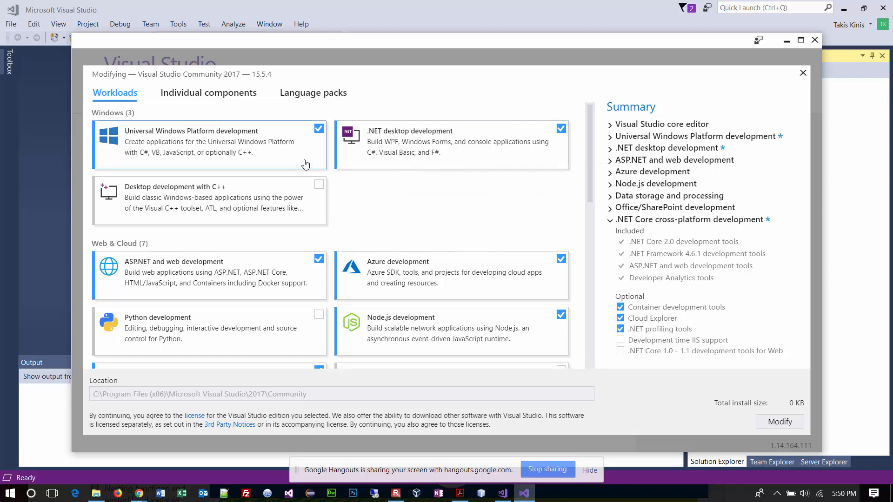
mouse_move(154, 163)
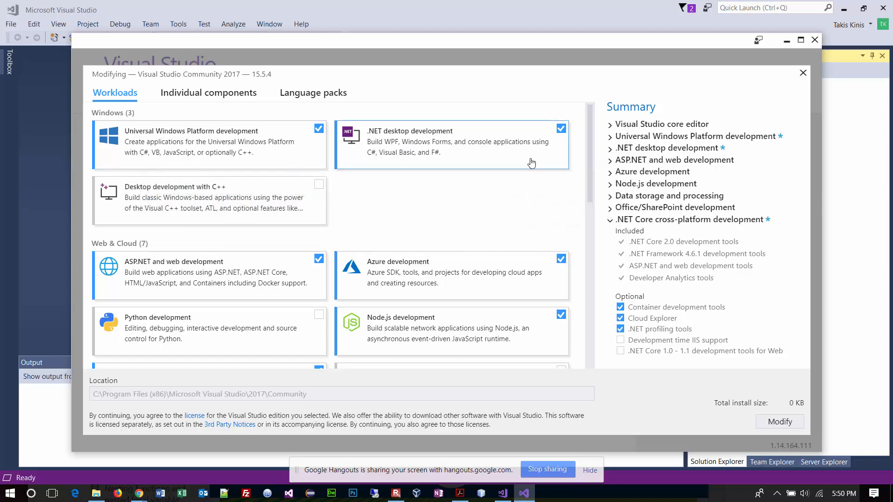
mouse_move(531, 162)
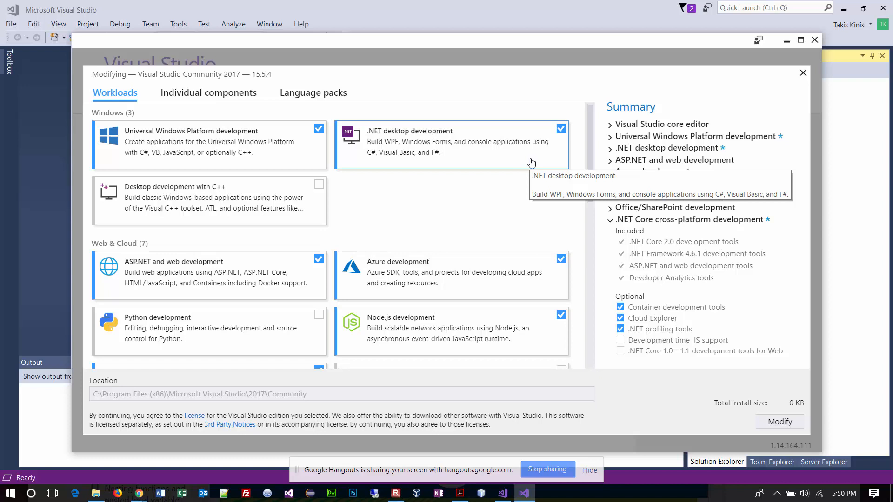
Scroll the workload list down to the Web & Cloud group with ASP.NET and web development.
scroll(down, 3)
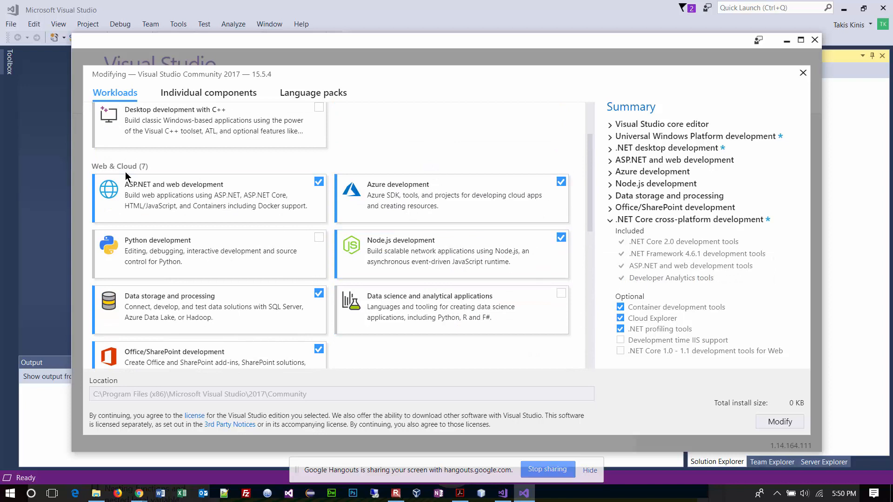
mouse_move(283, 206)
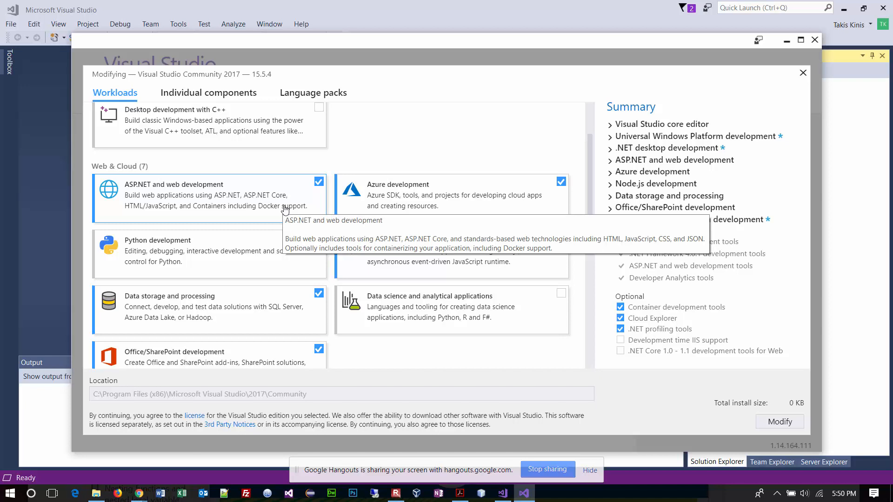
mouse_move(300, 187)
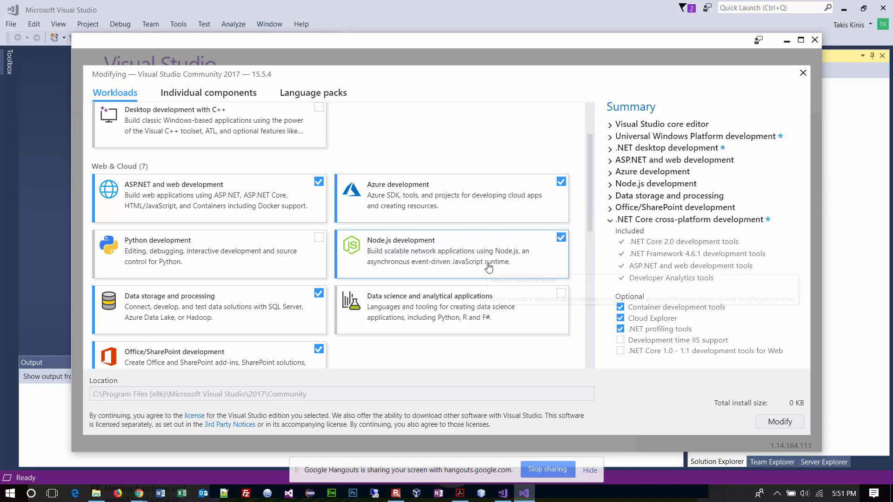
mouse_move(489, 261)
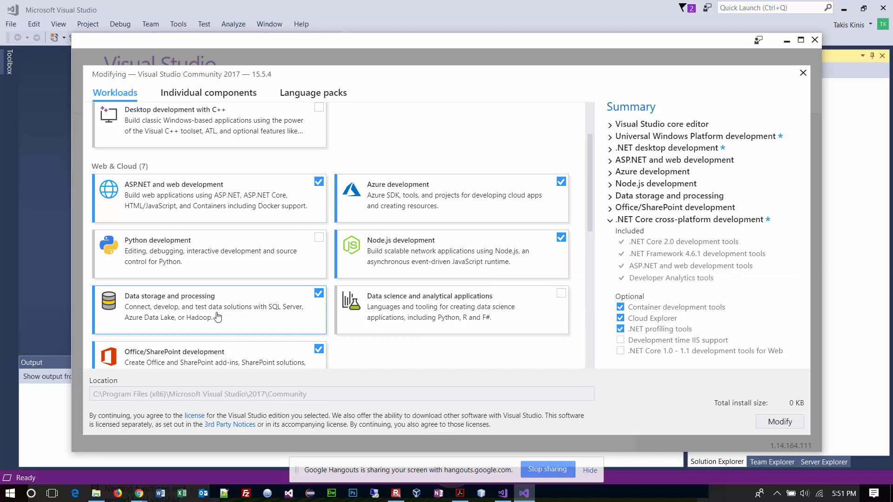
scroll(down, 3)
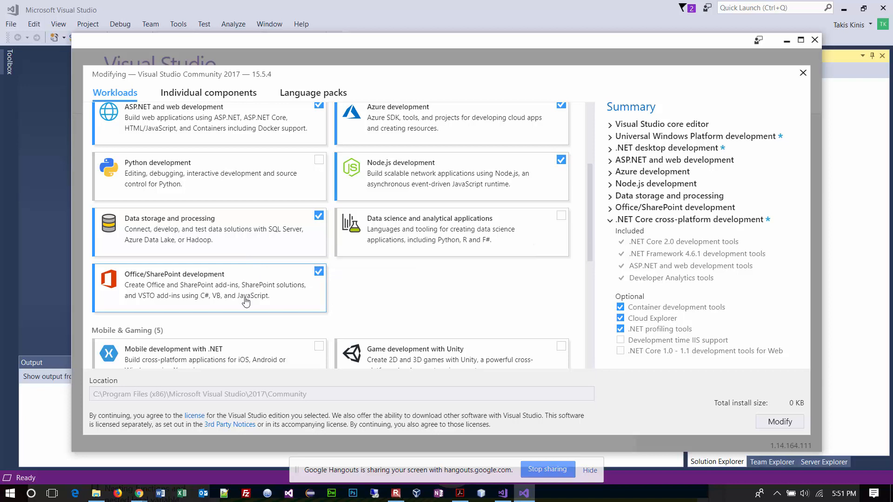
mouse_move(247, 299)
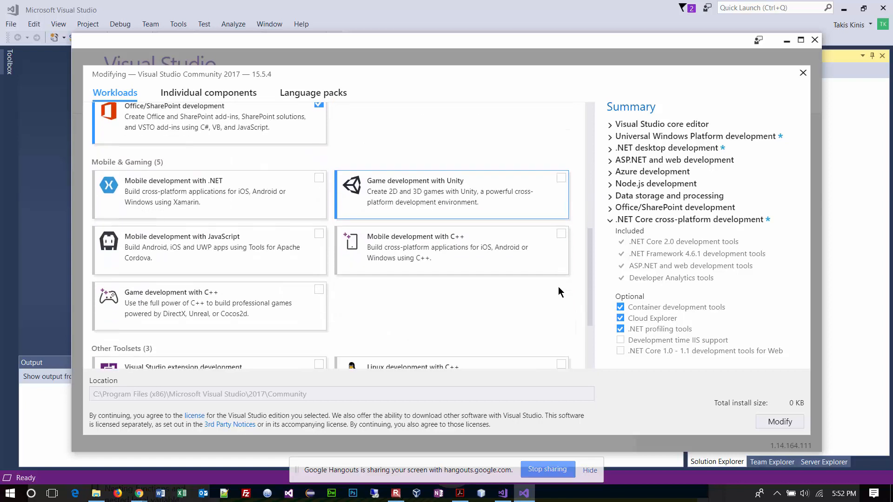
scroll(down, 3)
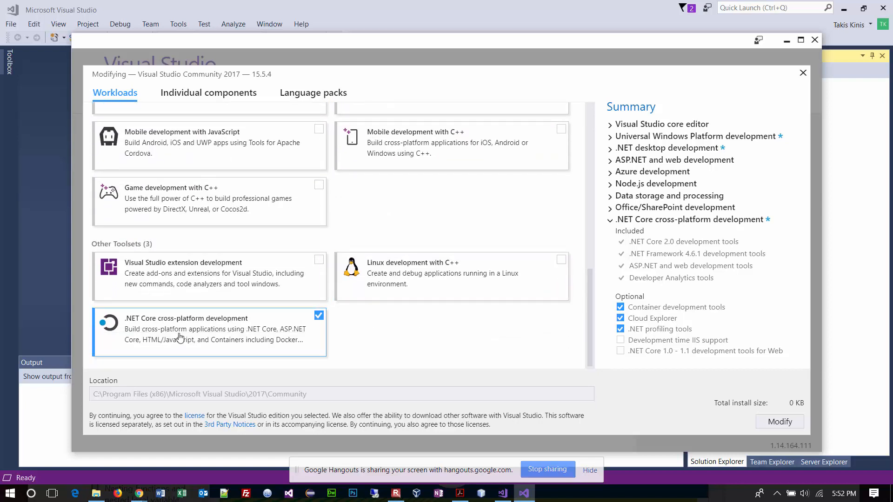
mouse_move(227, 331)
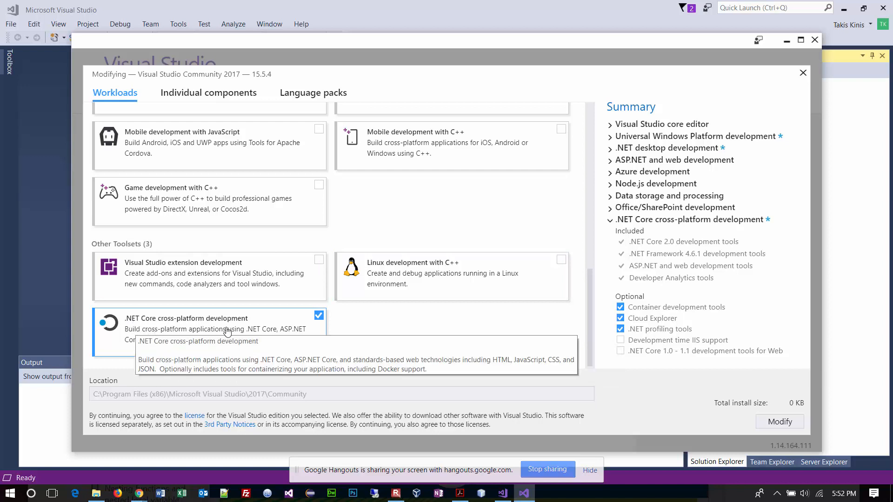
mouse_move(315, 340)
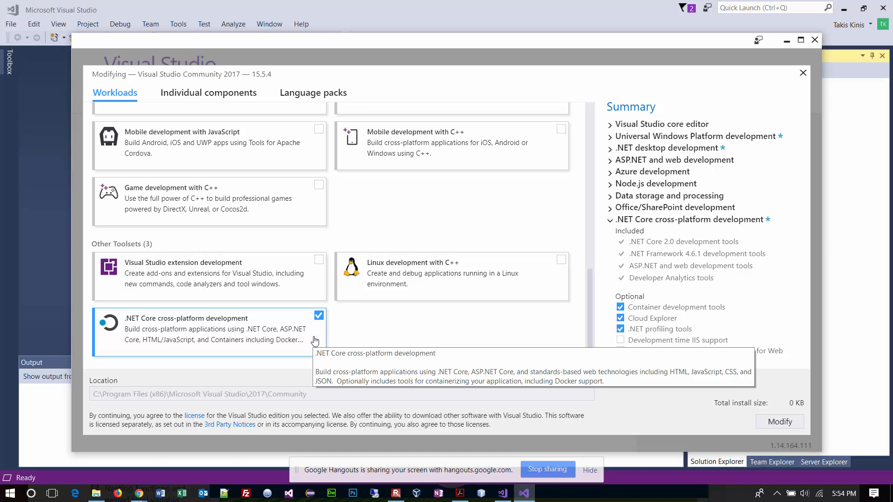
mouse_move(801, 85)
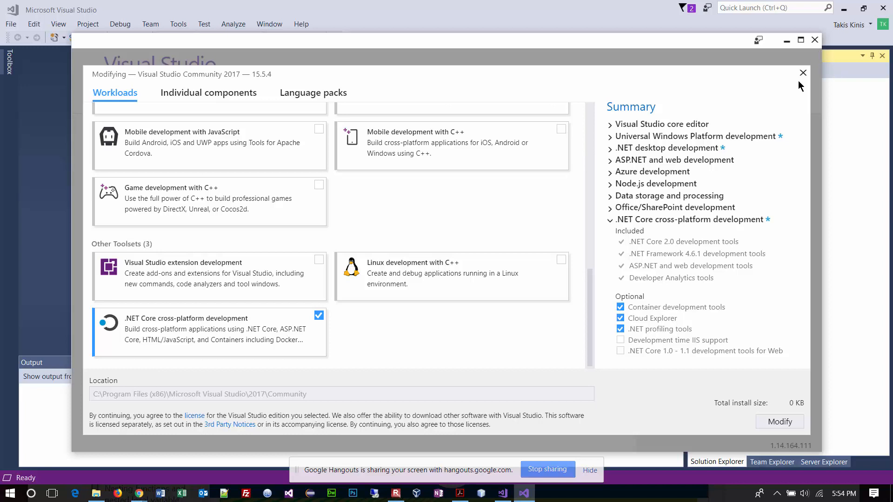
Dismiss the Modifying dialog, leaving the Community 2017 workloads unchanged.
click(804, 72)
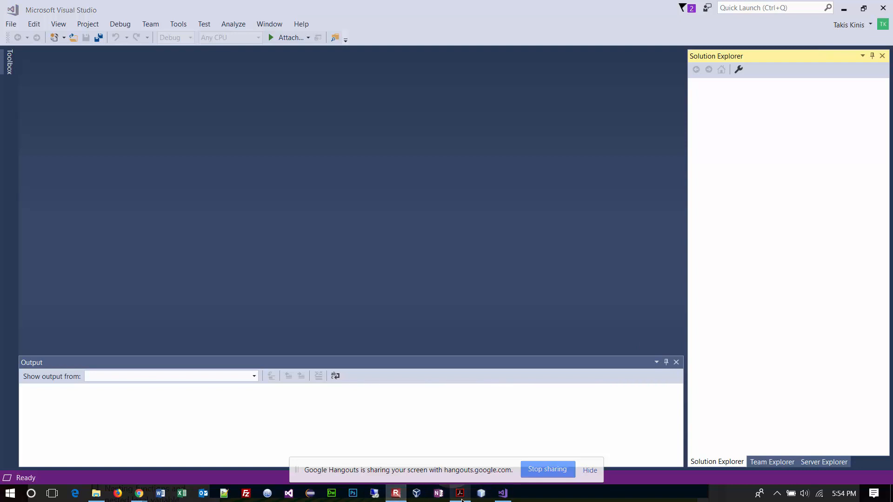
Open the HTML5 training guide at Chapter 1's Visual Studio 2012 editions lesson.
click(459, 493)
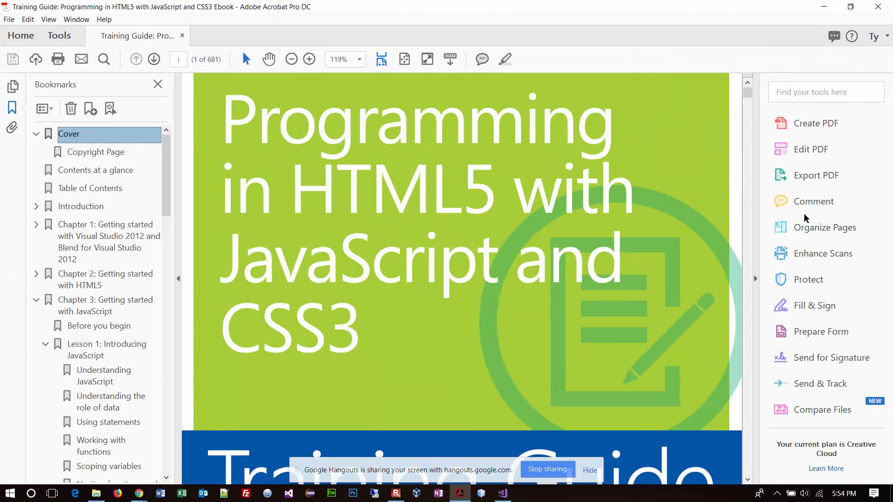
click(106, 242)
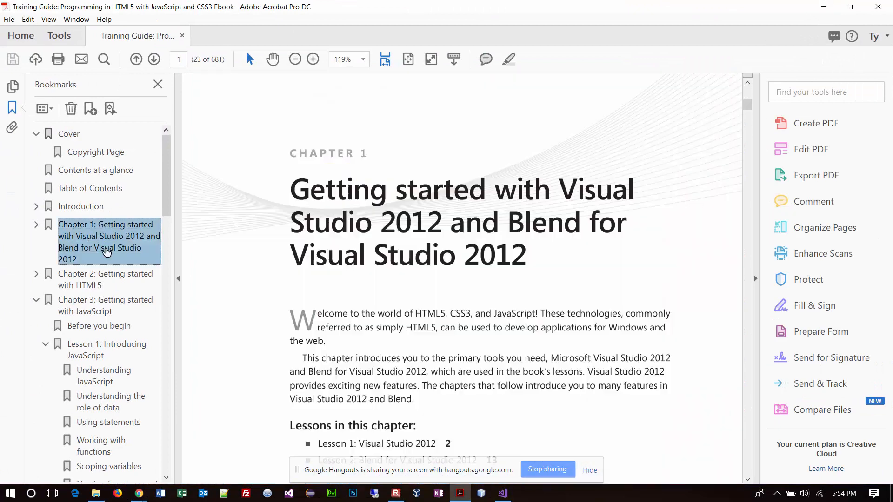
scroll(down, 3)
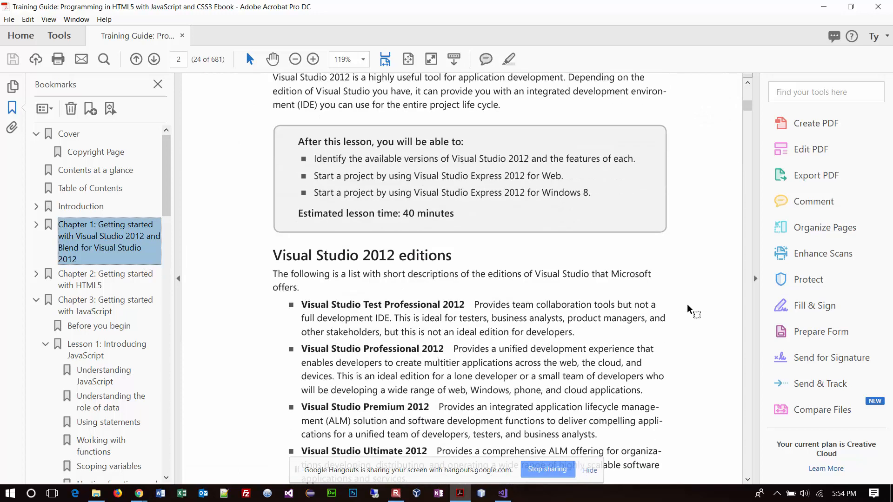
Scroll through the Visual Studio 2012 editions down to Team Foundation Server Express on page 3.
scroll(down, 3)
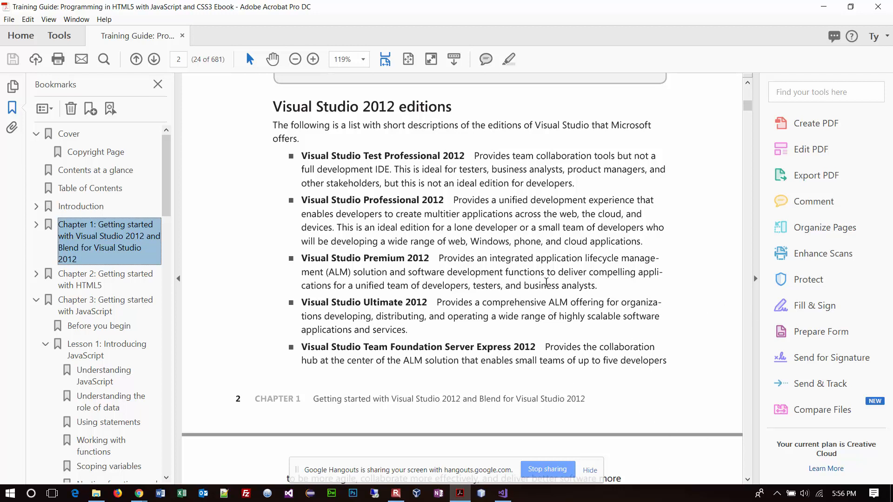
mouse_move(557, 295)
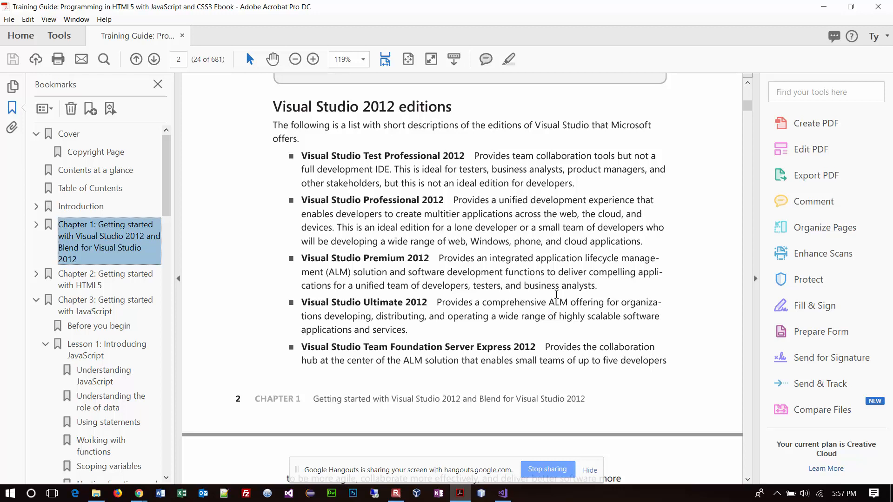
mouse_move(421, 344)
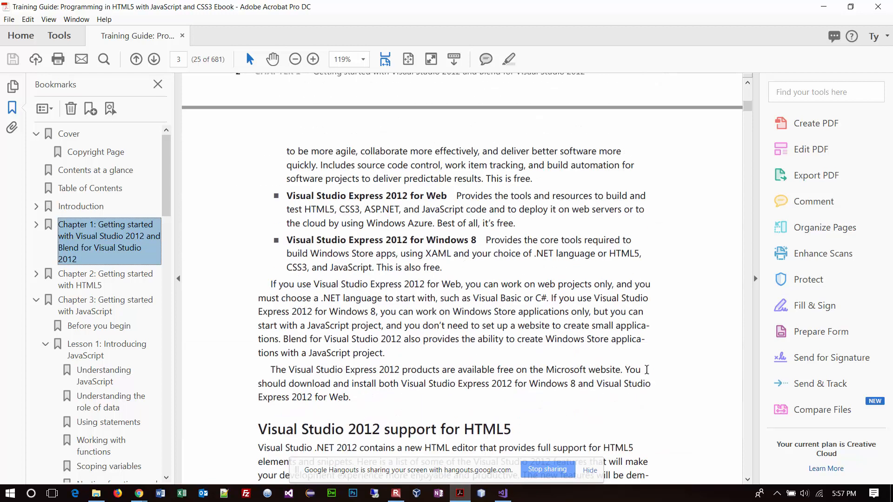
Scroll to page 3's 'Visual Studio 2012 support for HTML5' list, Testing through Reusable Markup.
scroll(down, 3)
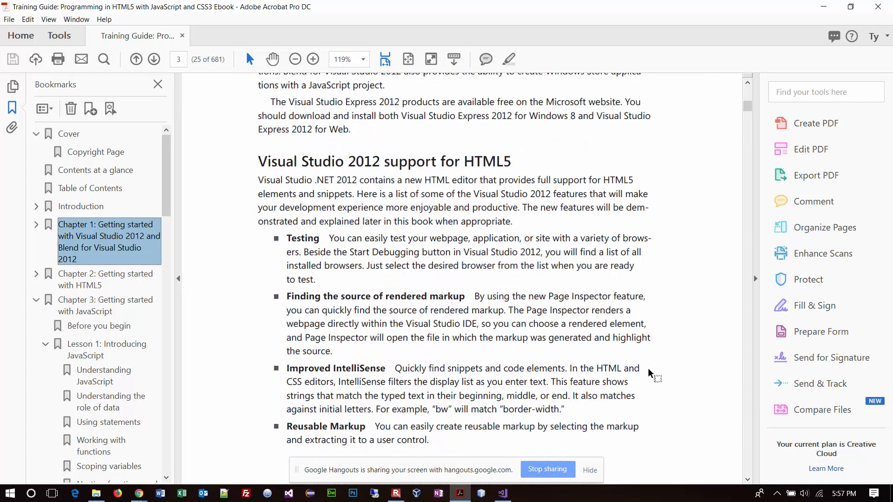
scroll(down, 3)
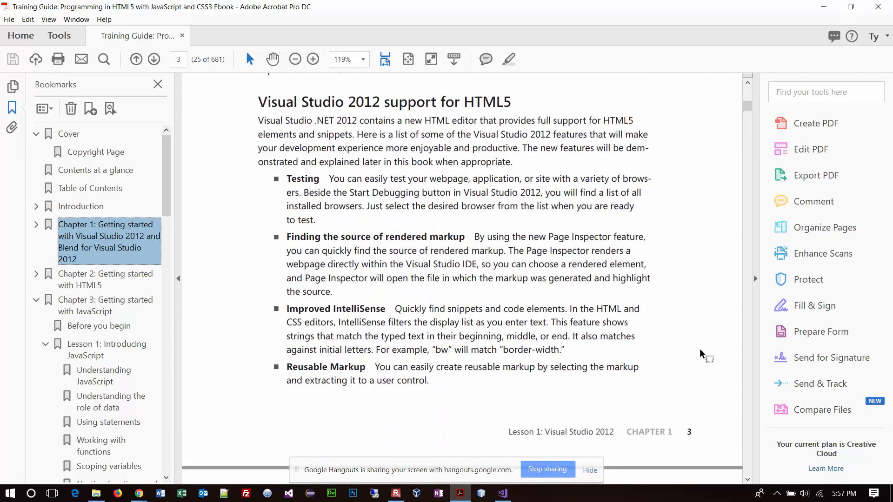
mouse_move(693, 359)
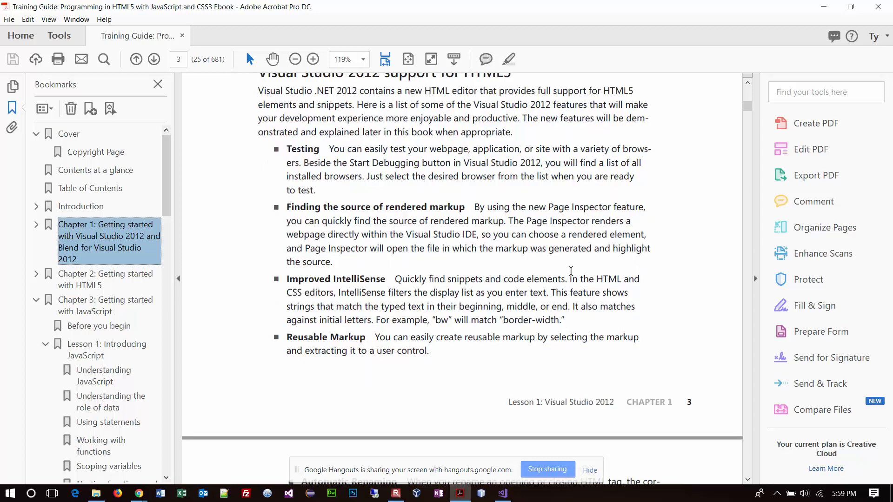
Scroll past CSS3 and JavaScript support to 'Exploring Visual Studio Express 2012 for Windows 8'.
scroll(down, 3)
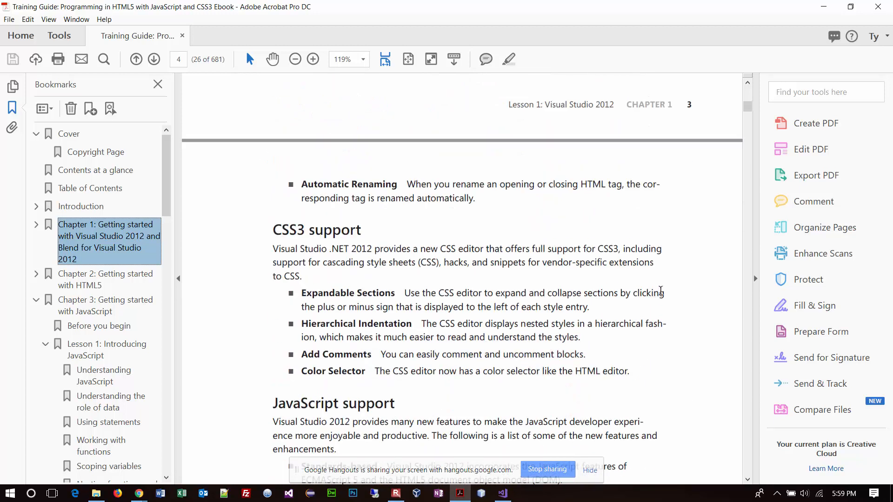
scroll(down, 3)
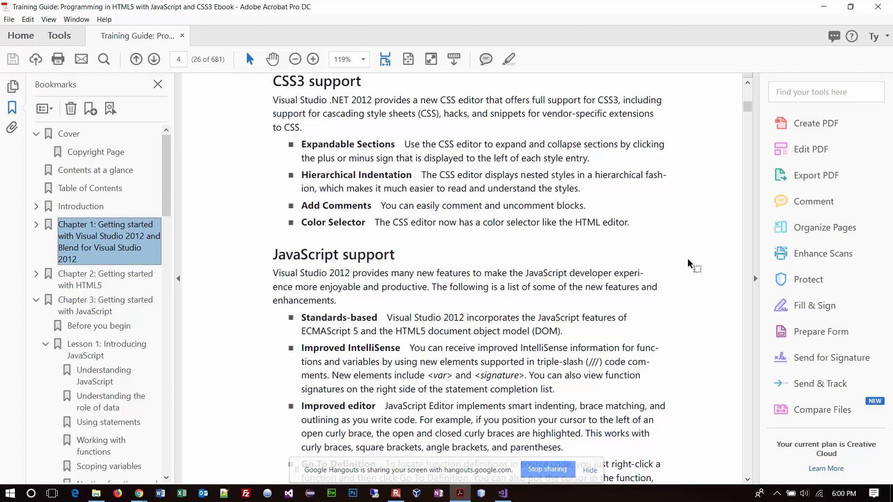
scroll(down, 3)
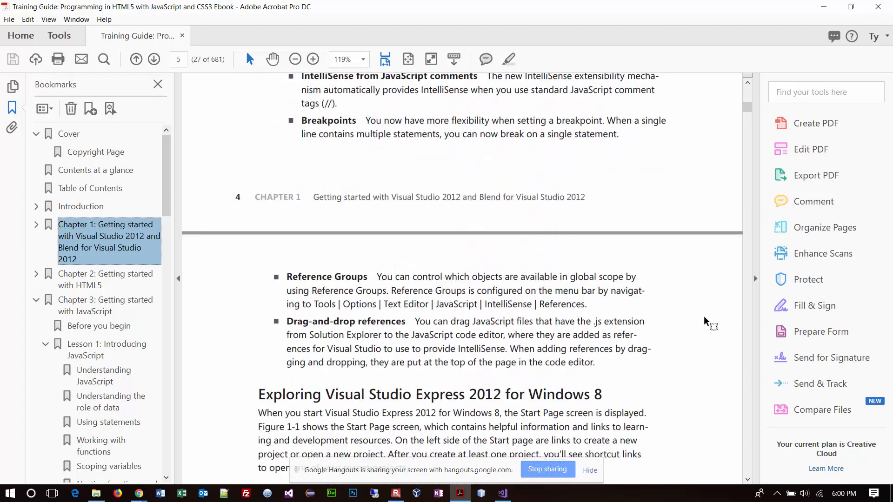
Scroll through Chapter 1 from the New Project figure toward the Lesson summary.
scroll(down, 3)
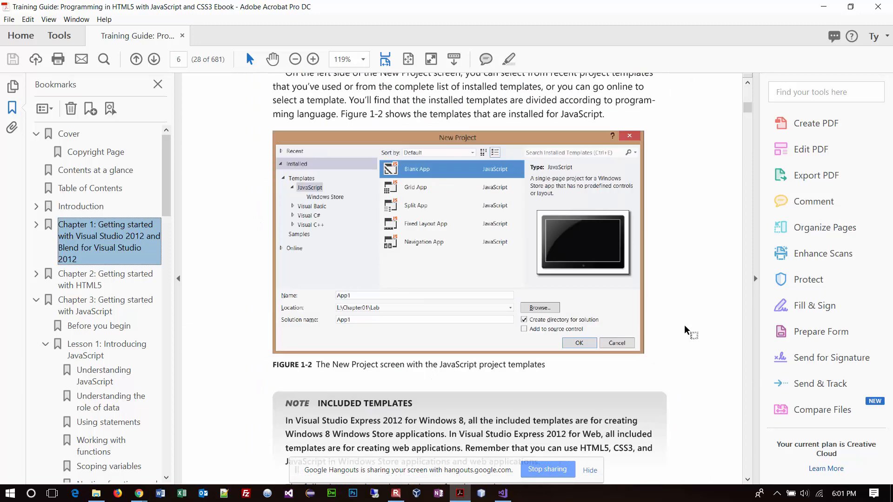
scroll(down, 3)
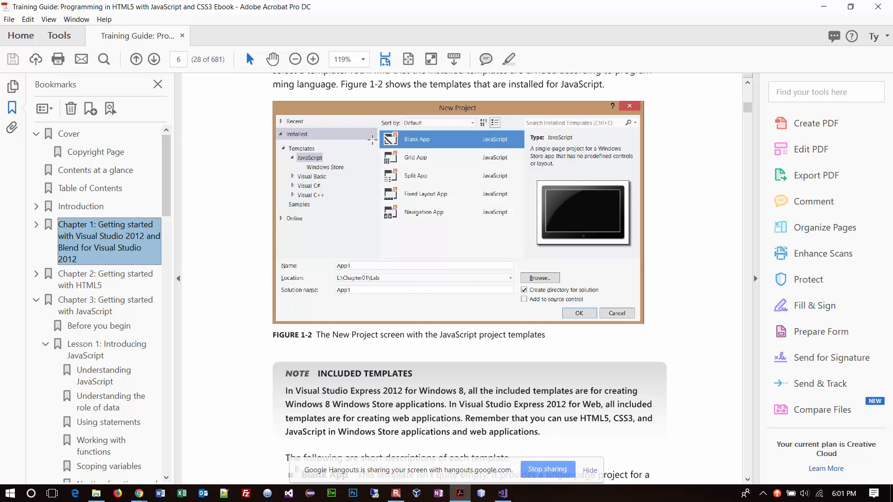
mouse_move(558, 206)
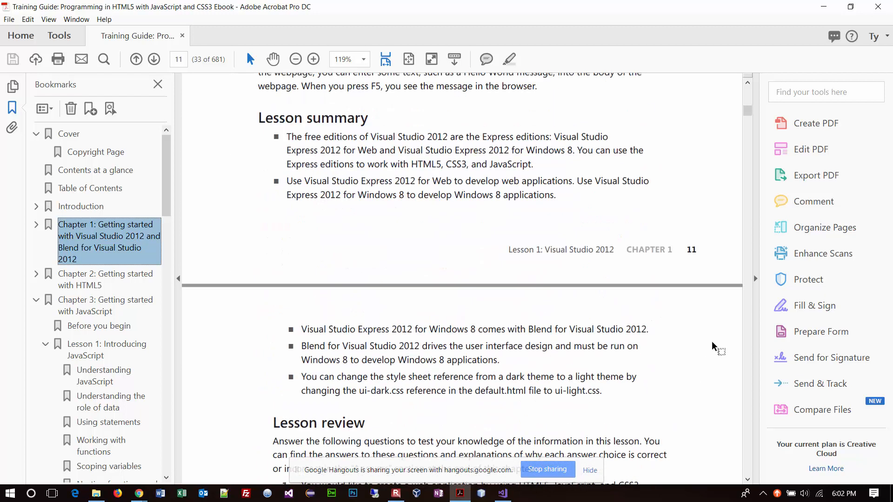
Scroll to page 35 showing the Lesson 2: Blend for Visual Studio 2012 heading.
scroll(down, 3)
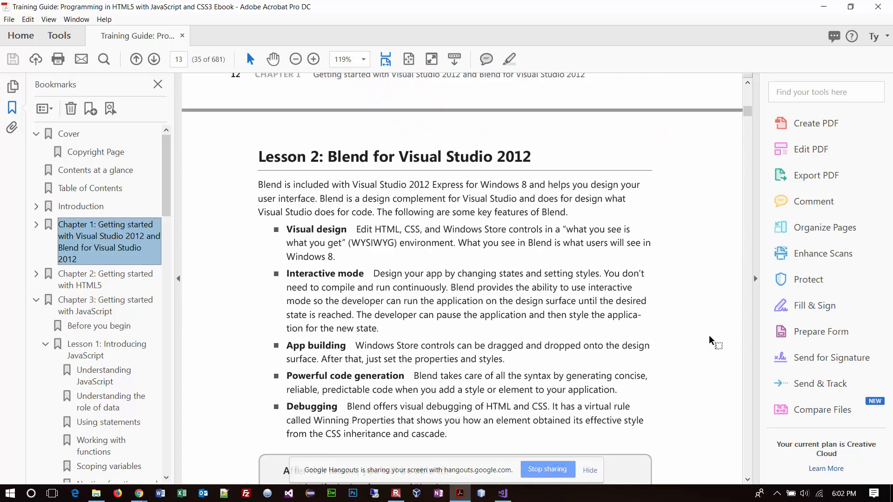
scroll(down, 3)
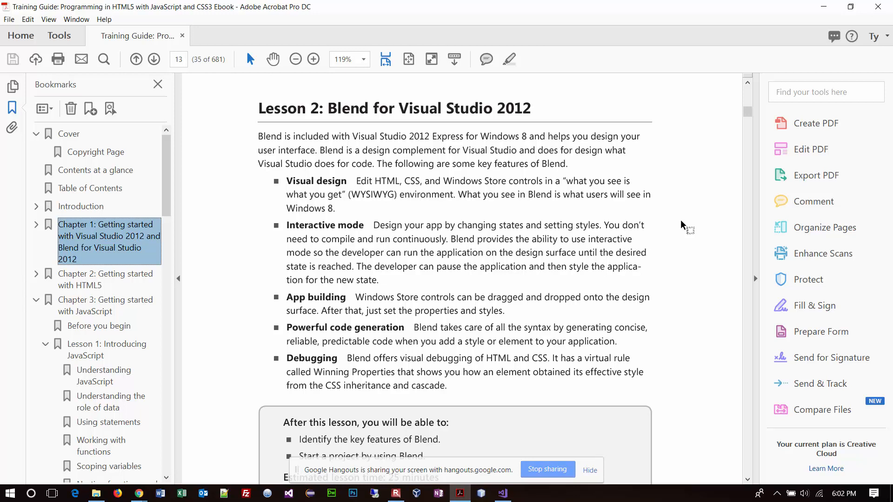
click(7, 493)
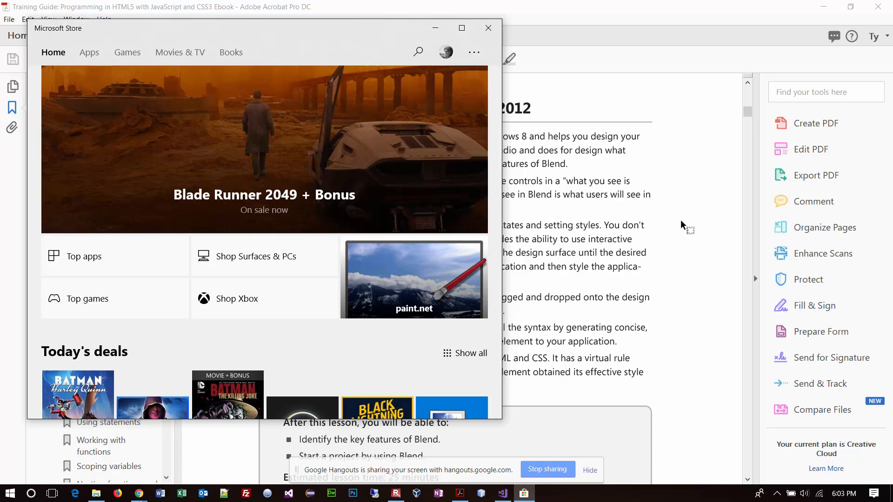
click(487, 28)
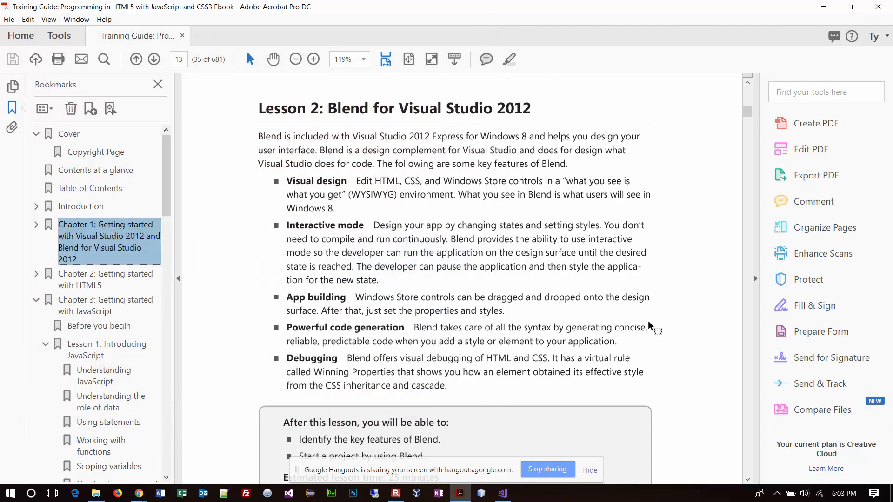
scroll(down, 3)
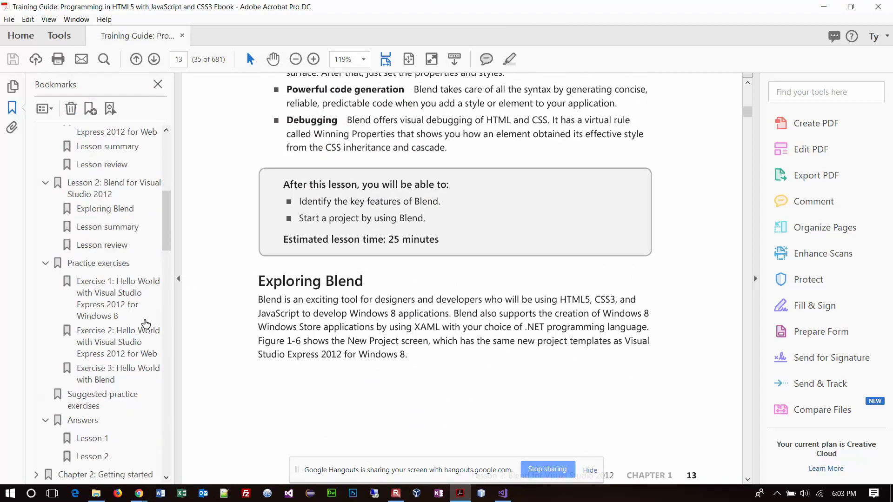
Use the Practice exercises bookmark to reach Exercise 1: Hello World on page 43.
click(98, 263)
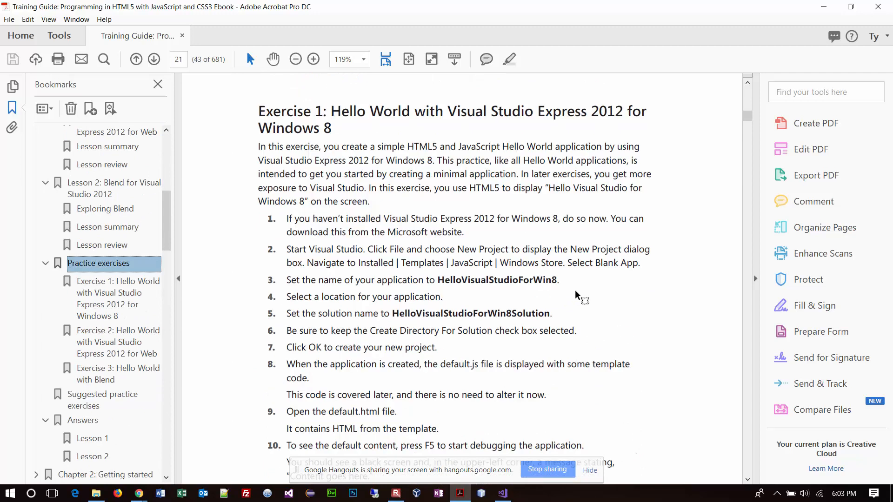
mouse_move(661, 290)
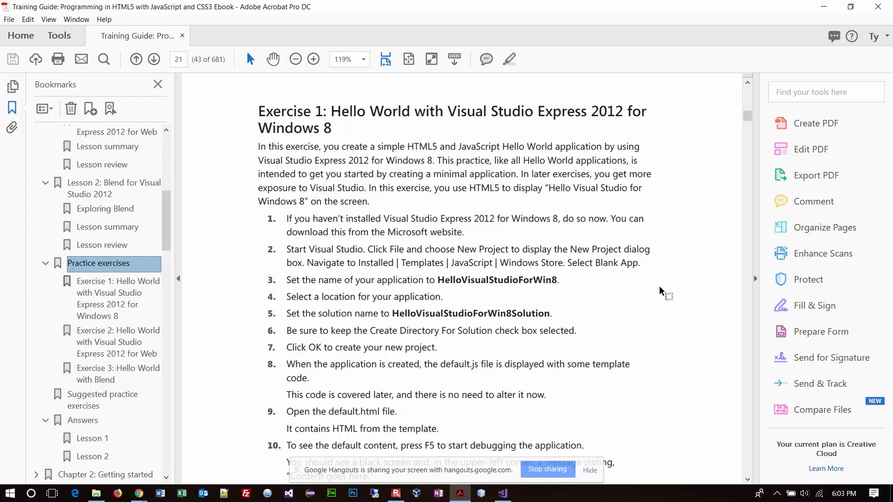
mouse_move(500, 238)
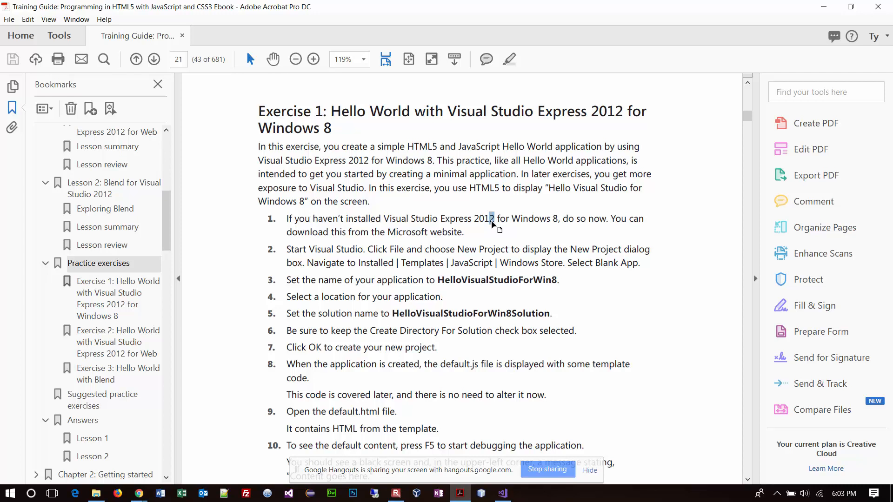
mouse_move(672, 324)
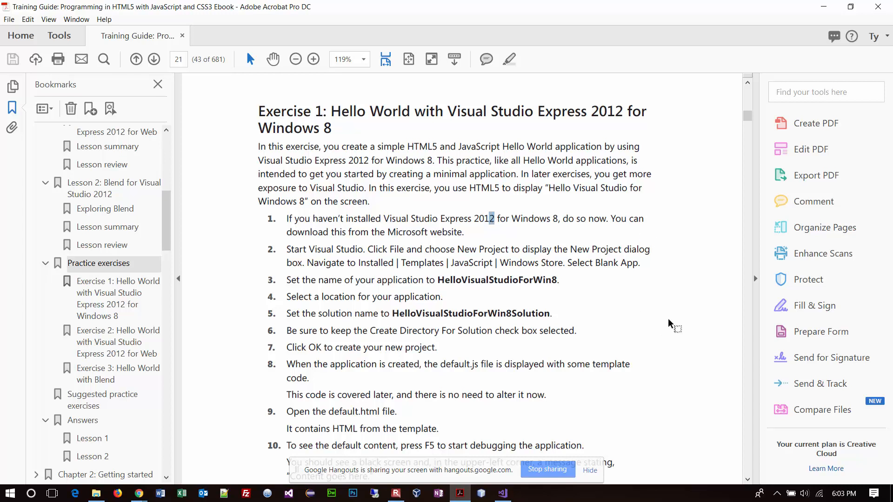
scroll(down, 3)
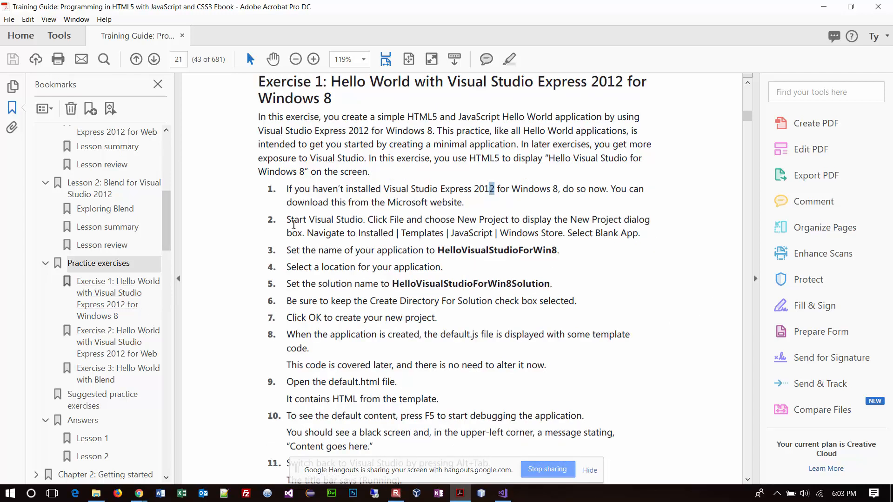
mouse_move(459, 249)
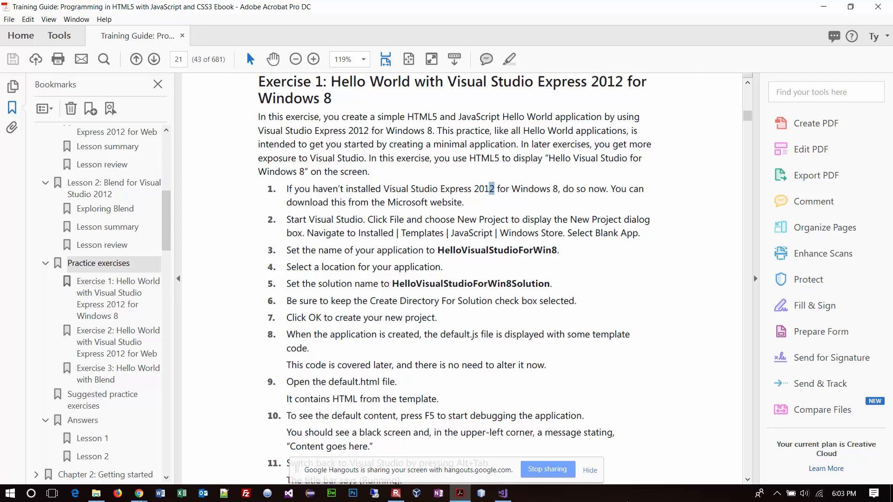
mouse_move(502, 493)
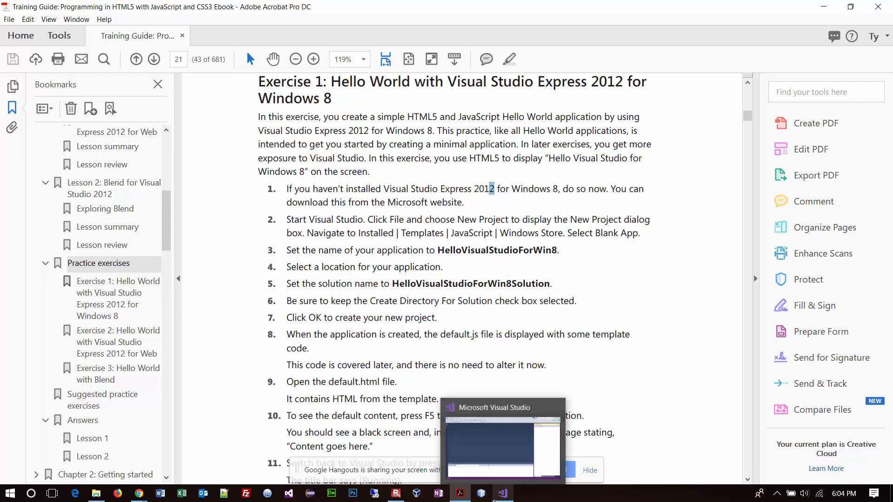
Switch to Visual Studio and launch File > New > Project.
click(502, 493)
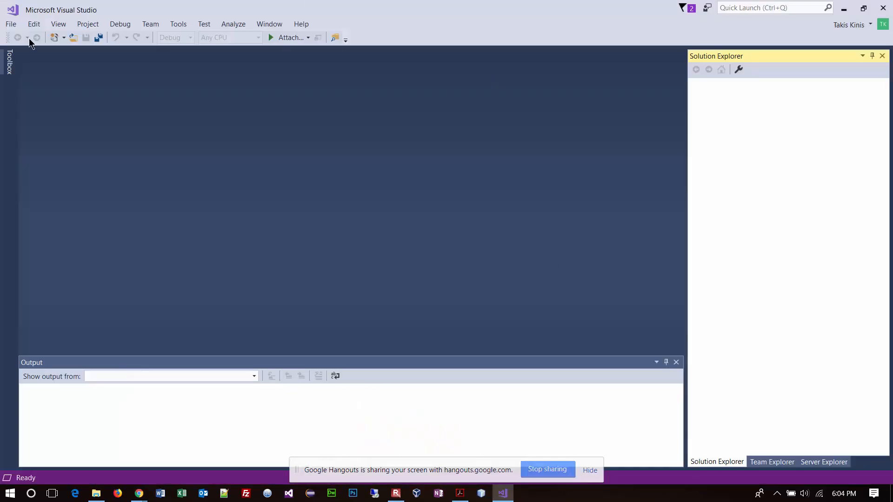
click(10, 23)
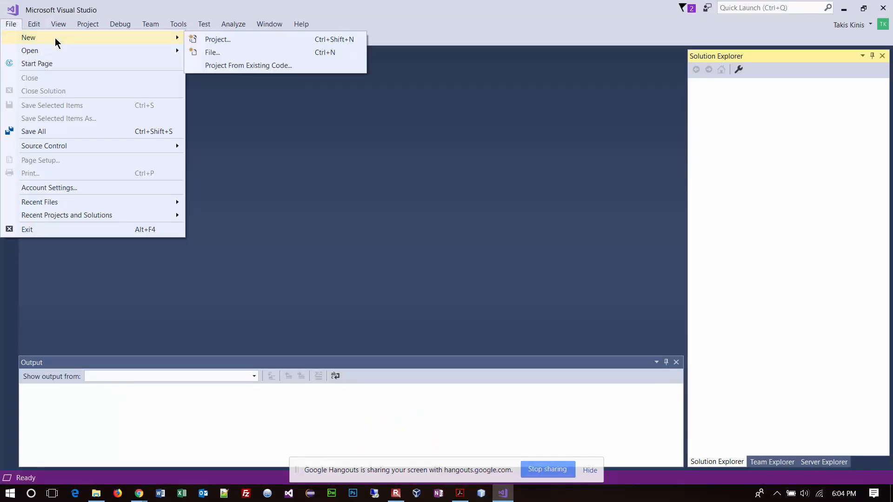
mouse_move(217, 38)
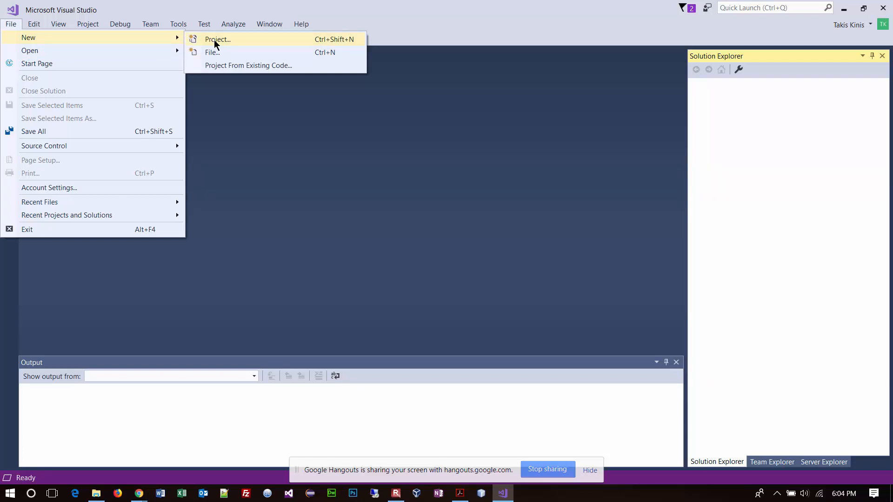
click(218, 40)
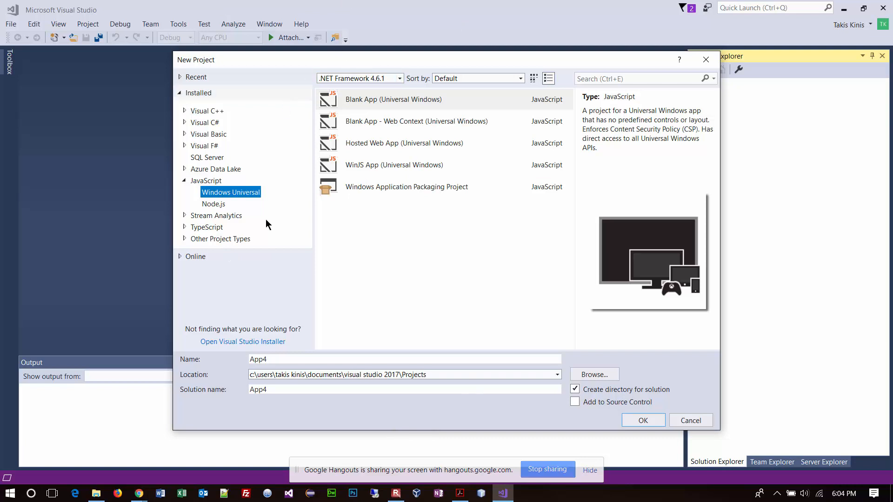
mouse_move(669, 146)
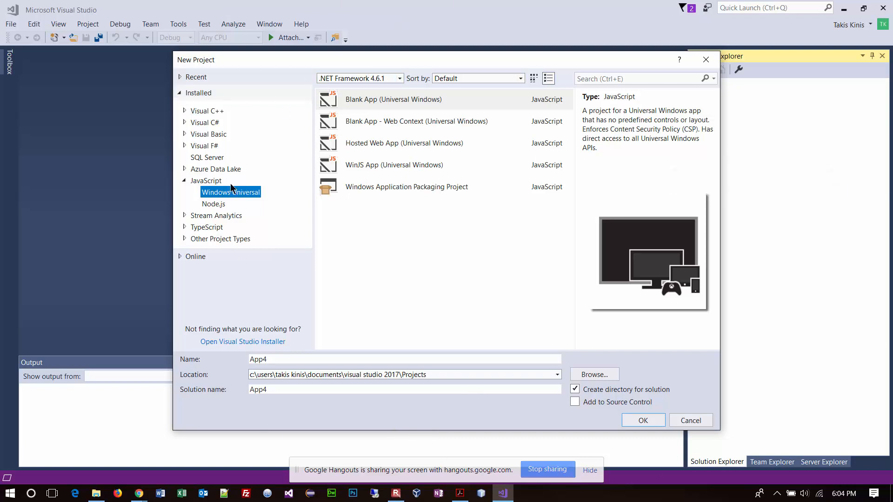
mouse_move(185, 101)
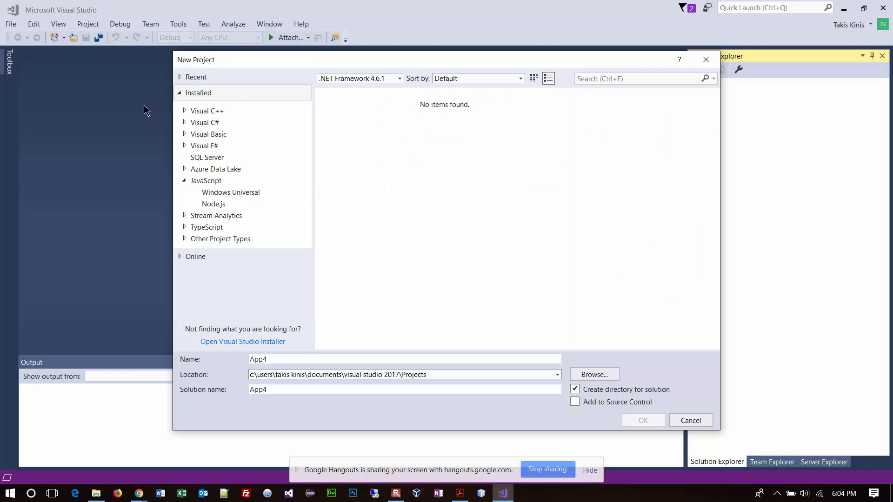
mouse_move(212, 93)
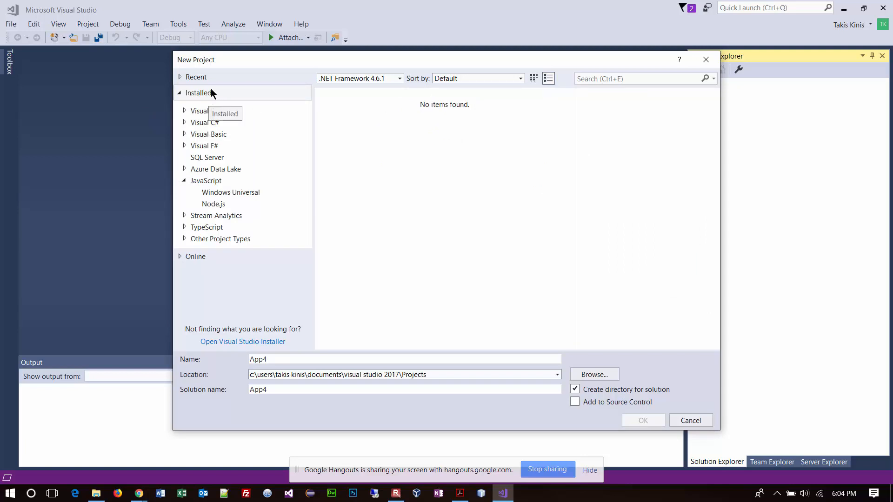
mouse_move(204, 172)
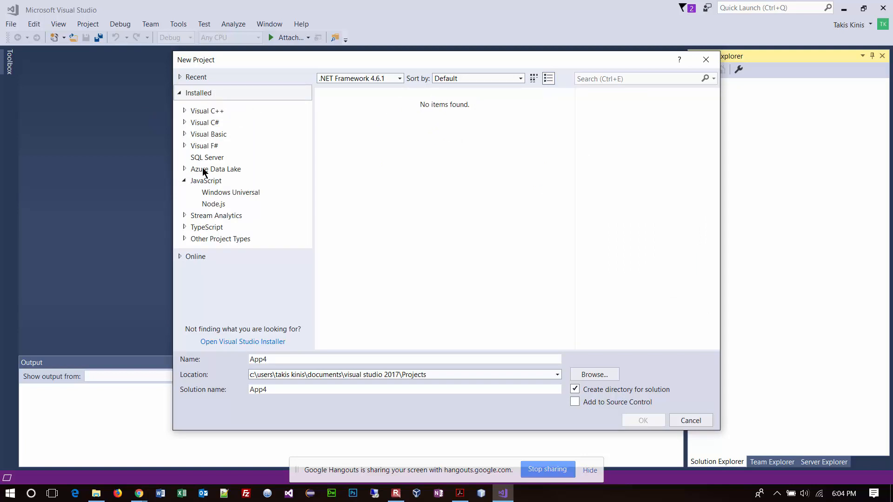
Select JavaScript > Windows Universal and choose the Blank App (Universal Windows) template.
click(205, 180)
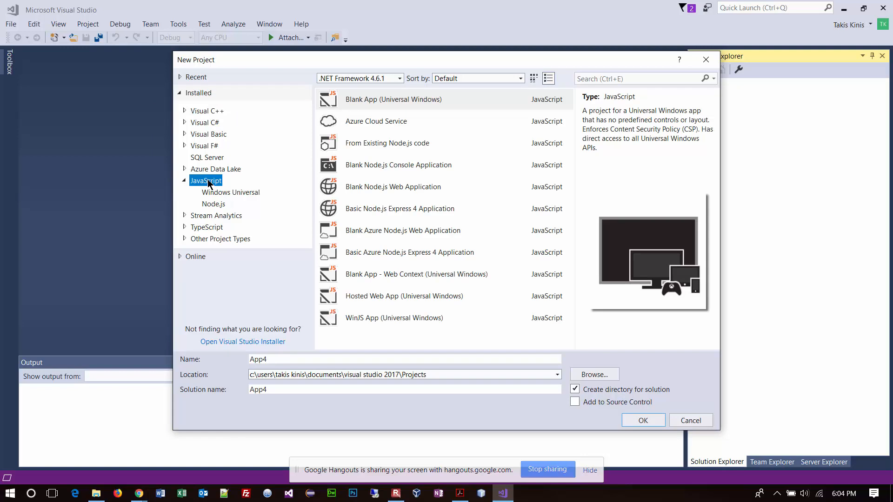
mouse_move(232, 195)
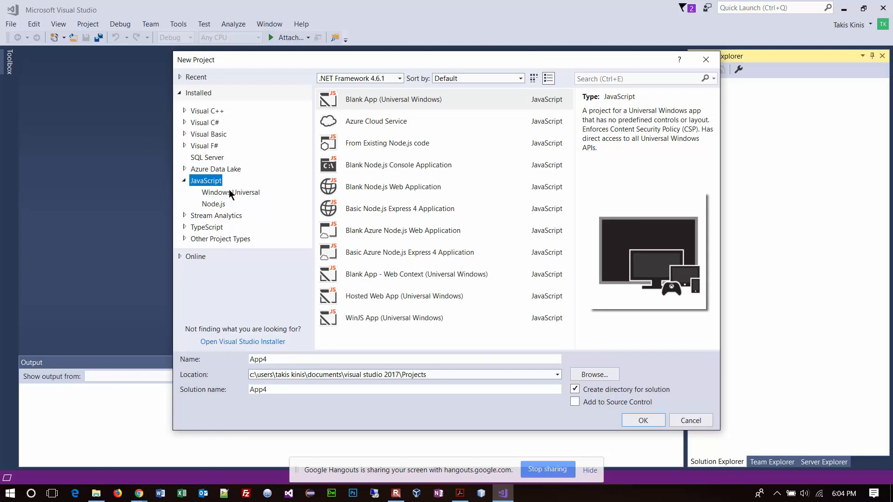
click(231, 192)
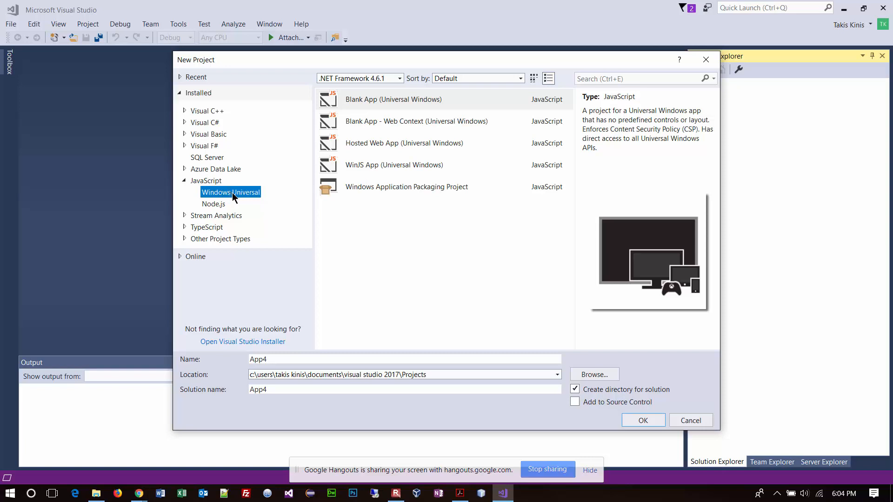
click(410, 99)
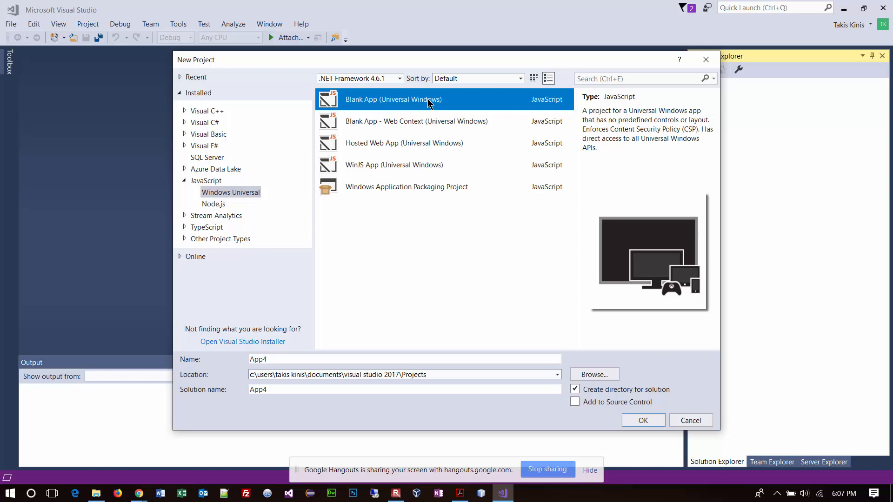
mouse_move(577, 298)
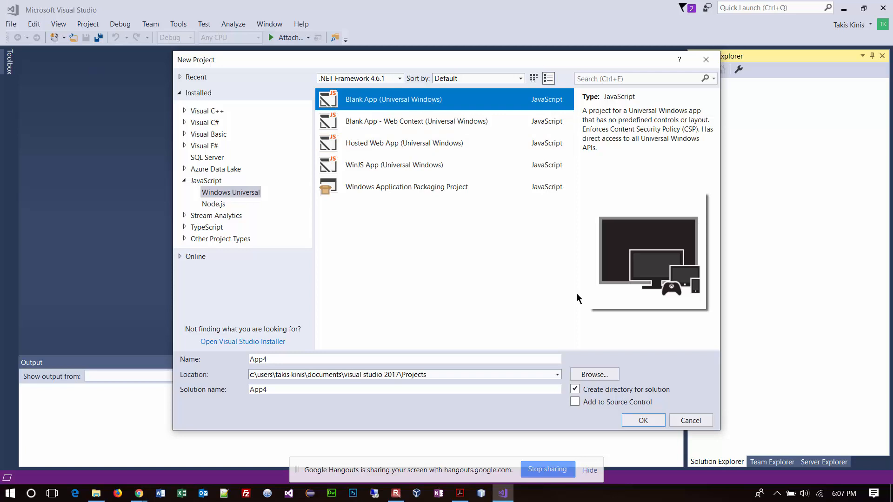
mouse_move(736, 289)
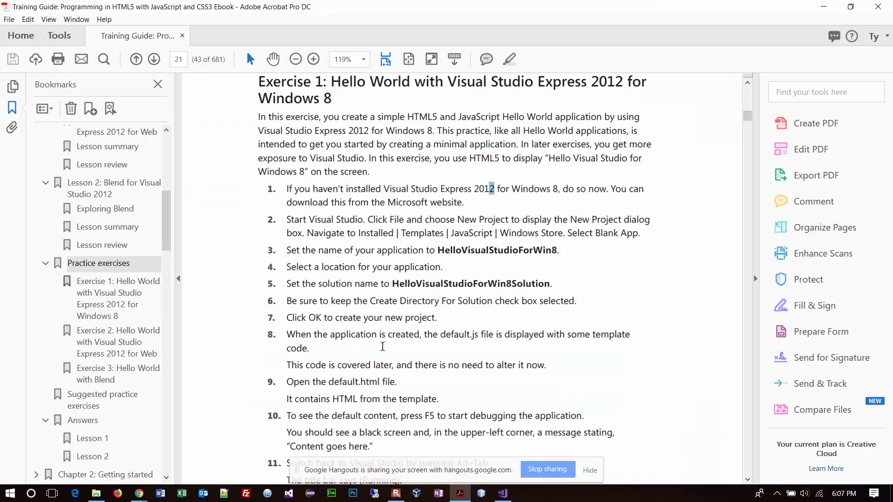
Review the Exercise 1 steps in the ebook before returning to Visual Studio.
double_click(490, 251)
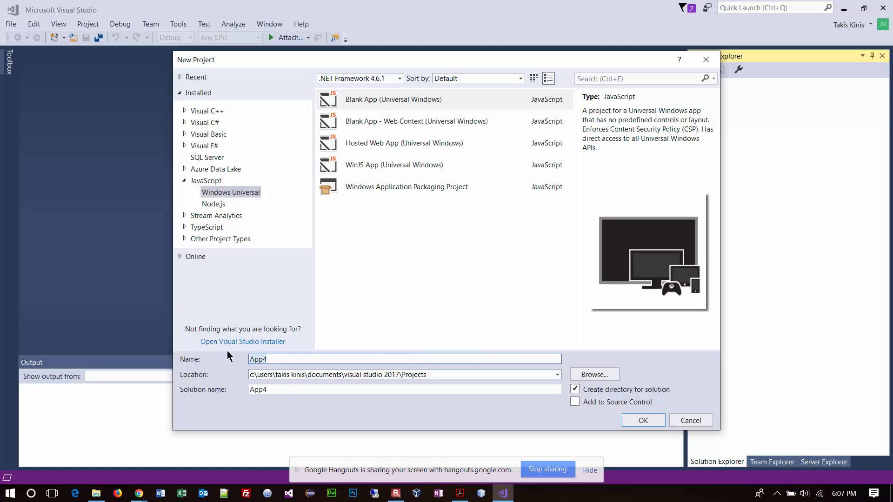
Enter HelloVisualStudioForWin8 as the project name and HelloVisualStudioForWin8Solution as solution name.
text(HelloVisualStudioForWin8)
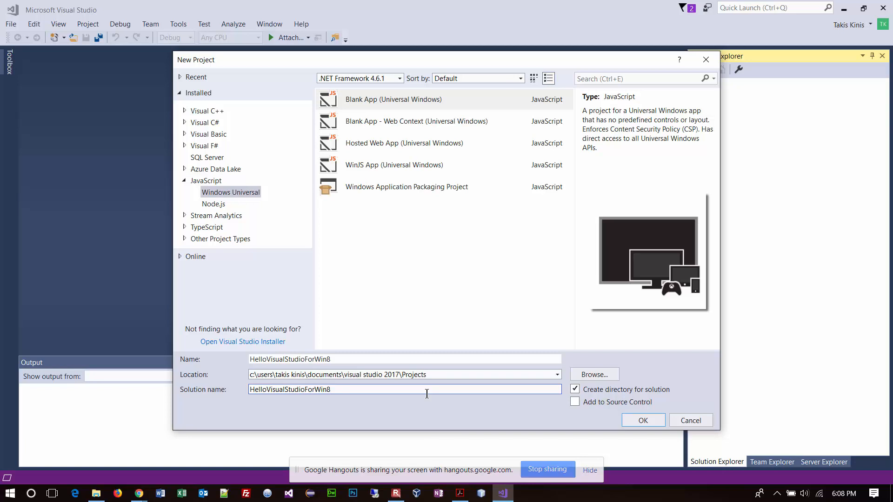
text(Soluti)
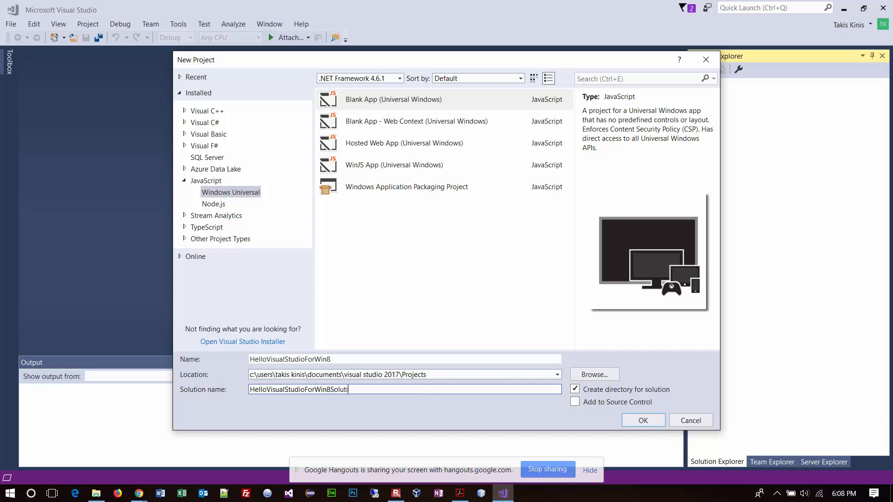
text(on)
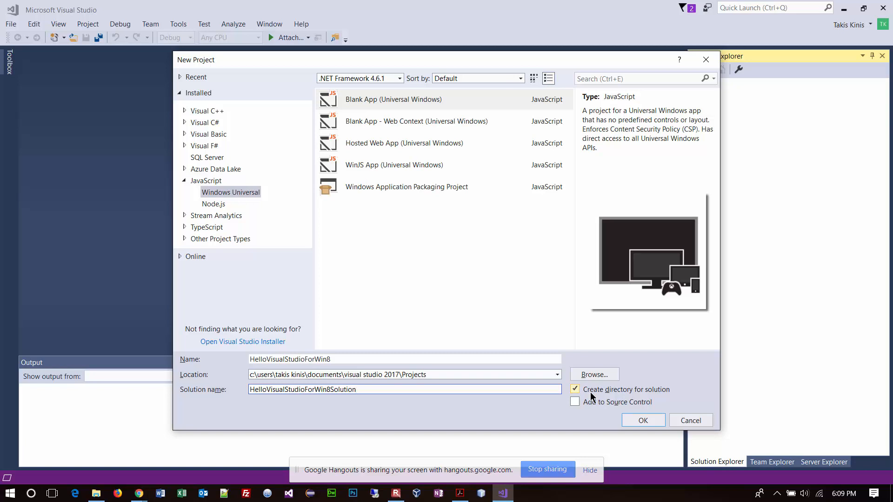
Click through options near the bottom of the New Project dialog.
click(356, 390)
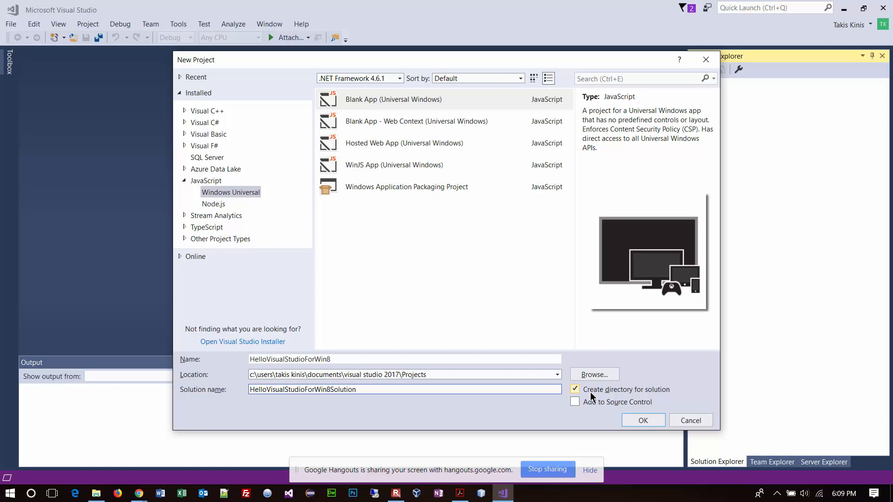
click(404, 390)
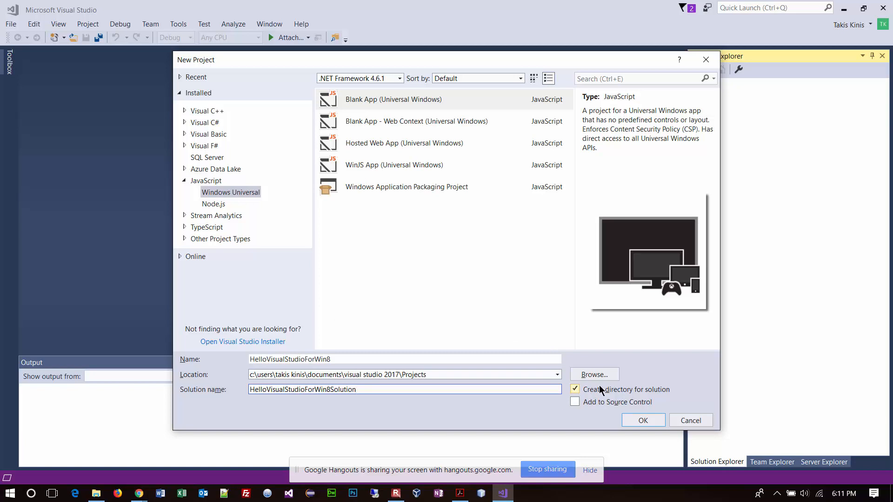
Browse for a location and open Google Drive's 152-150 Web Programming 2 folder.
click(594, 374)
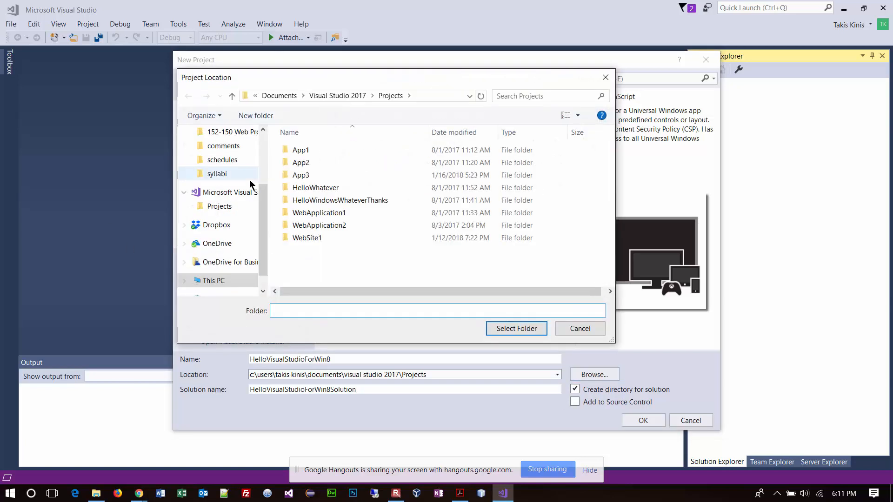
click(227, 210)
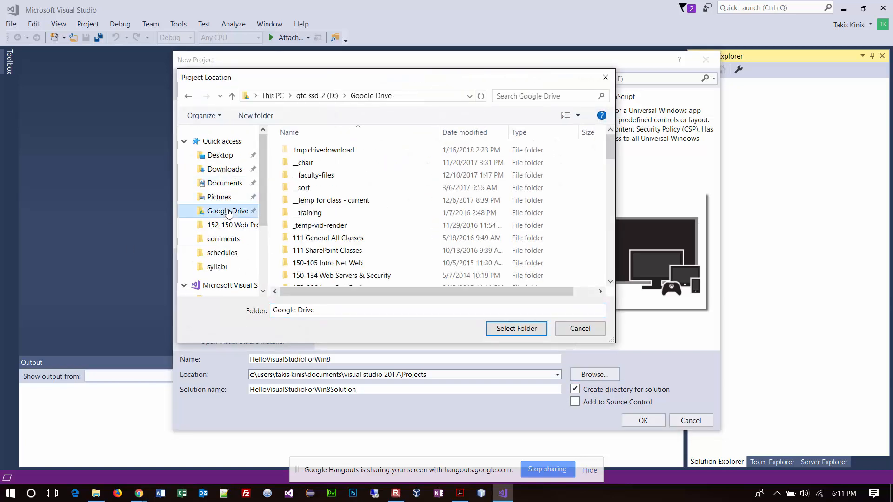
scroll(down, 3)
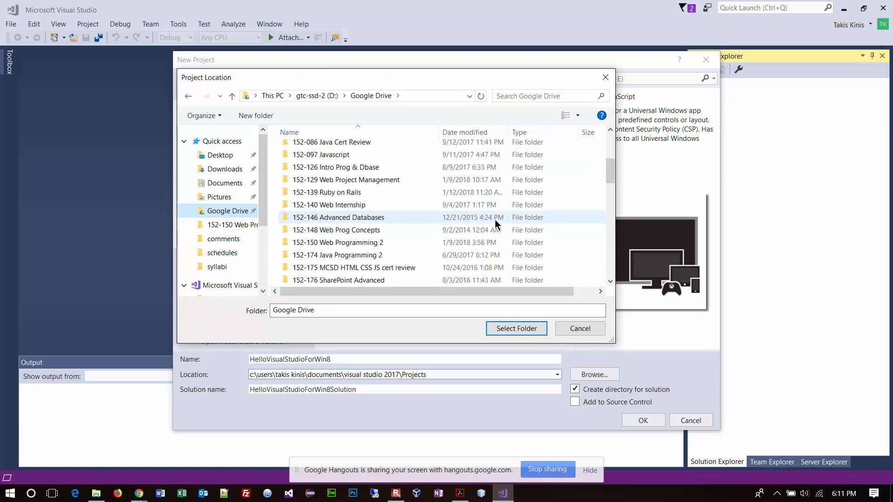
click(338, 192)
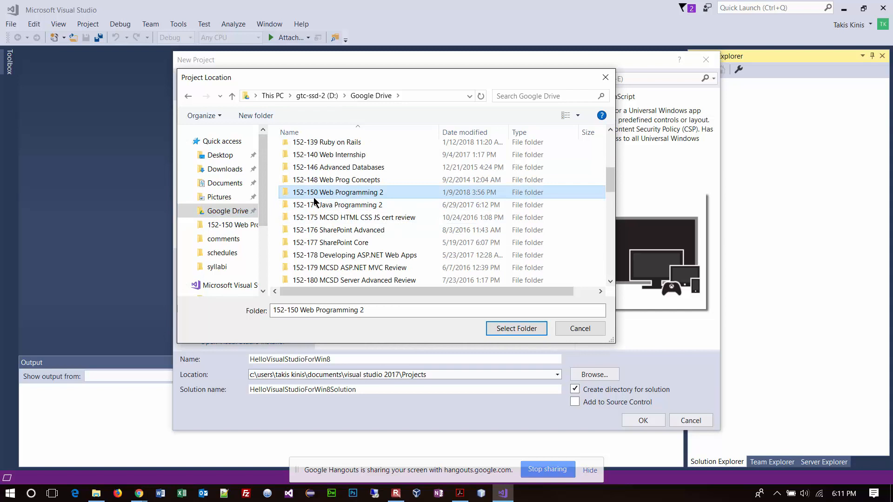
mouse_move(337, 192)
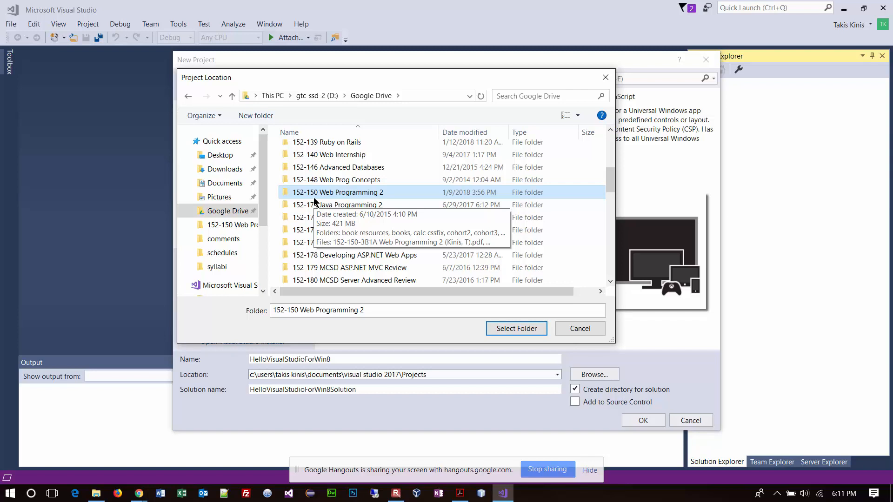
mouse_move(227, 211)
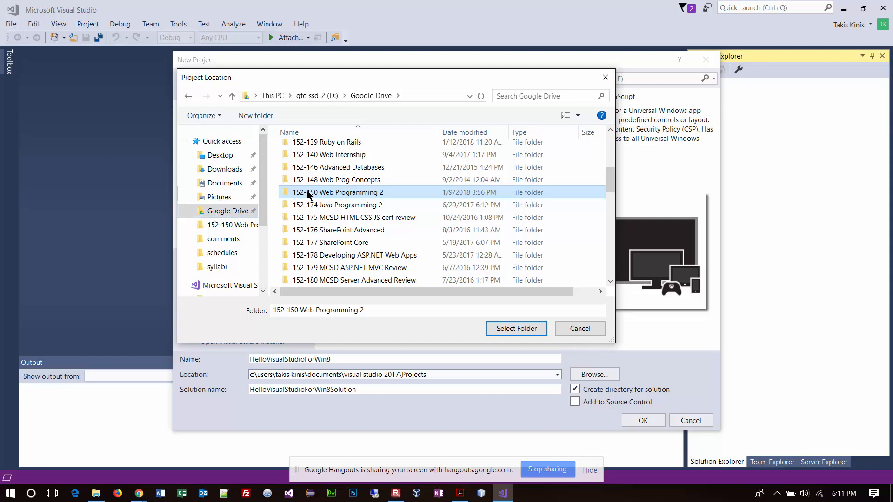
double_click(335, 192)
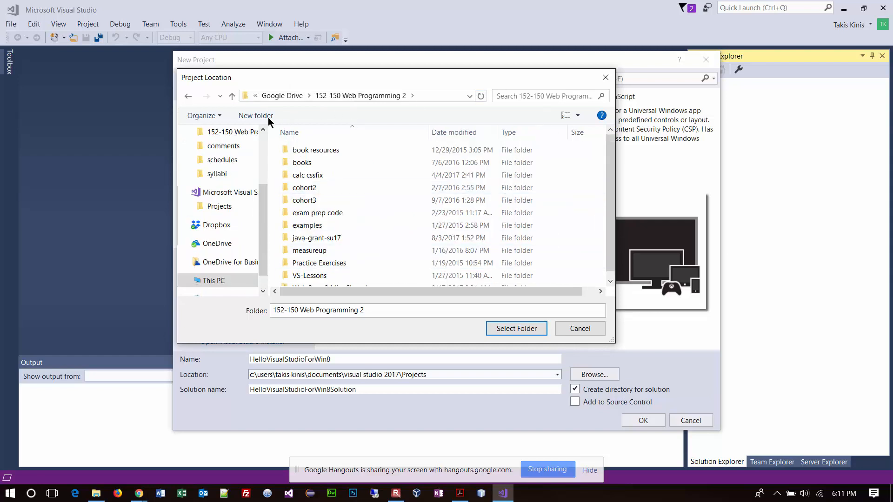
Create a 2018SP folder there and select it as the project location.
click(256, 115)
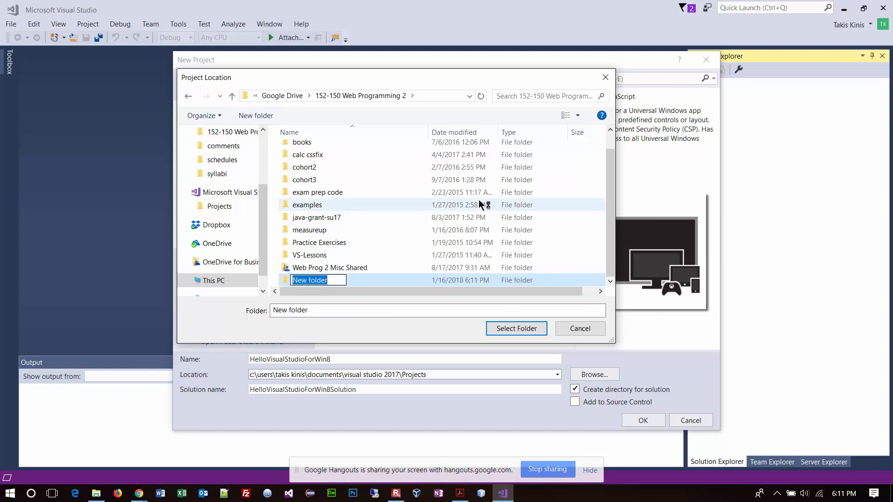
text(2018SP)
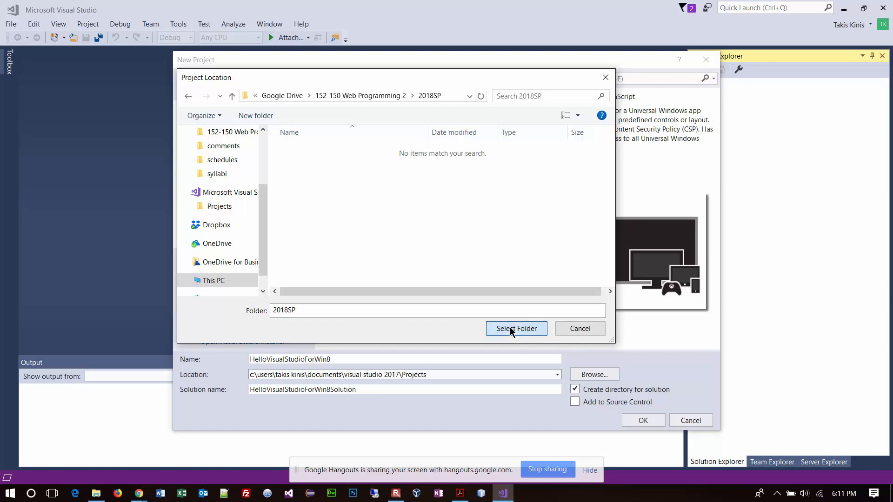
click(516, 329)
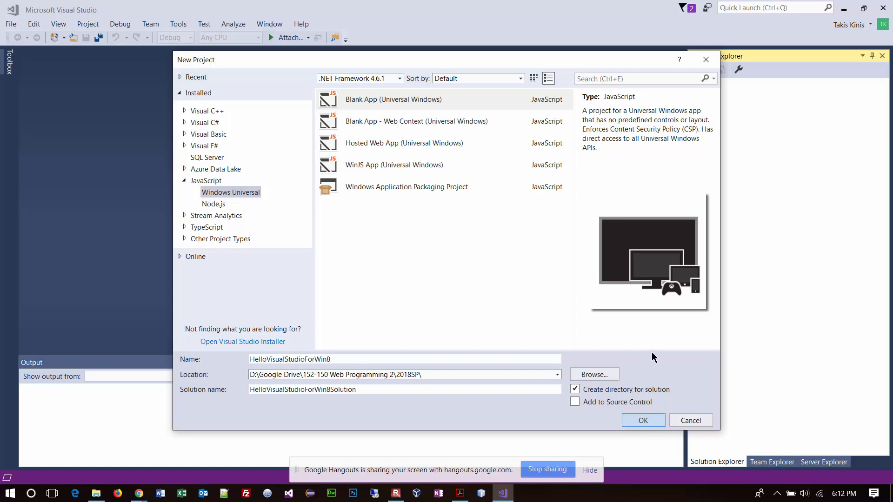
mouse_move(651, 353)
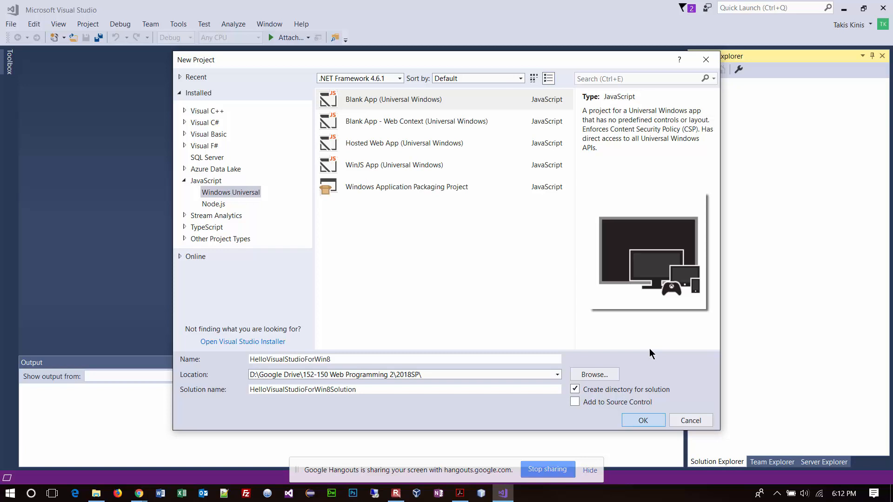
click(407, 187)
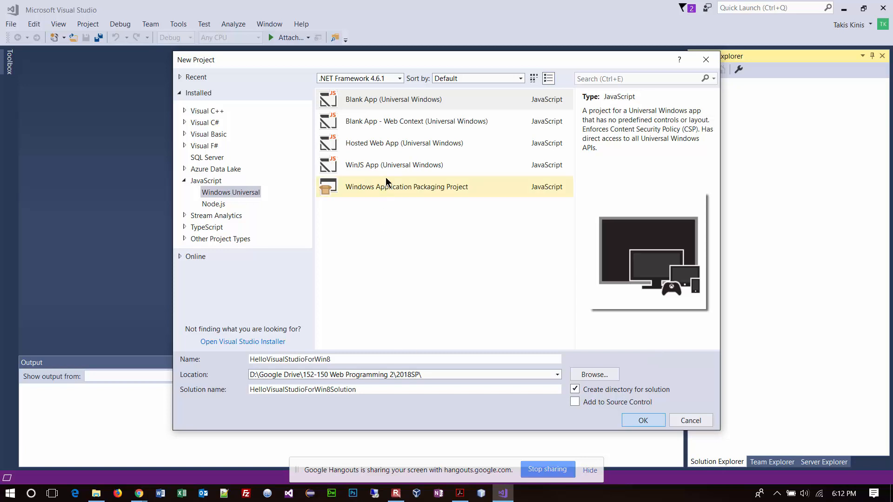
Choose the JavaScript Blank App (Universal Windows) template for HelloVisualStudioForWin8 and confirm creation.
click(394, 164)
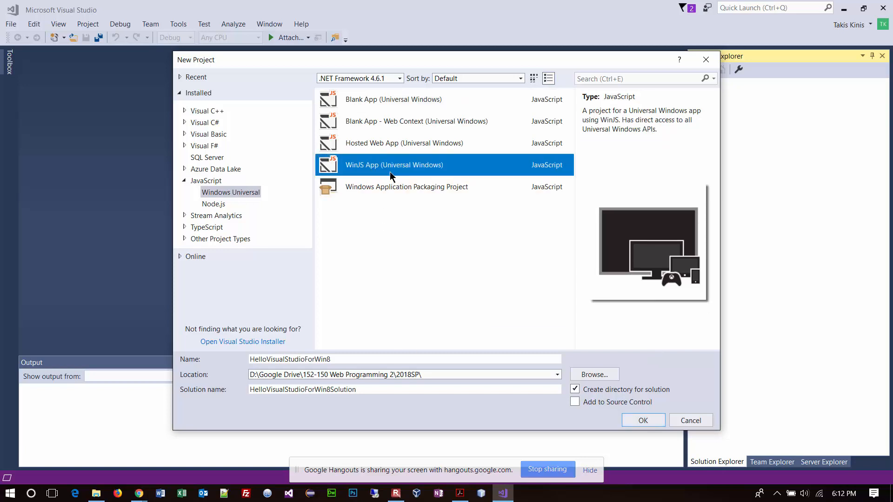
mouse_move(681, 132)
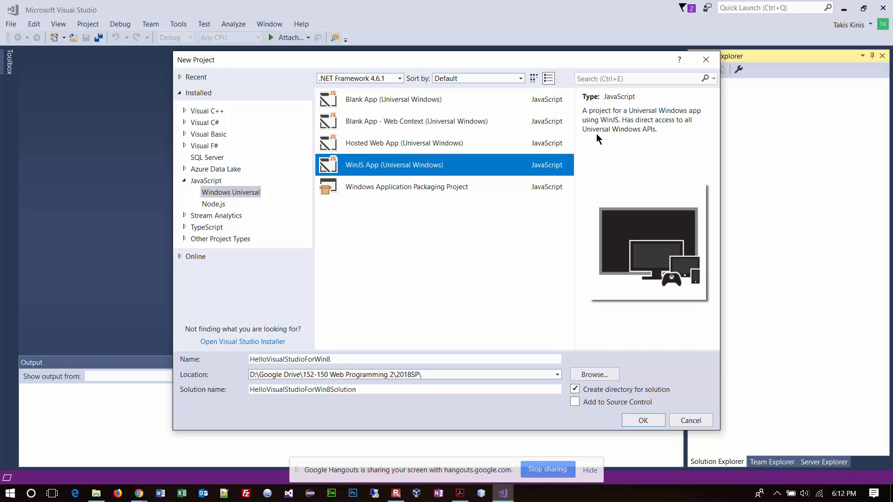
mouse_move(596, 139)
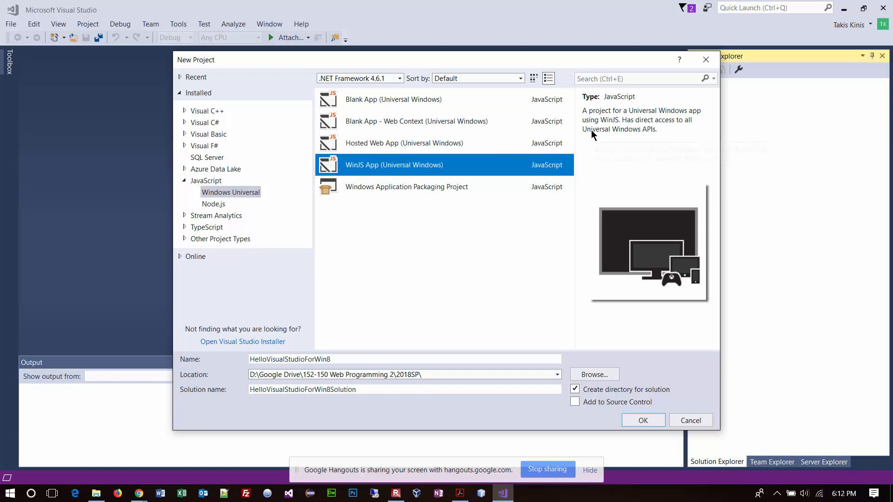
mouse_move(647, 137)
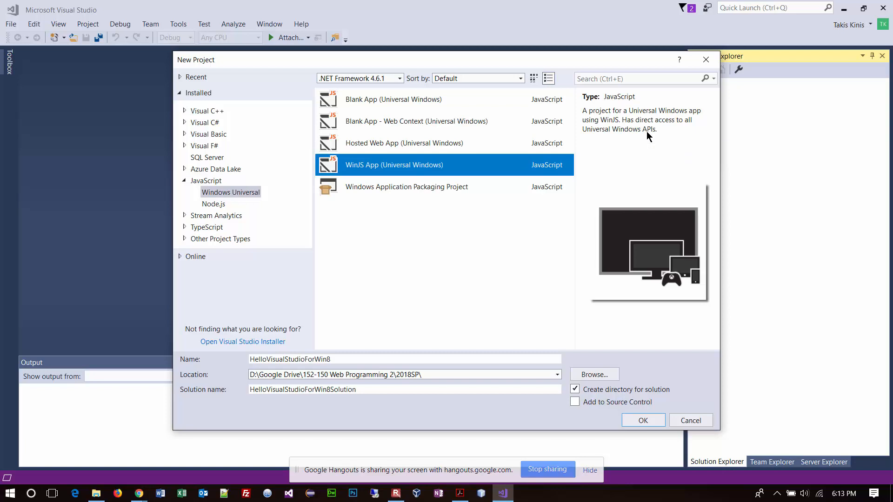
click(393, 99)
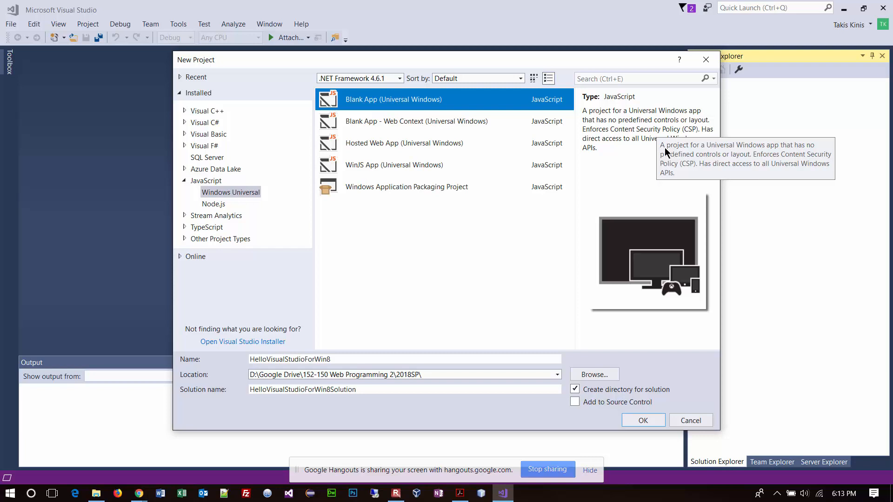
mouse_move(667, 153)
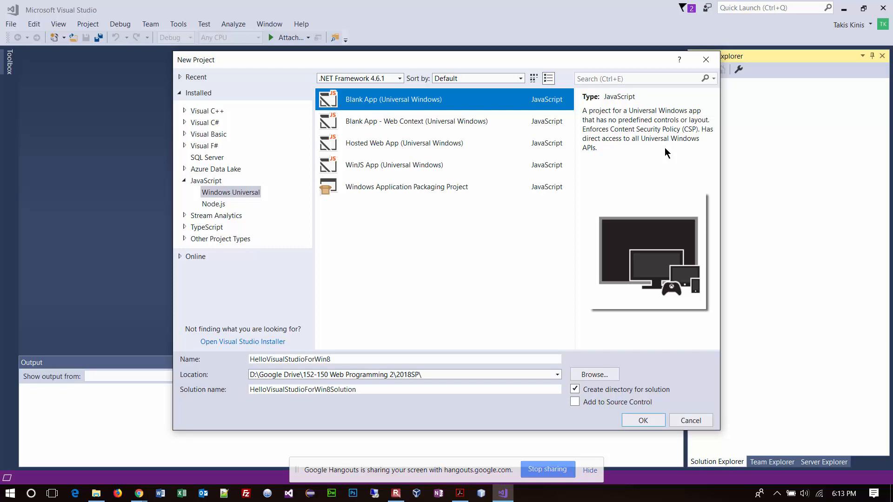
mouse_move(526, 246)
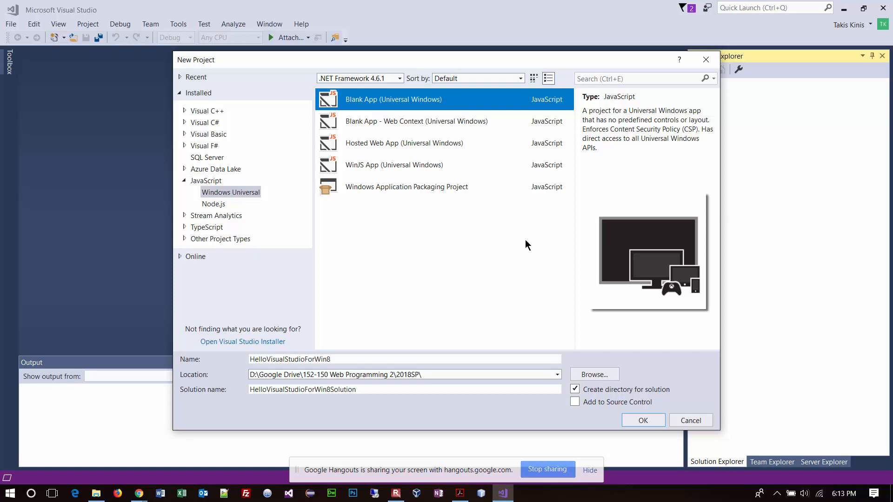
click(643, 420)
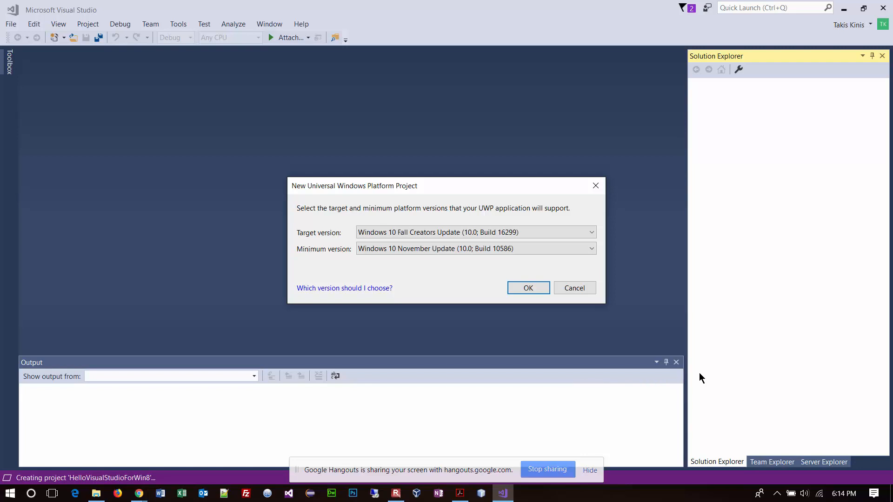
click(528, 287)
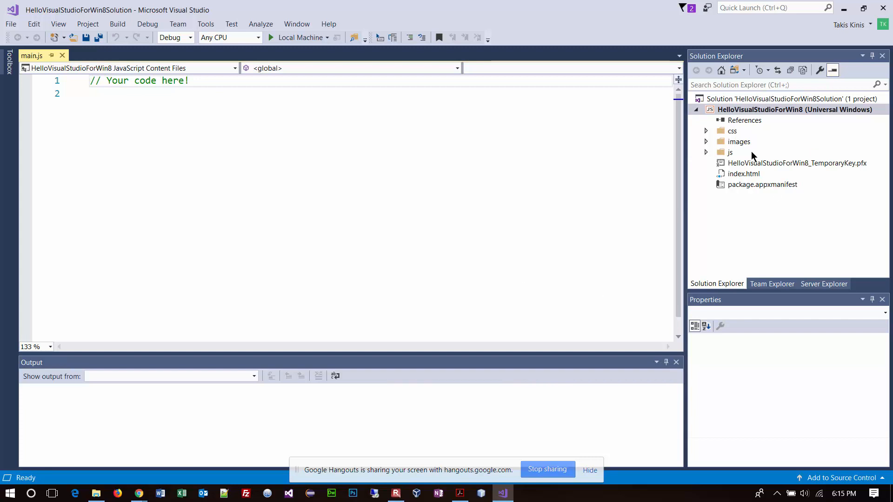
mouse_move(724, 135)
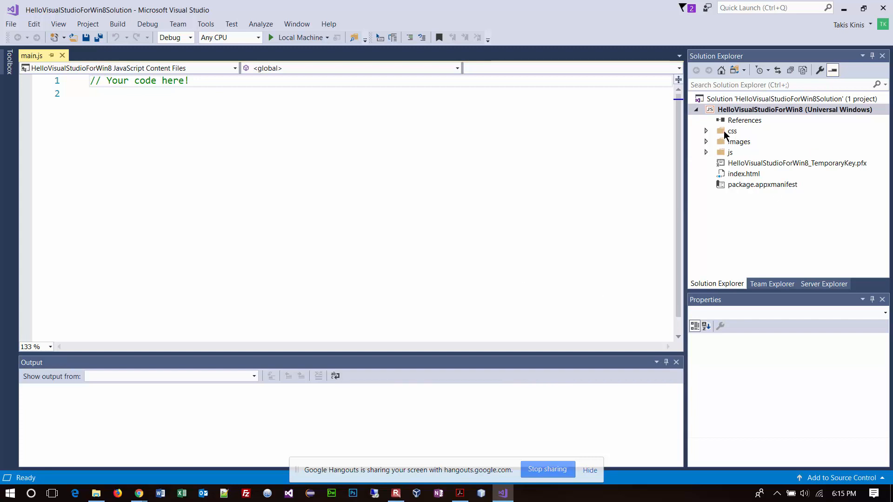
Expand the css and images folders in Solution Explorer.
click(705, 130)
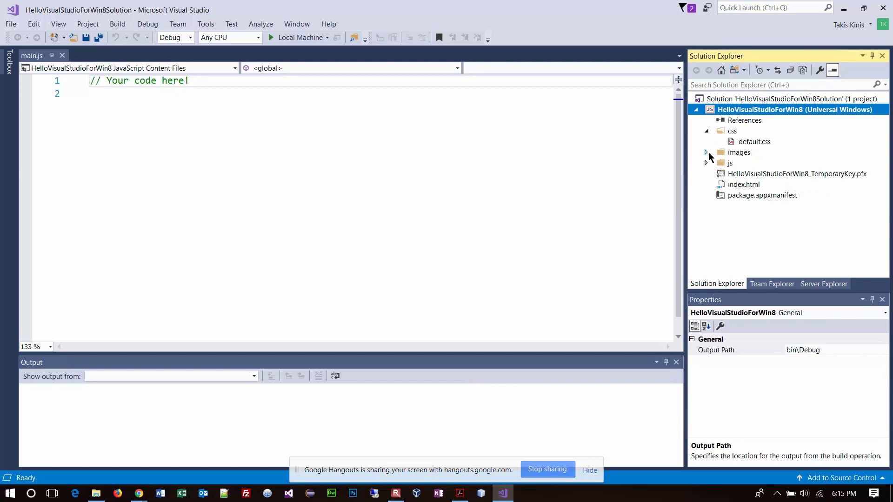
click(706, 152)
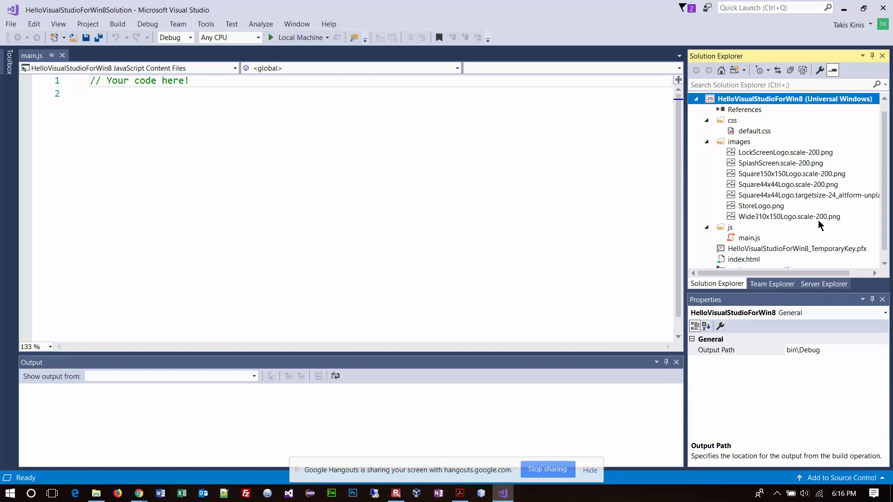
Open default.css, collapse the images folder, and return to main.js with index.html selected.
double_click(753, 131)
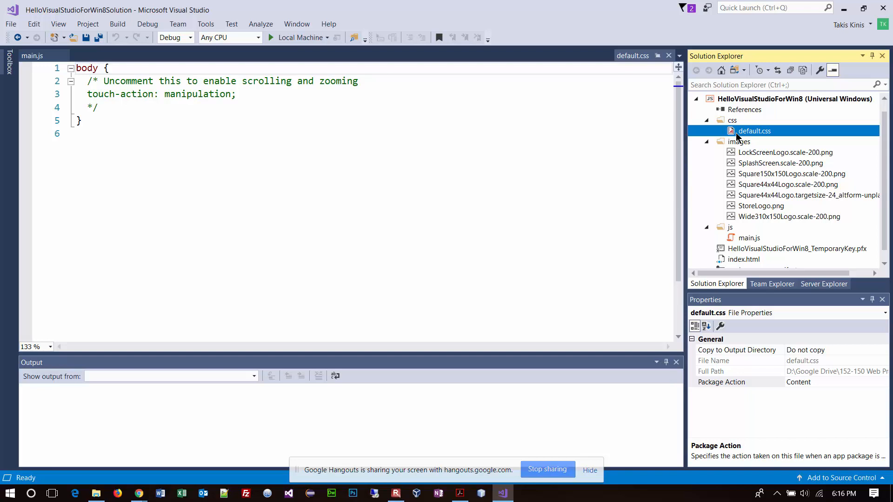
click(786, 152)
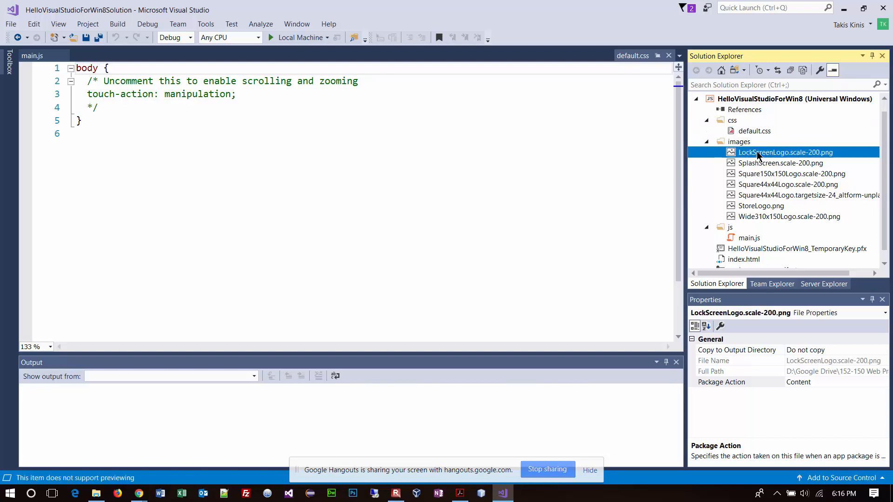
click(781, 163)
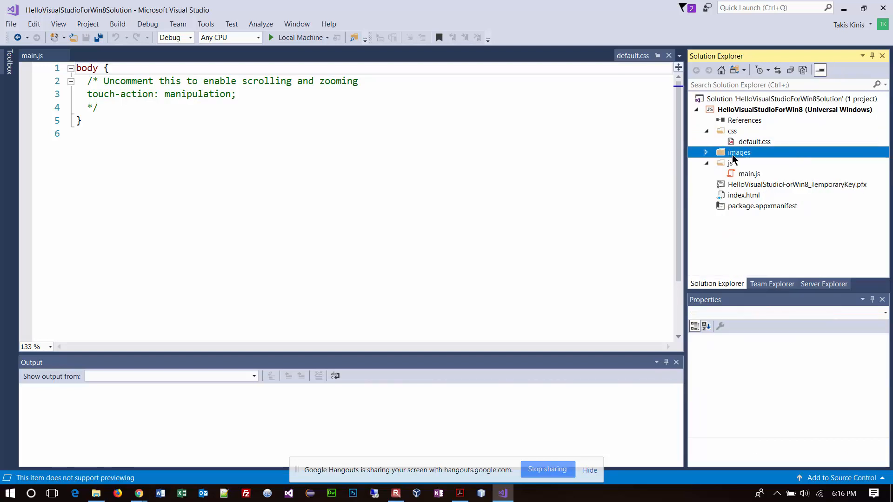
click(749, 174)
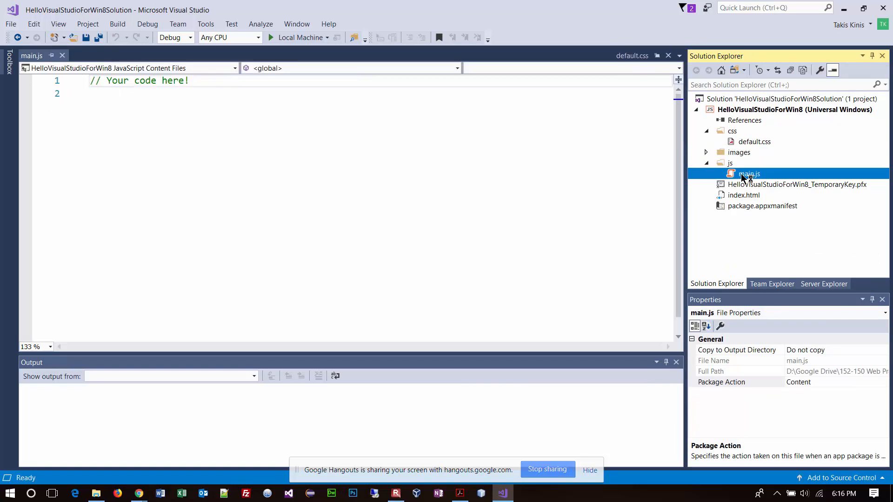
mouse_move(744, 195)
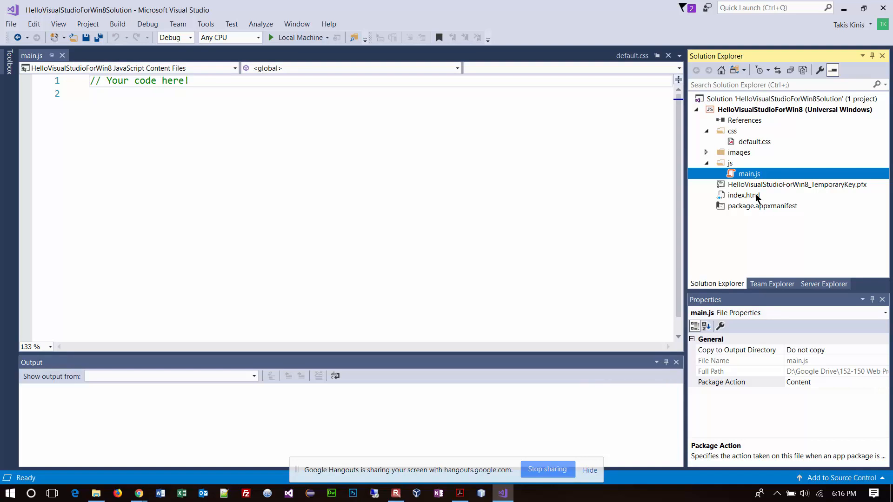
click(743, 195)
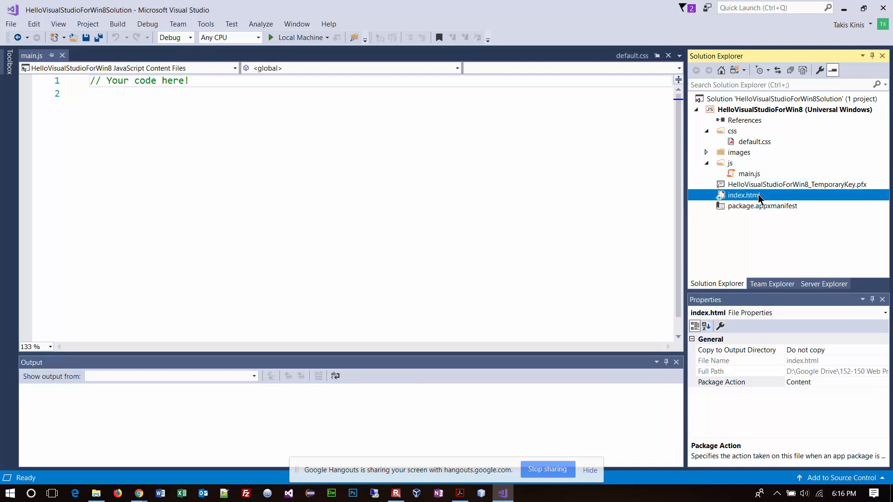
Open index.html to review its 'Content goes here!' markup, then return to Acrobat.
double_click(743, 195)
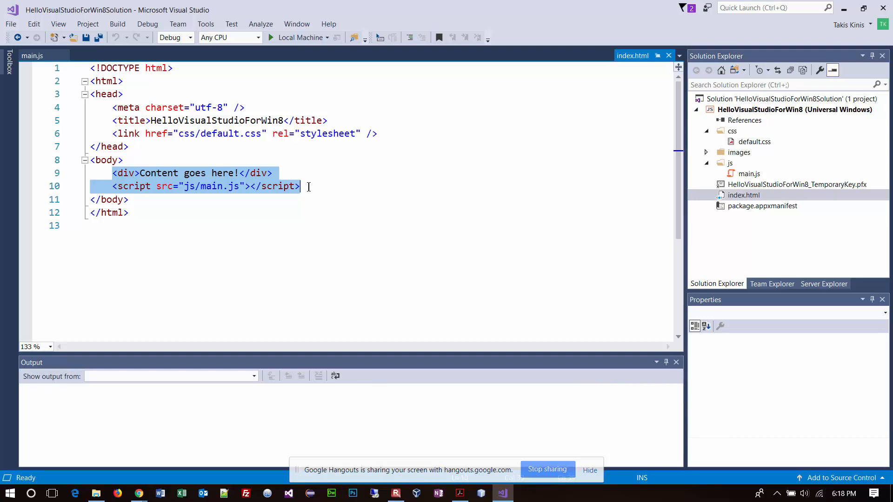
click(458, 494)
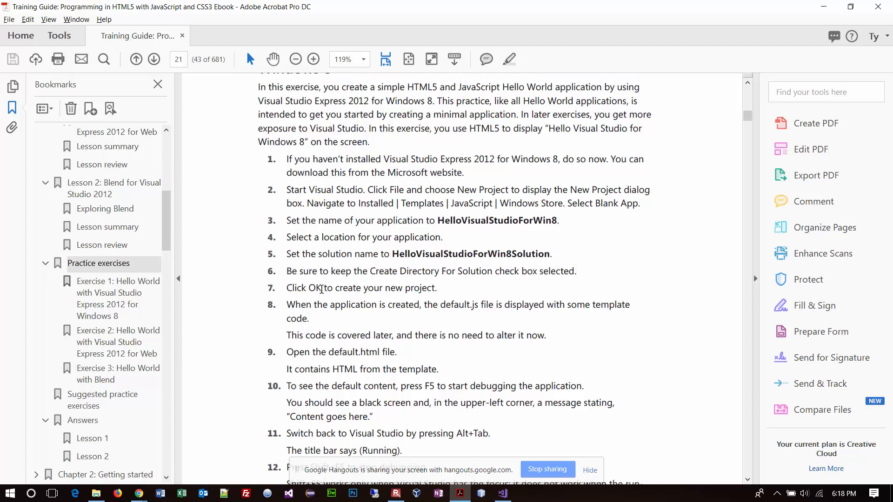
Scroll the exercise to steps 7–14 and highlight 'default.html' in step 9.
scroll(down, 3)
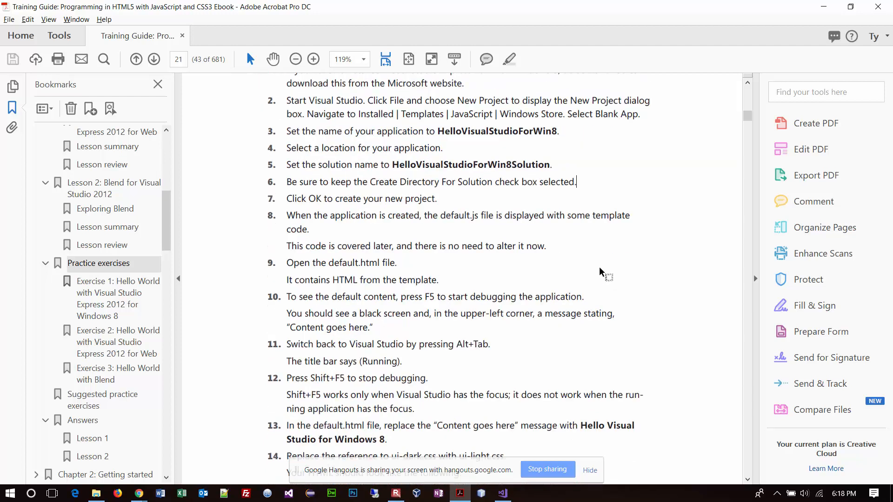
mouse_move(693, 236)
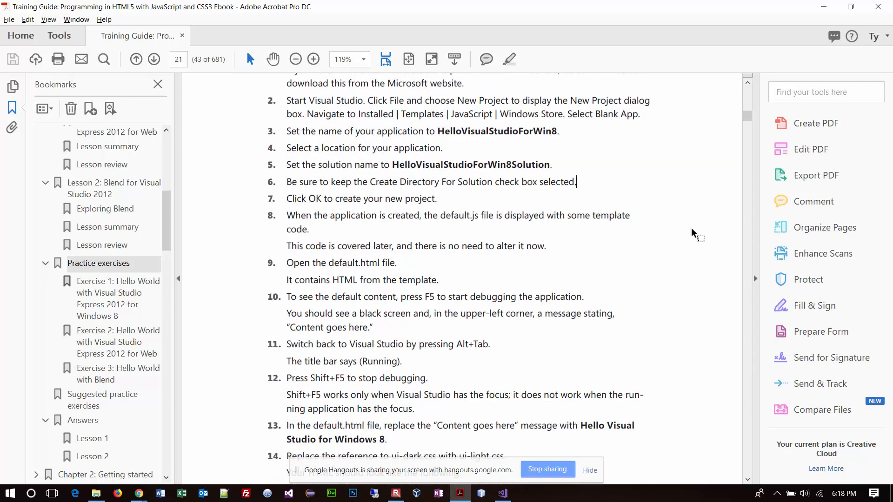
scroll(down, 3)
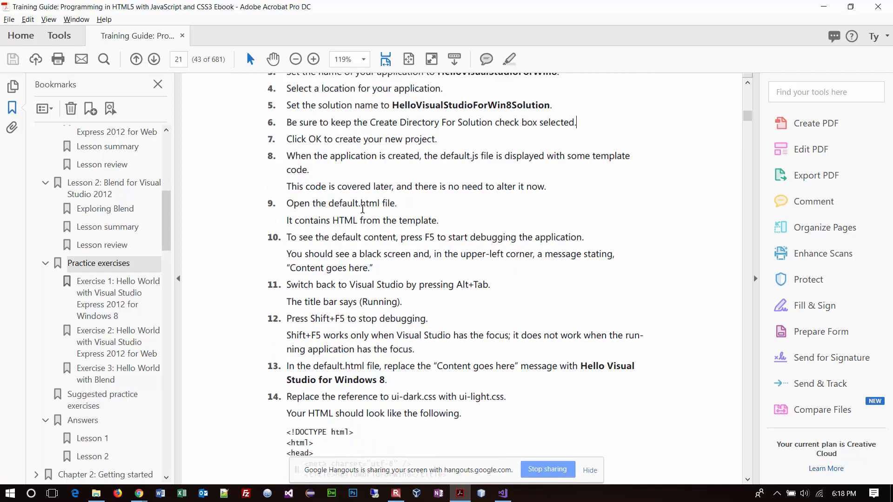
scroll(down, 3)
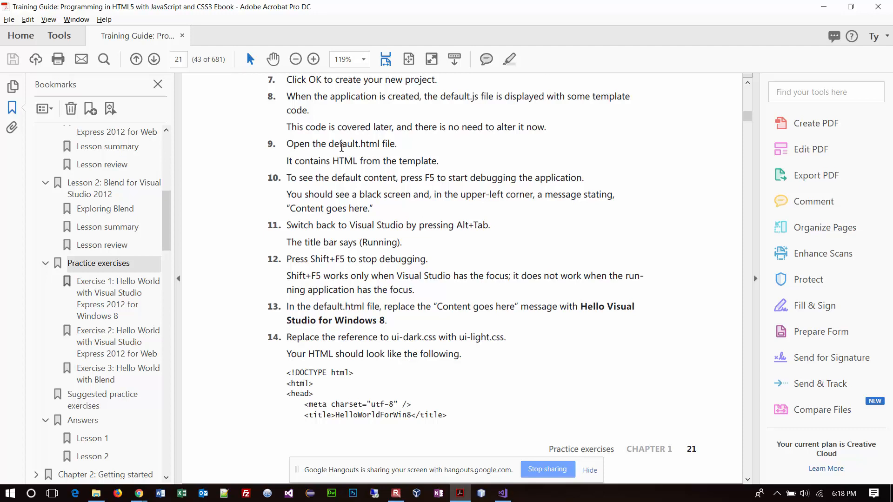
drag(328, 144, 396, 143)
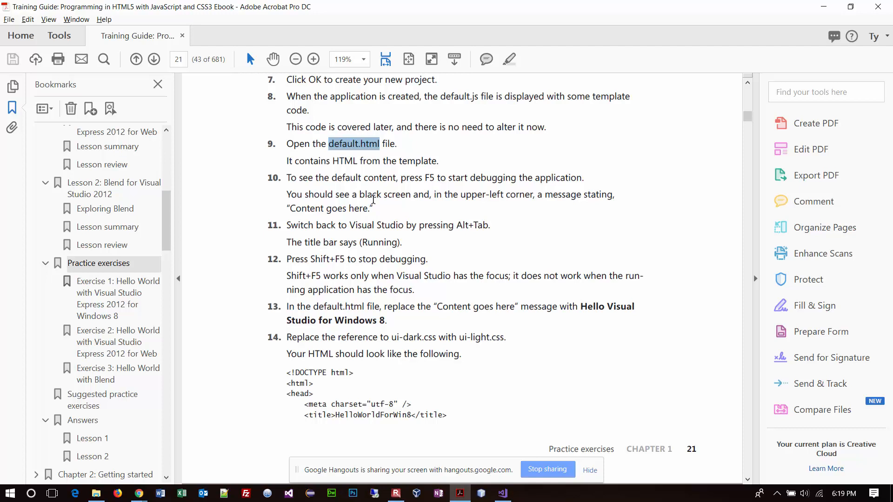
mouse_move(299, 186)
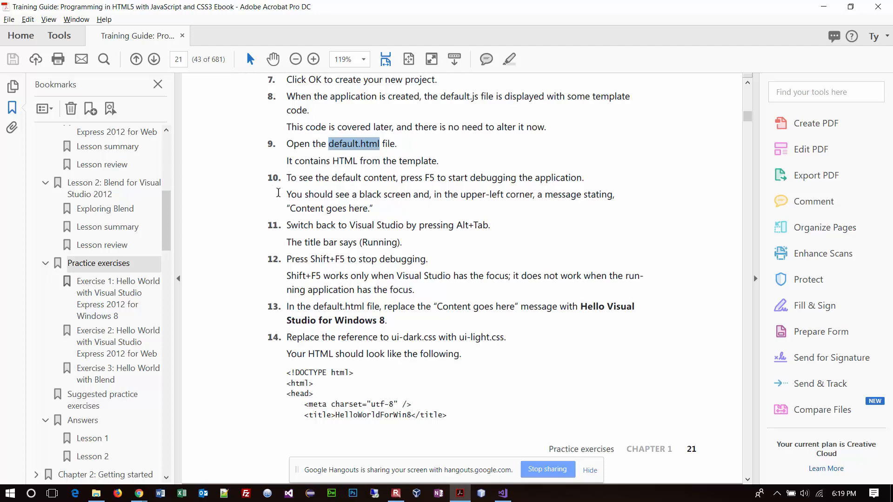
mouse_move(419, 188)
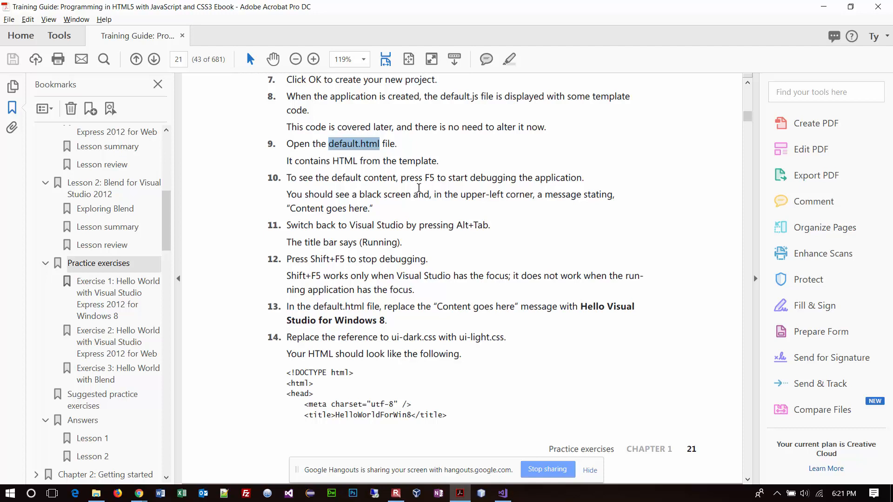
mouse_move(300, 355)
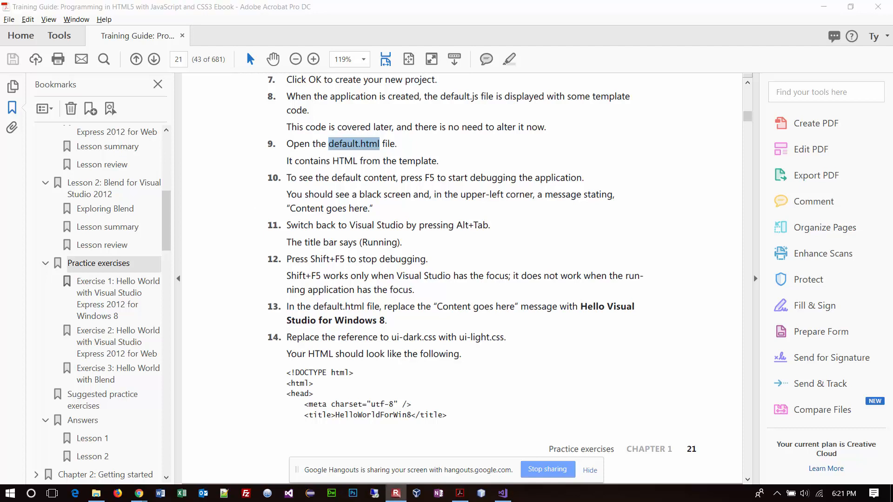
mouse_move(221, 97)
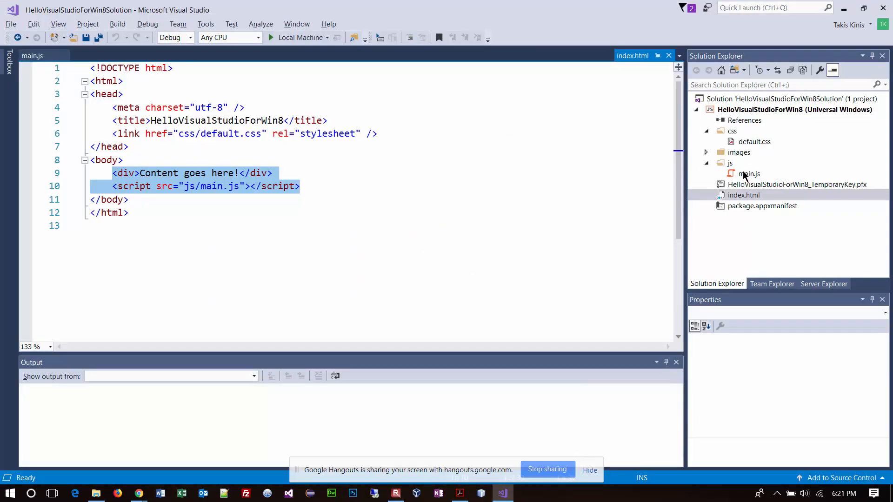
Expand the images folder to show the logo files and open main.js.
click(744, 248)
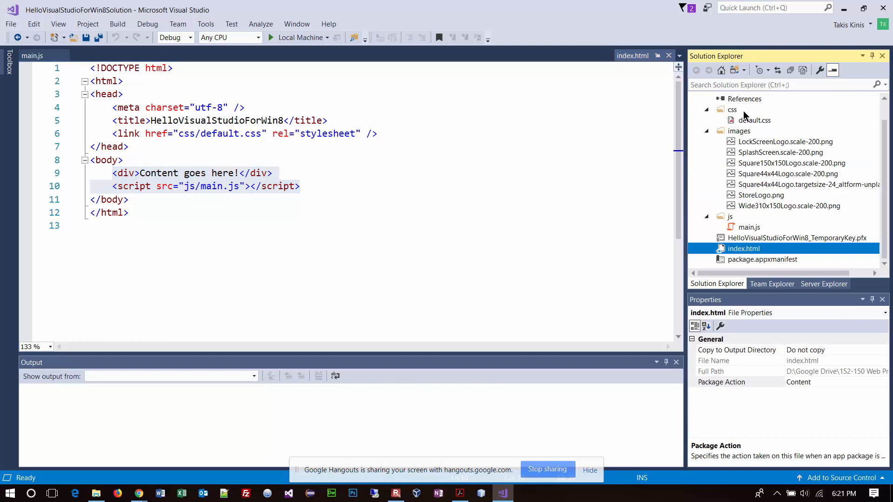
mouse_move(743, 235)
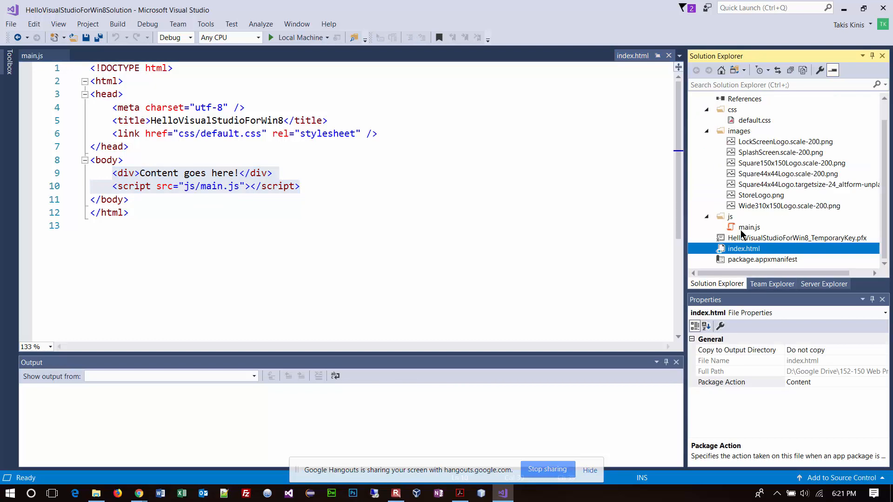
double_click(749, 227)
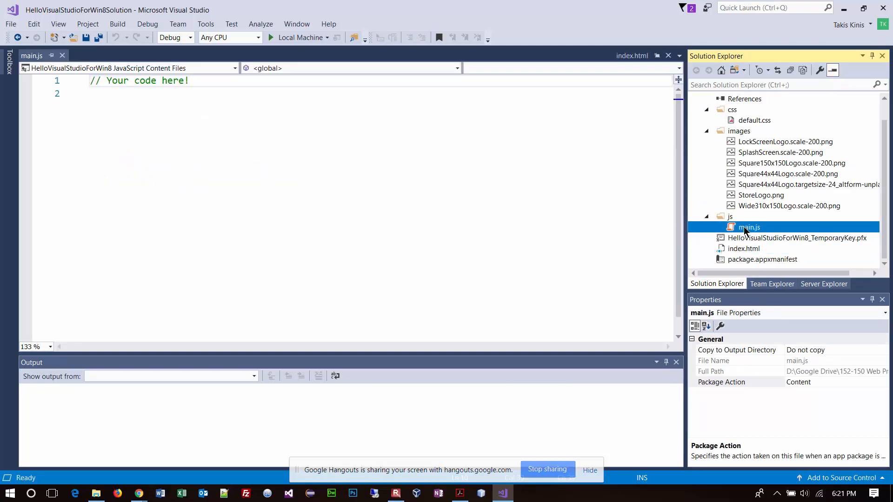
mouse_move(759, 253)
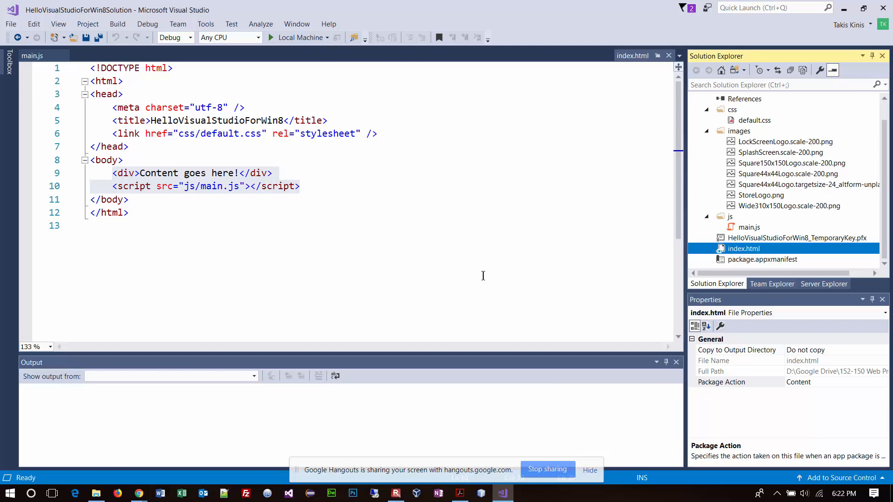
mouse_move(469, 208)
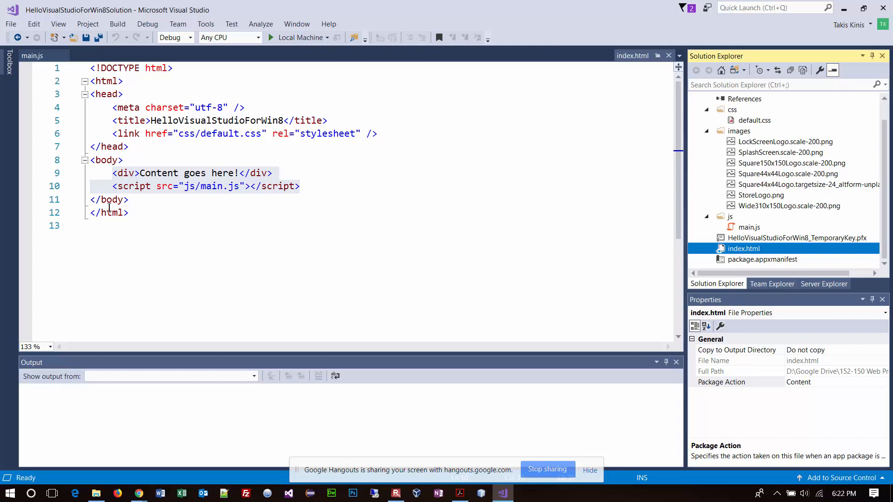
mouse_move(352, 50)
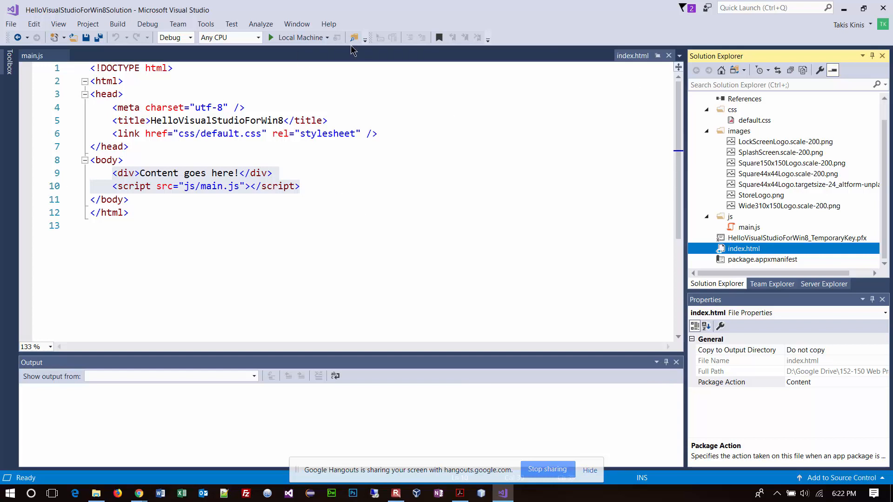
click(326, 37)
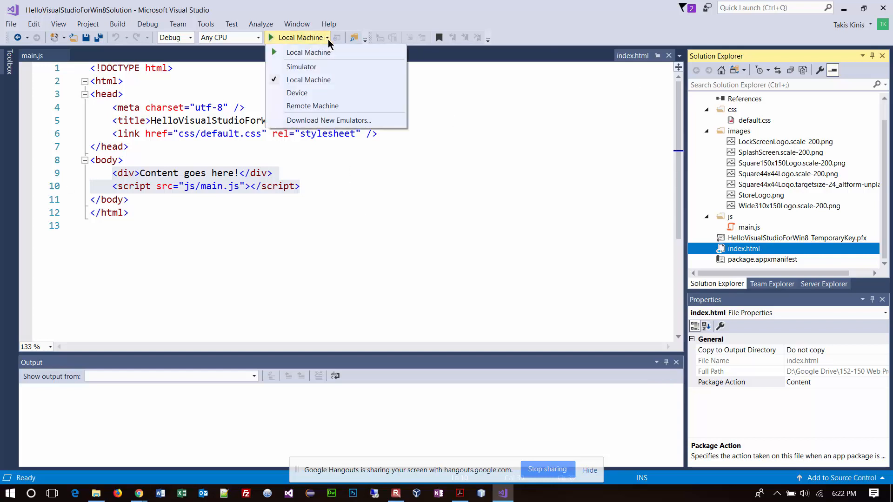
mouse_move(322, 79)
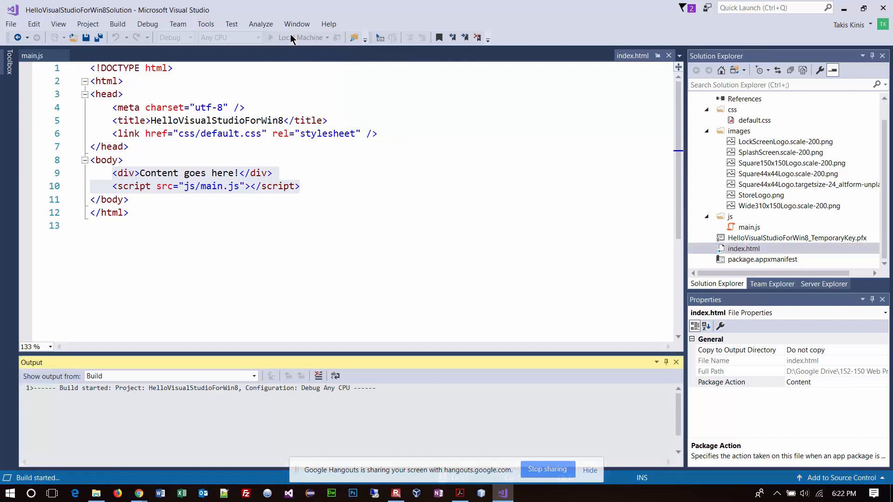
mouse_move(296, 38)
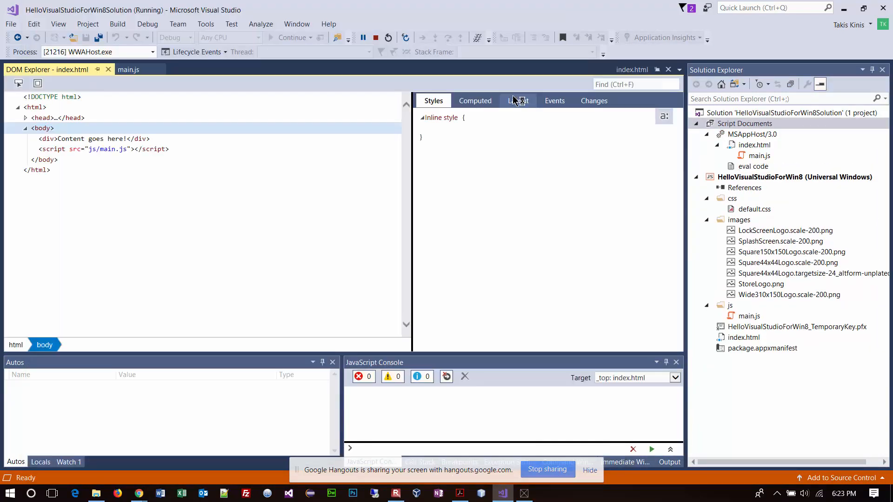
mouse_move(517, 101)
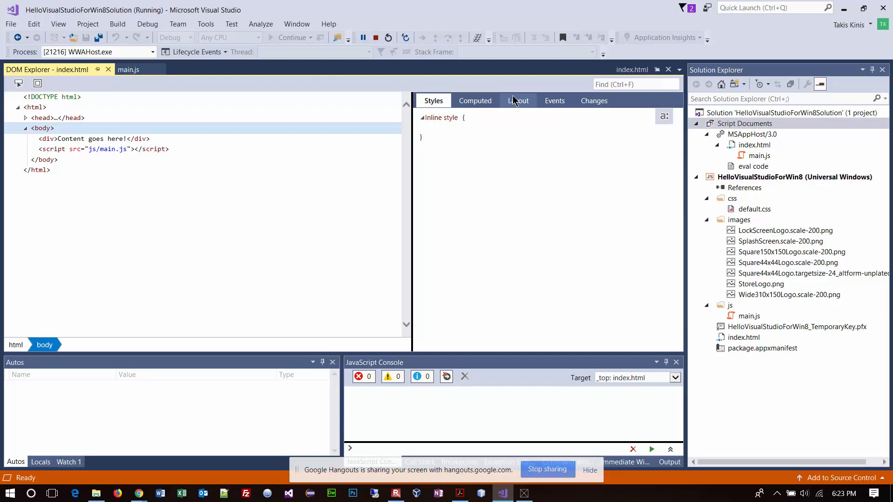
mouse_move(514, 101)
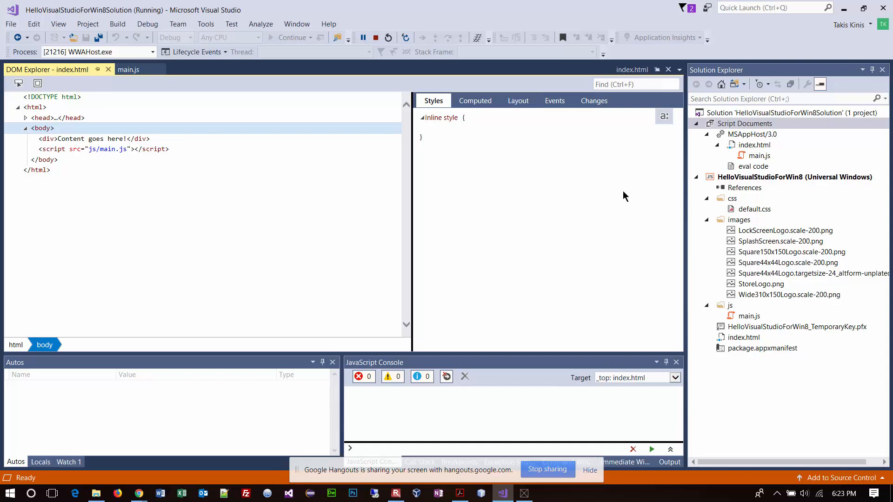
click(523, 493)
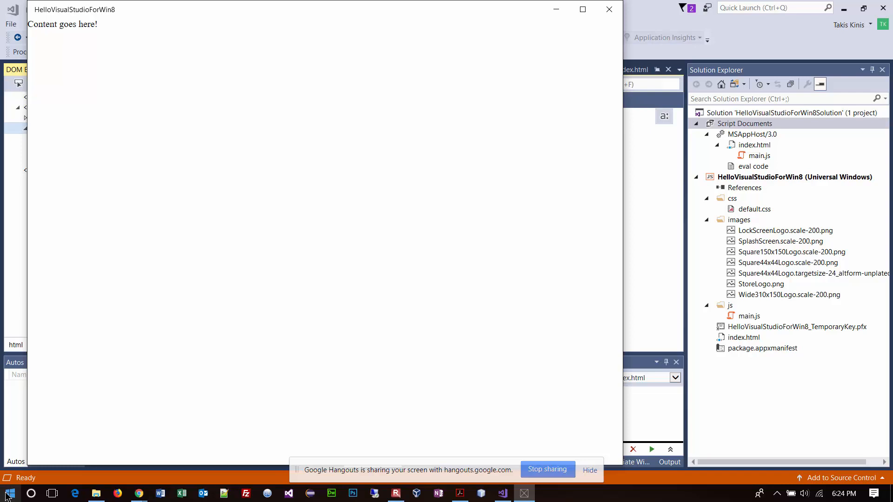
click(8, 493)
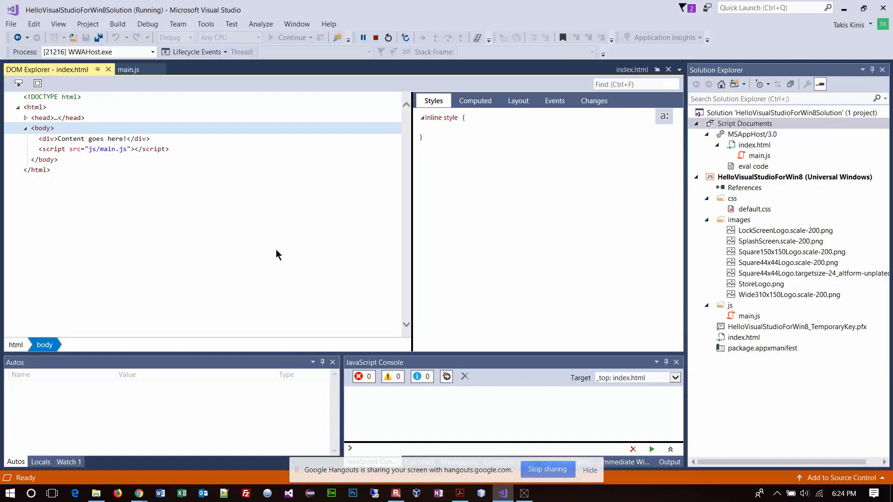
key(alt+tab)
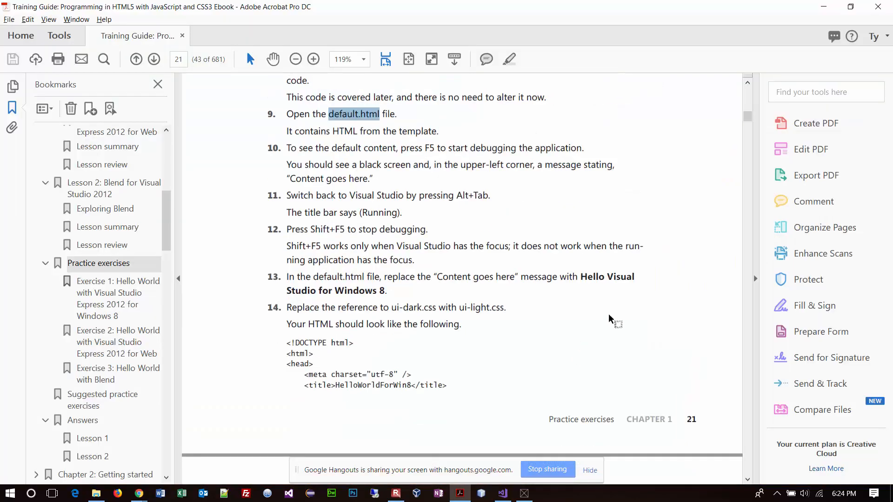
scroll(down, 3)
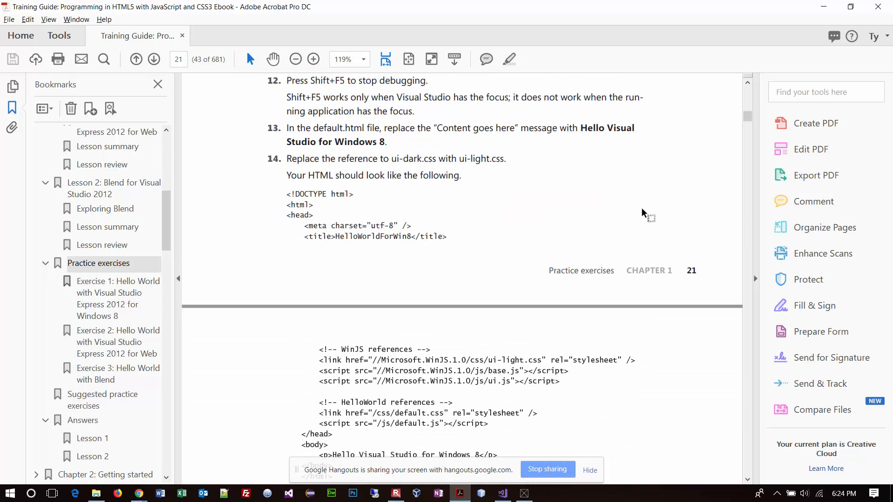
scroll(up, 3)
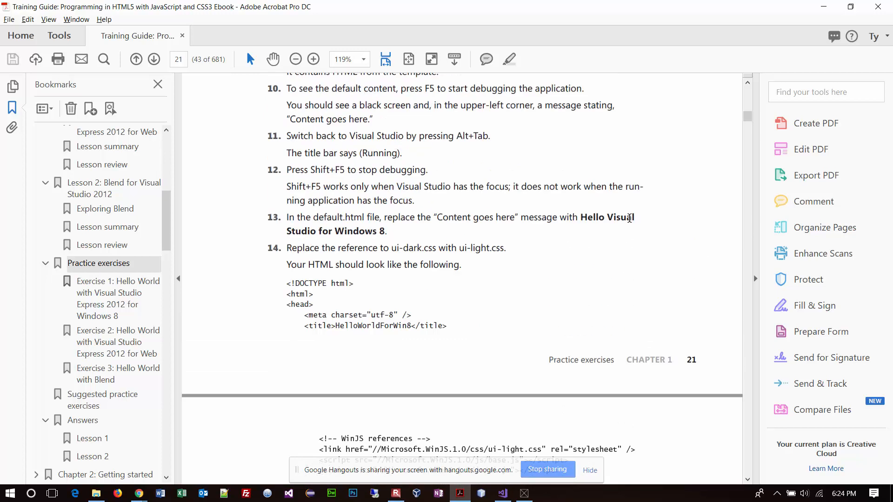
mouse_move(640, 225)
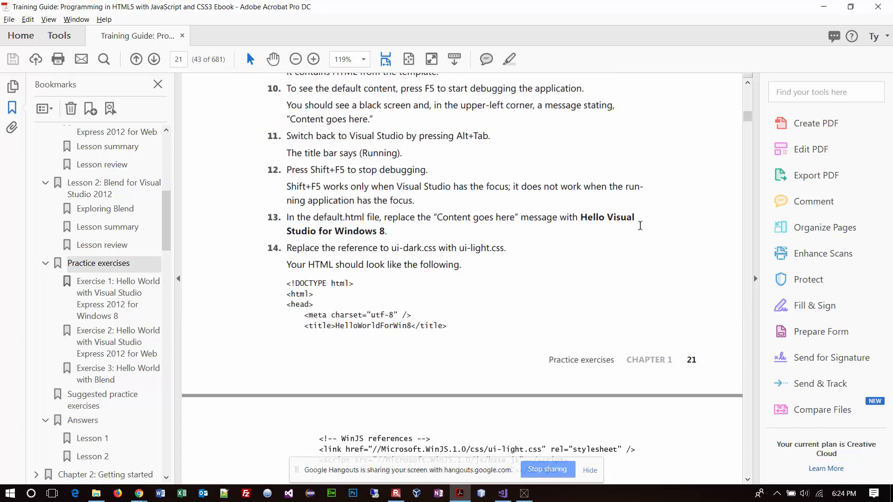
scroll(down, 3)
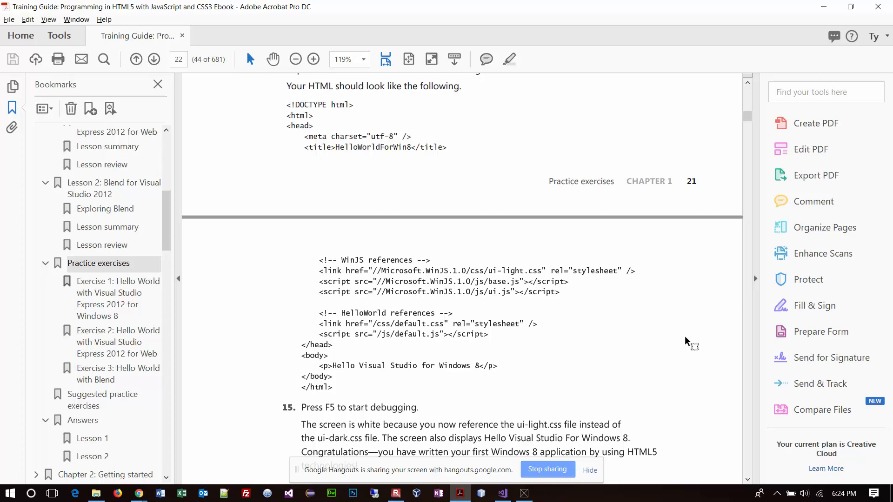
mouse_move(589, 396)
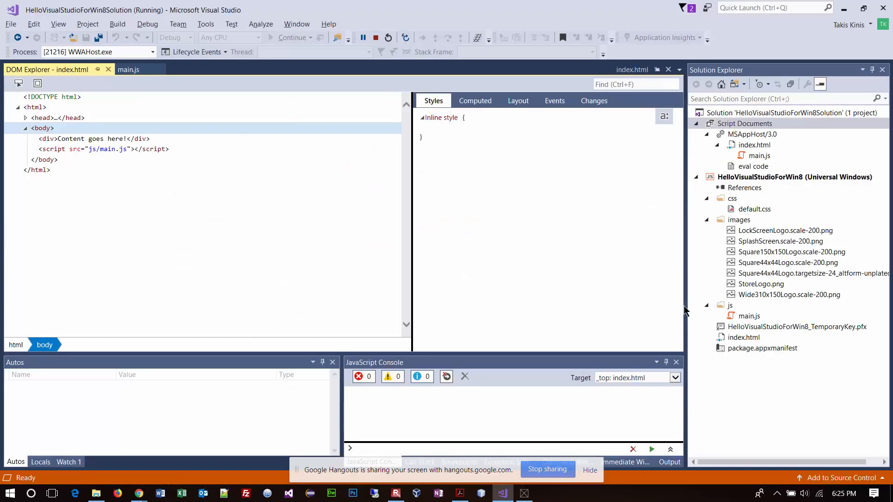
mouse_move(376, 38)
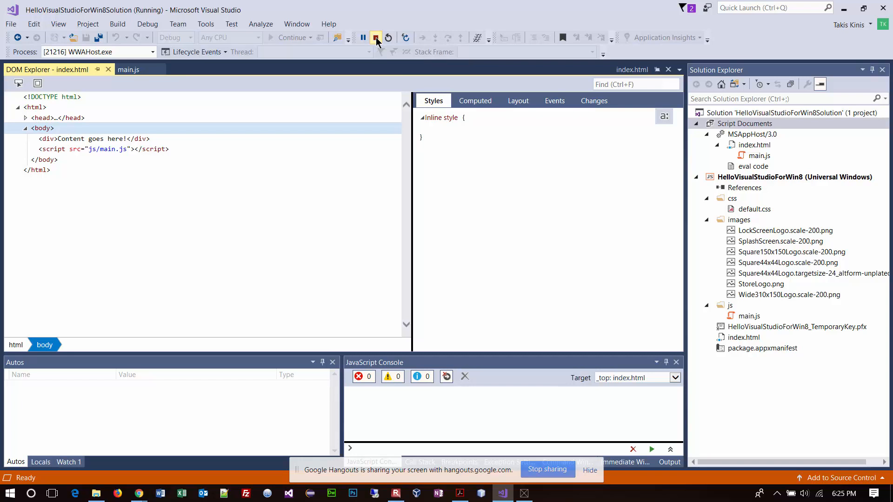
Stop debugging HelloVisualStudioForWin8 using the toolbar's Stop Debugging button.
click(375, 38)
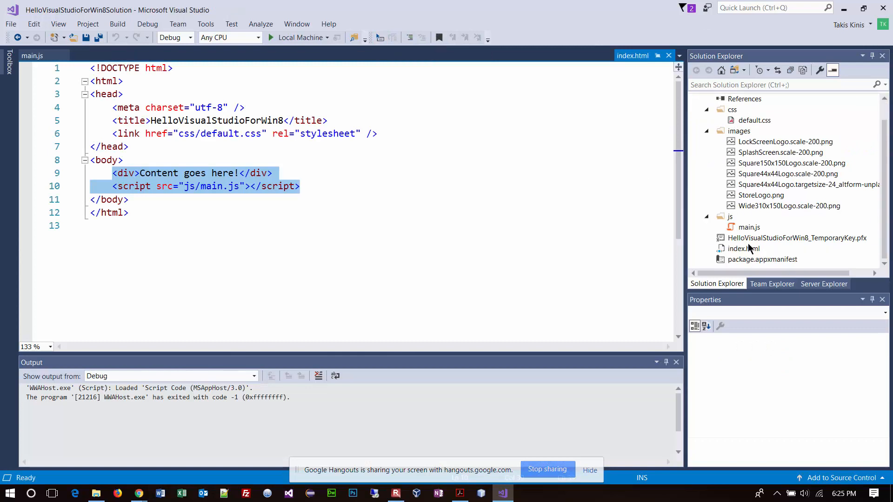
right_click(740, 249)
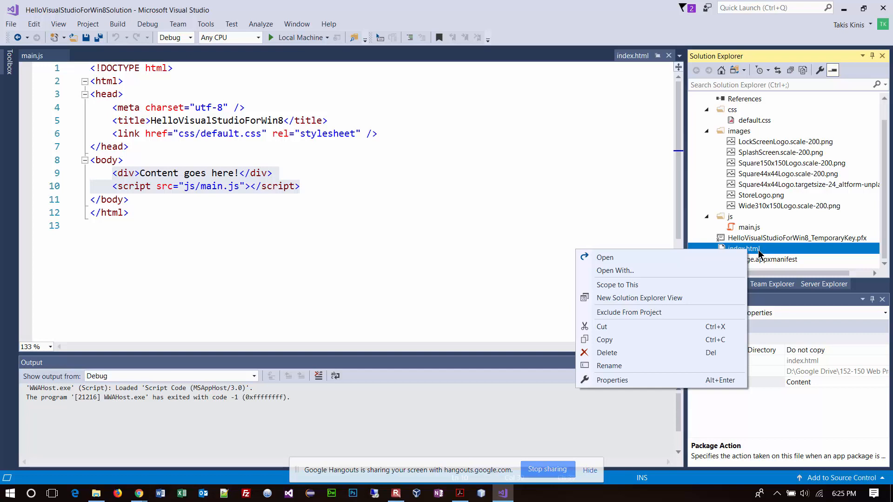
mouse_move(776, 254)
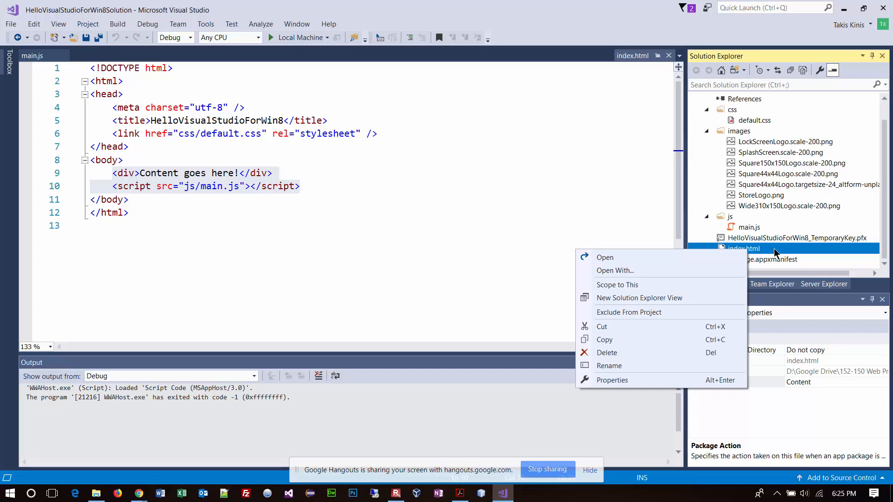
mouse_move(639, 277)
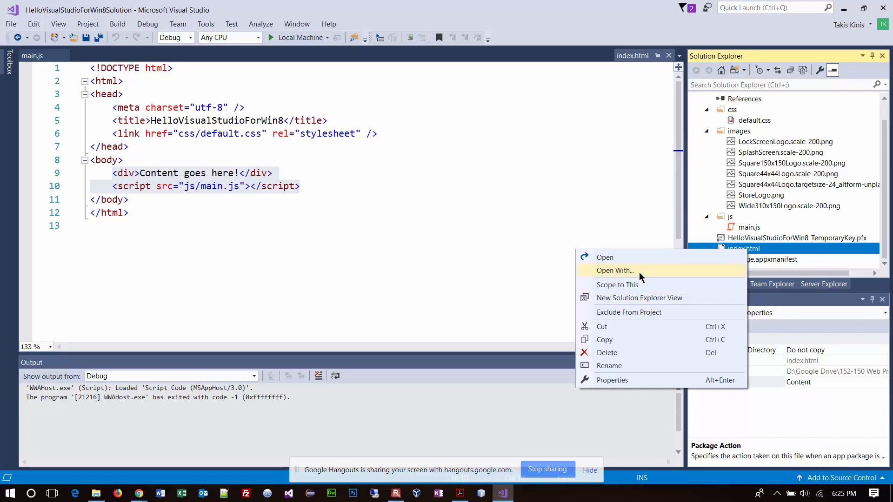
click(615, 271)
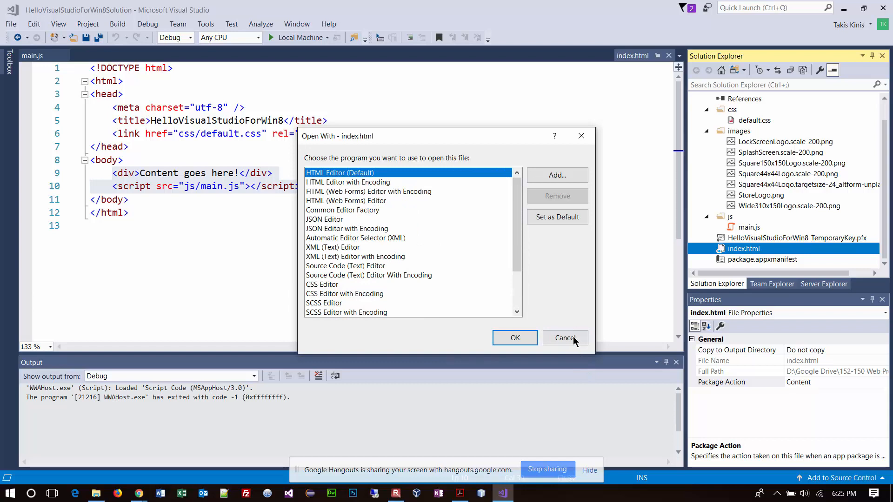
click(564, 337)
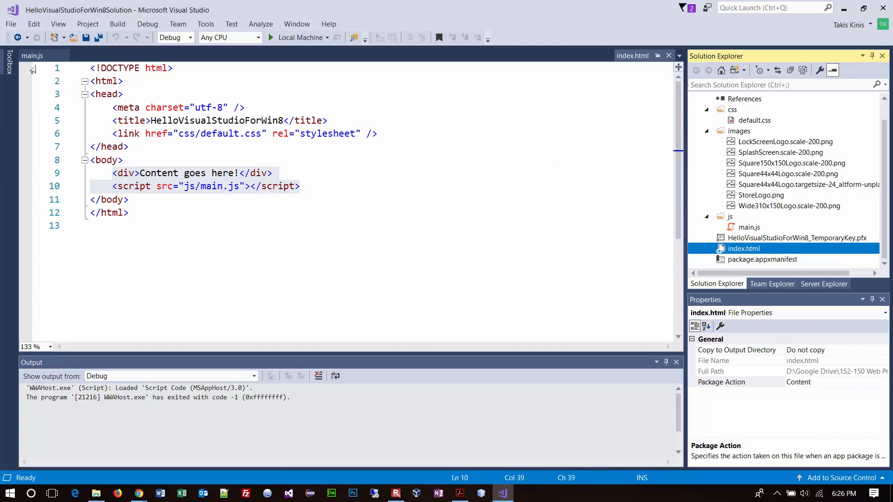
click(9, 24)
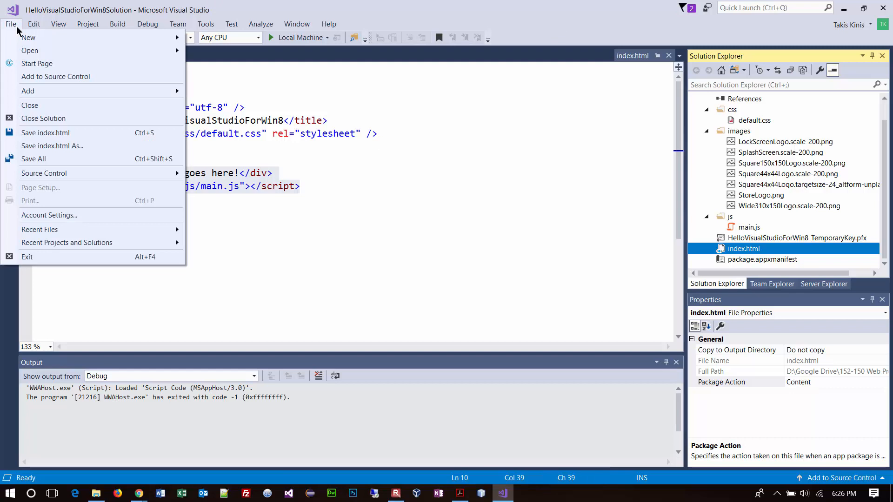
mouse_move(43, 117)
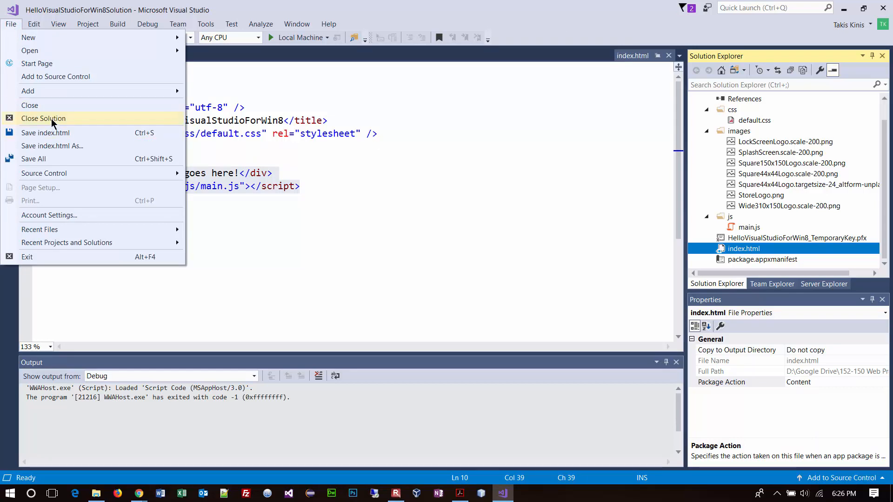
mouse_move(55, 123)
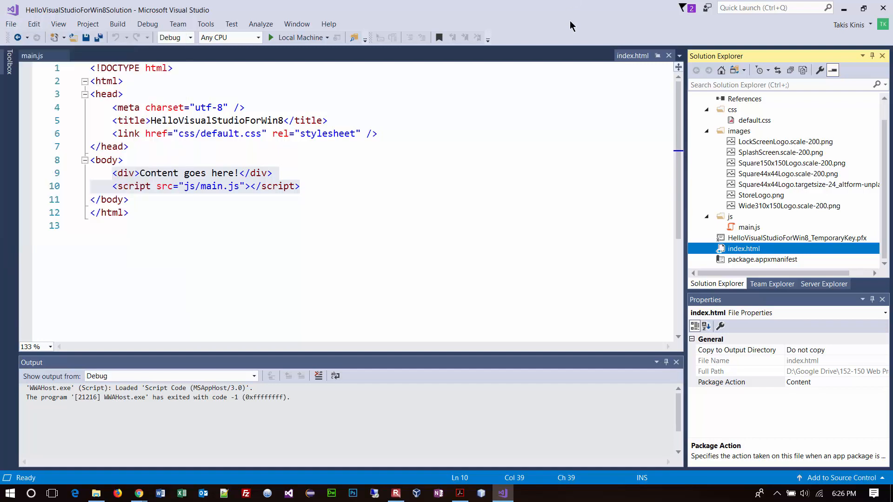
click(32, 55)
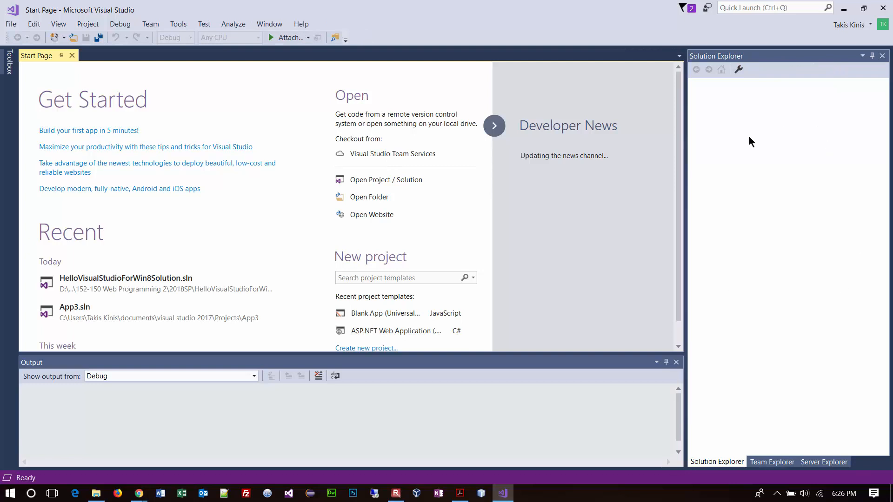
mouse_move(768, 336)
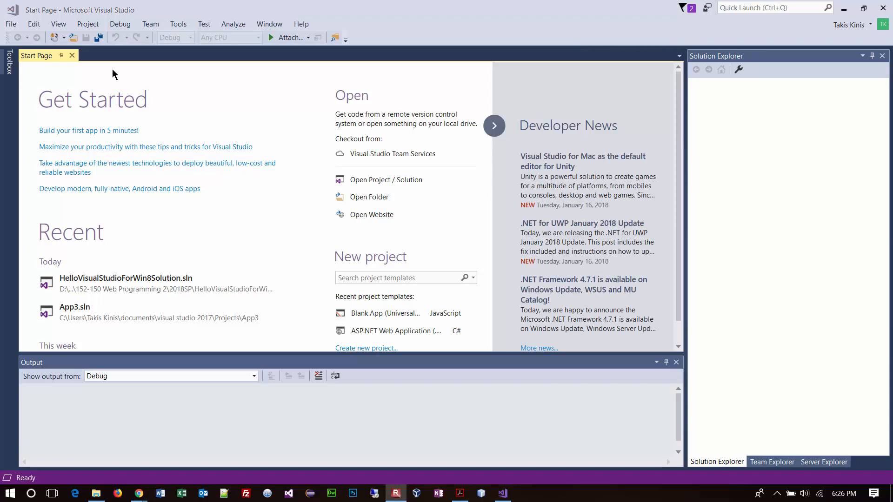
mouse_move(219, 77)
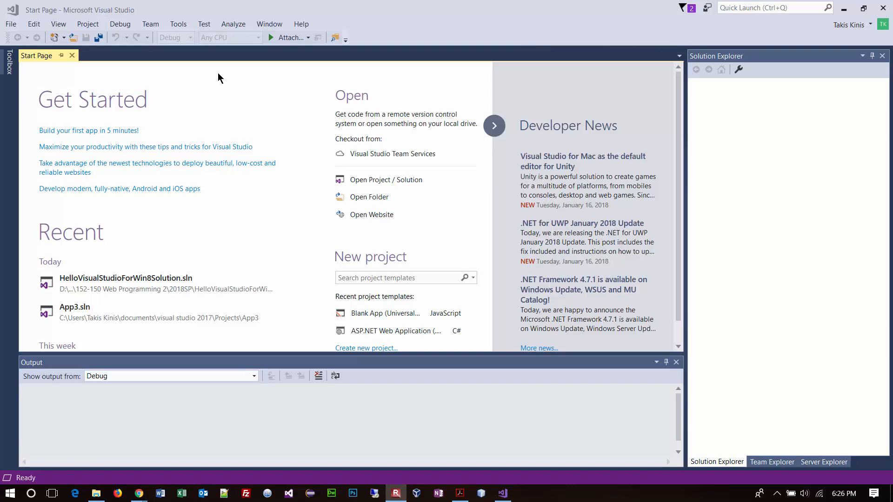
mouse_move(22, 254)
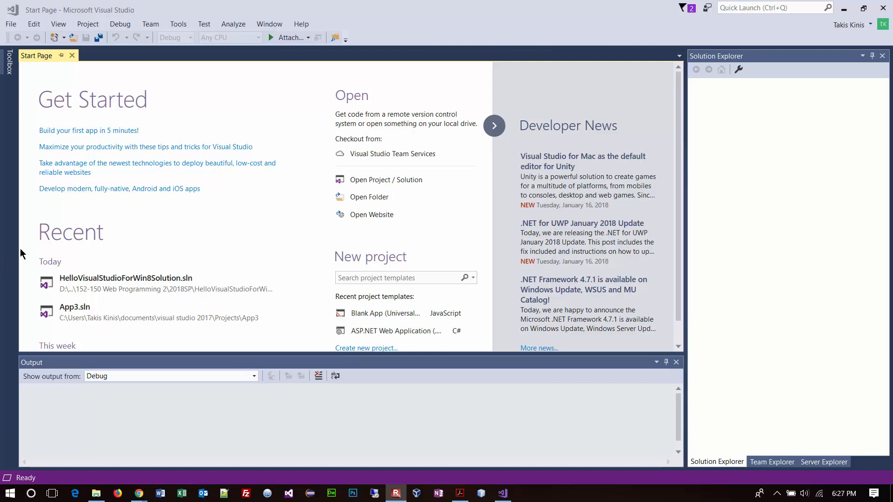
Open the New Project dialog via File > New > Project.
click(10, 24)
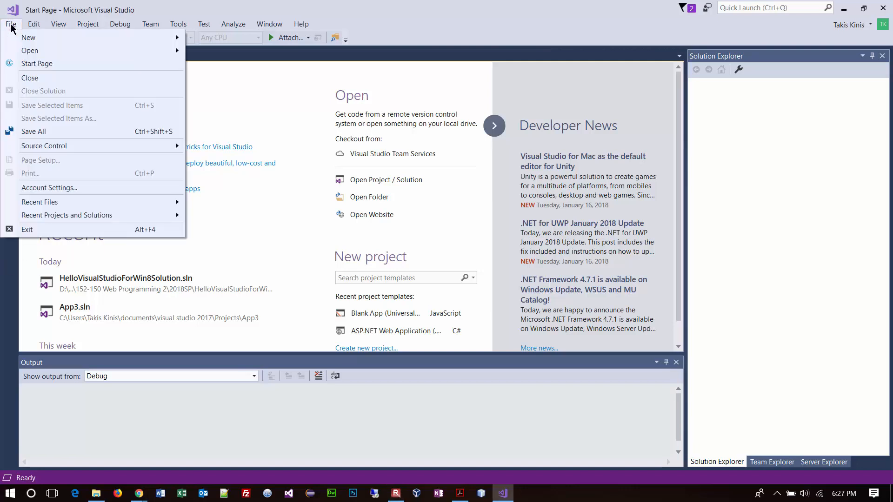
mouse_move(28, 37)
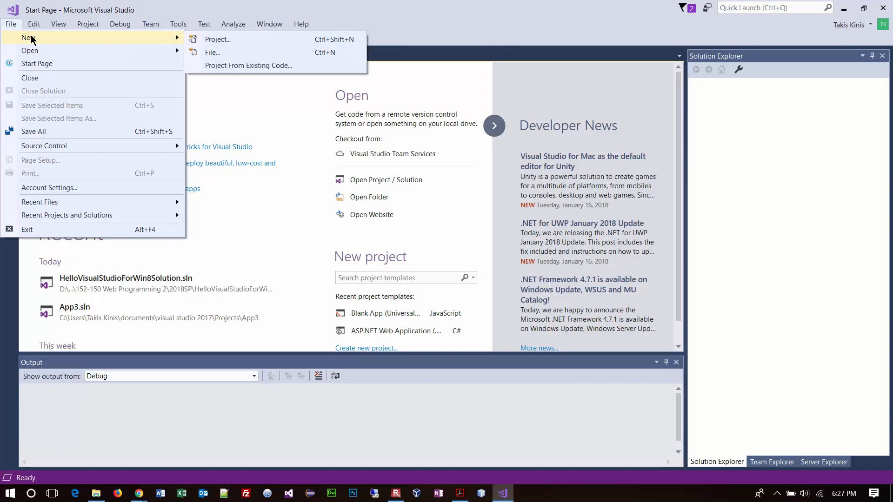
mouse_move(218, 39)
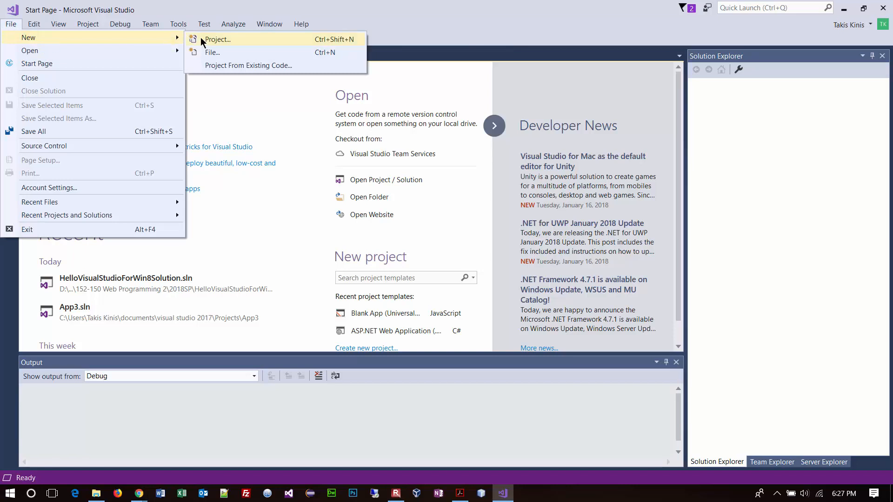
click(217, 39)
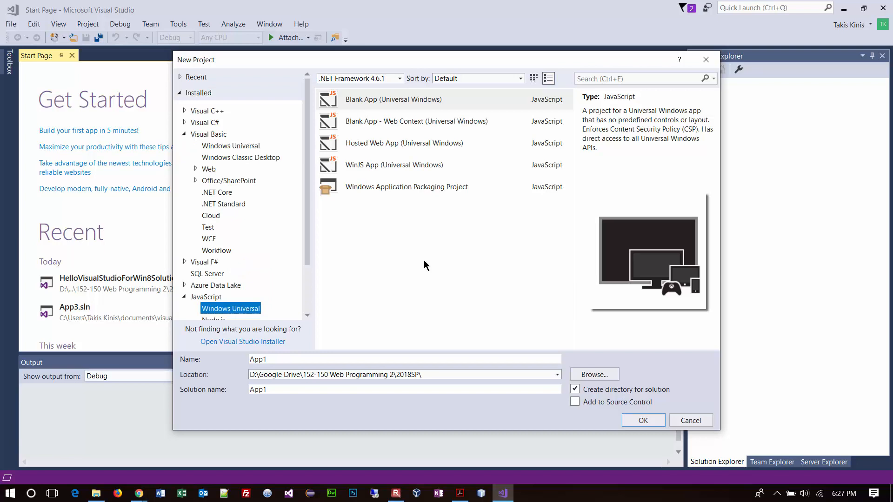
Collapse the Visual Basic templates and expand Visual C# > Web in the template tree.
click(185, 170)
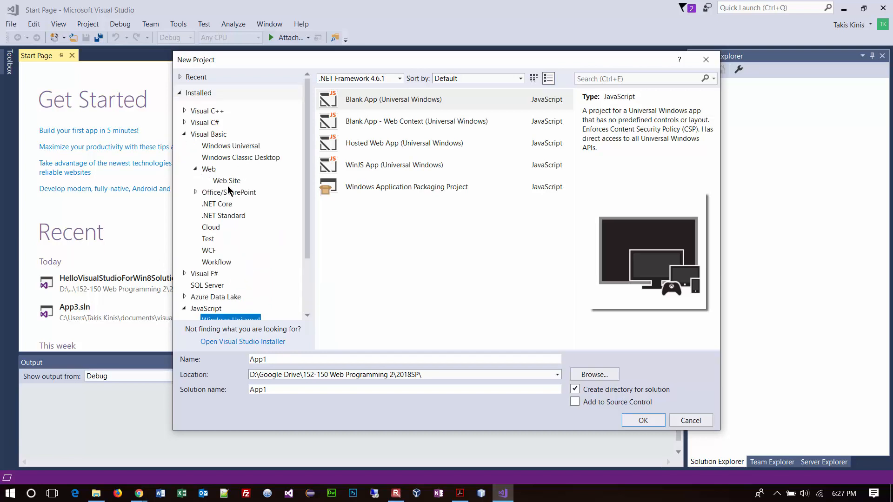
click(226, 181)
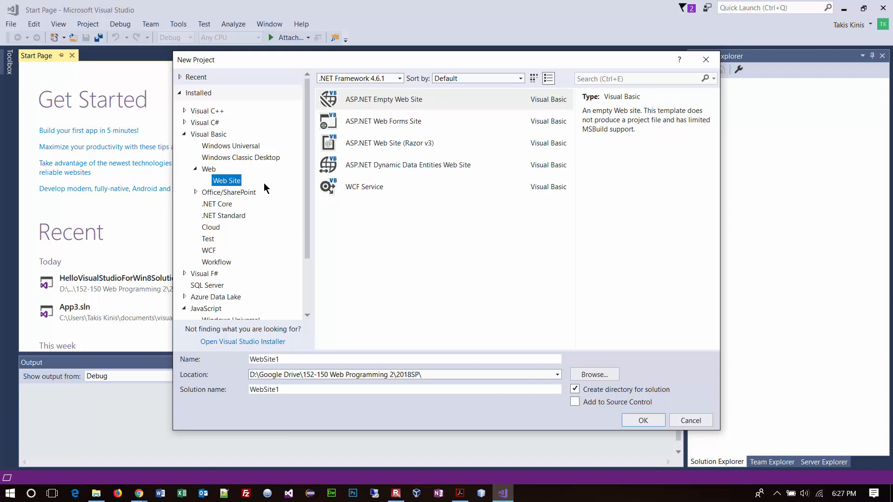
mouse_move(230, 203)
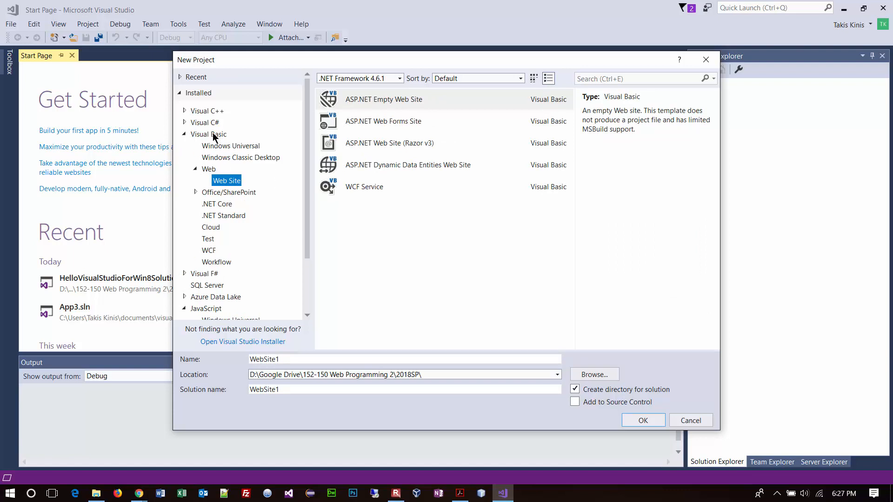
click(208, 134)
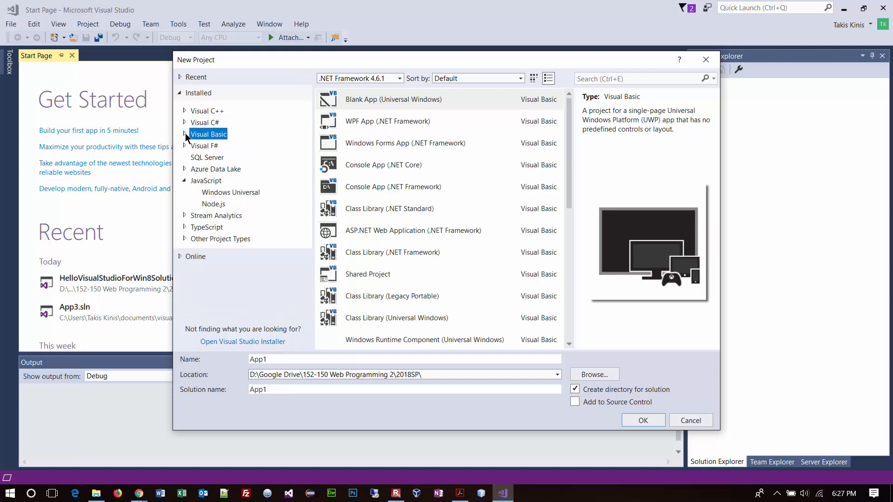
click(184, 123)
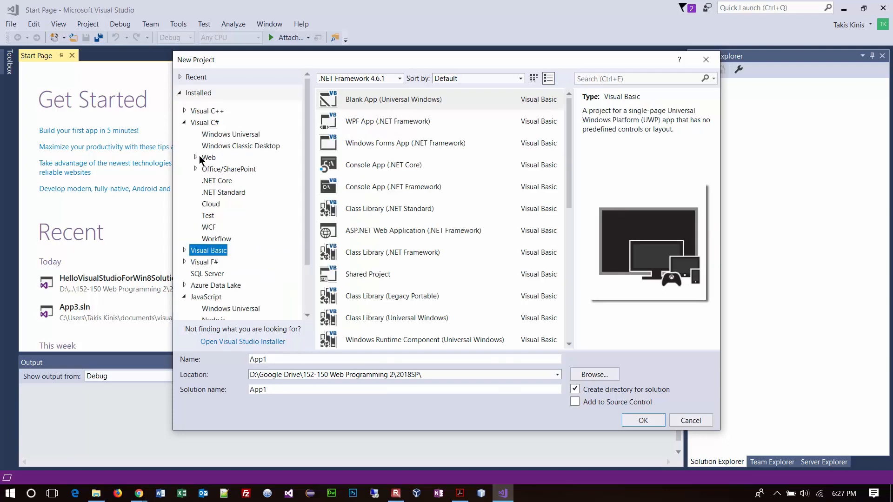
click(209, 158)
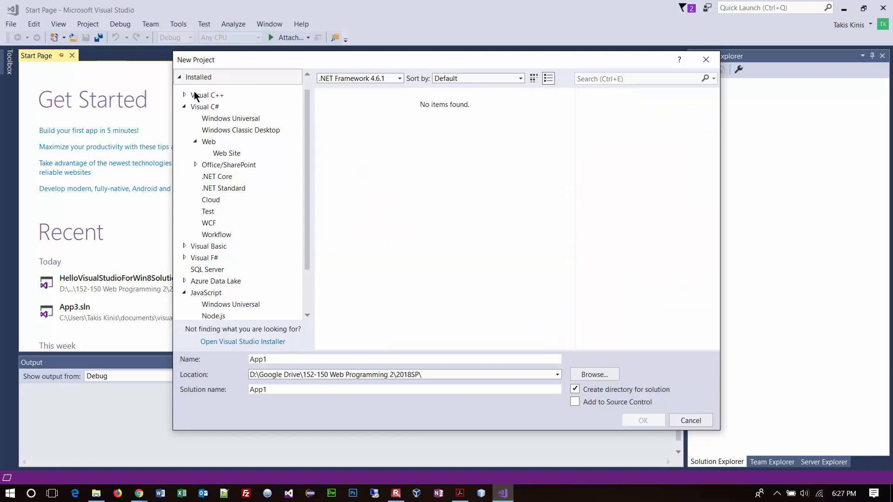
mouse_move(203, 115)
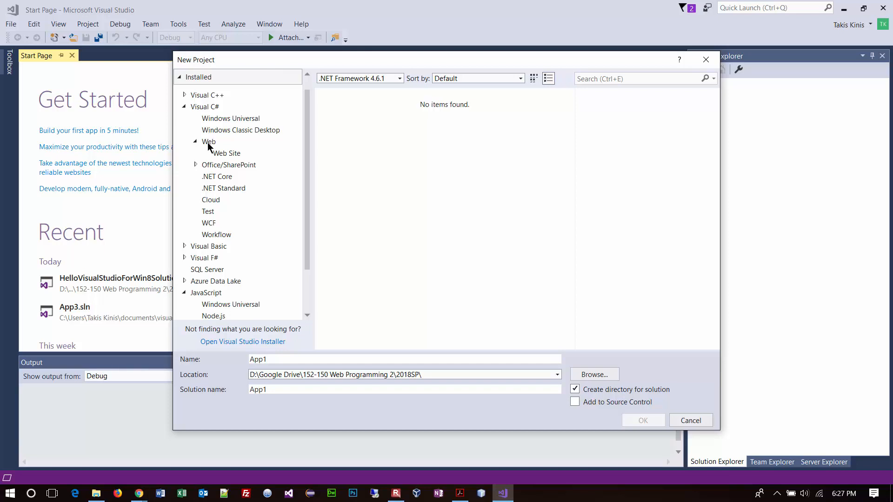
Create WebSite1 from the Visual C# ASP.NET Empty Web Site template.
click(226, 153)
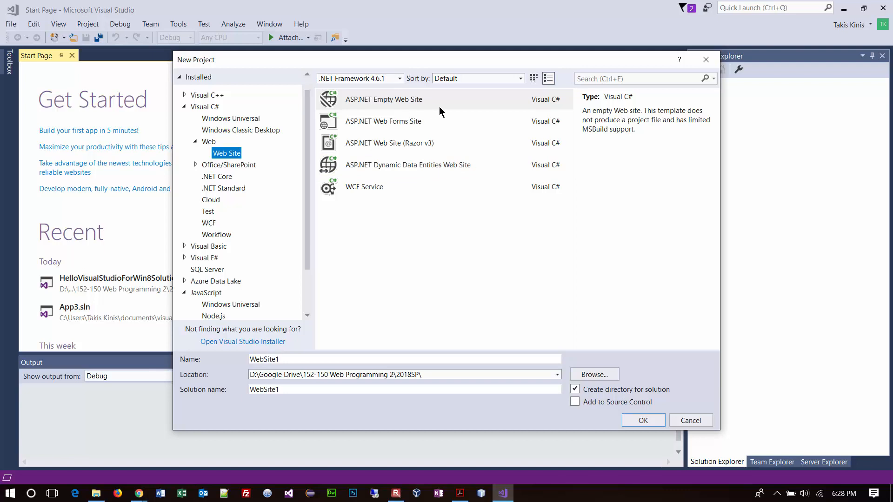
mouse_move(424, 204)
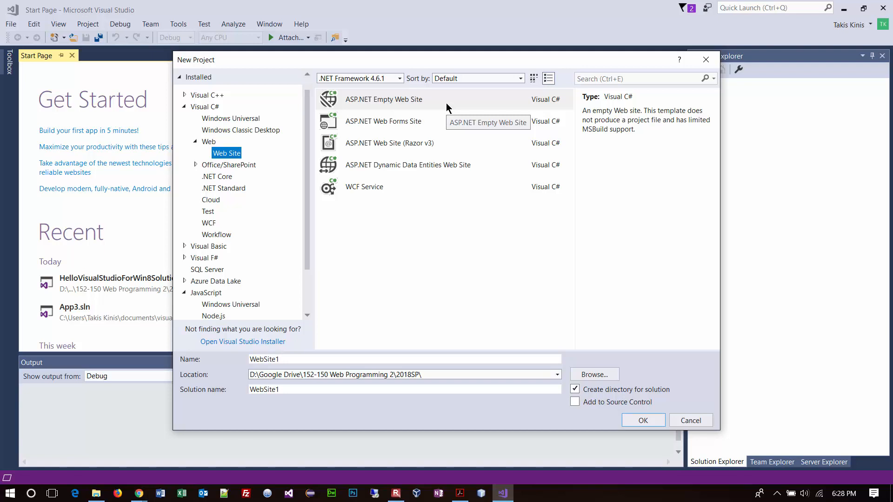
click(384, 99)
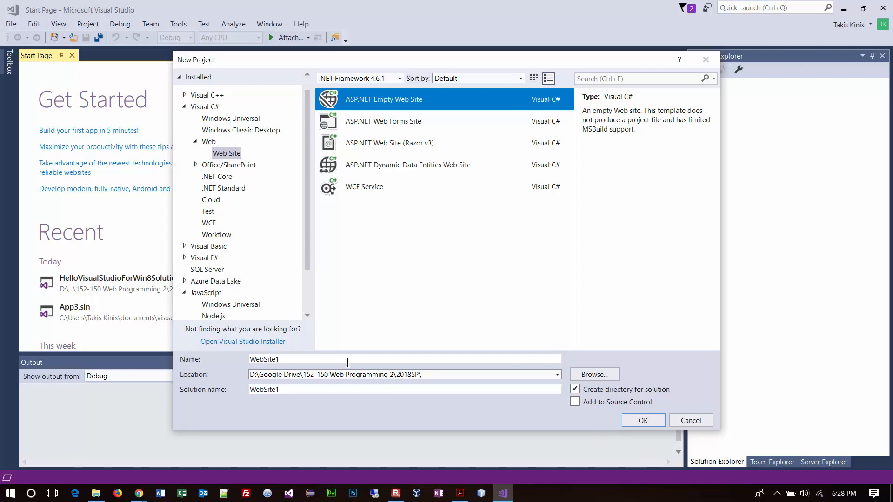
click(643, 421)
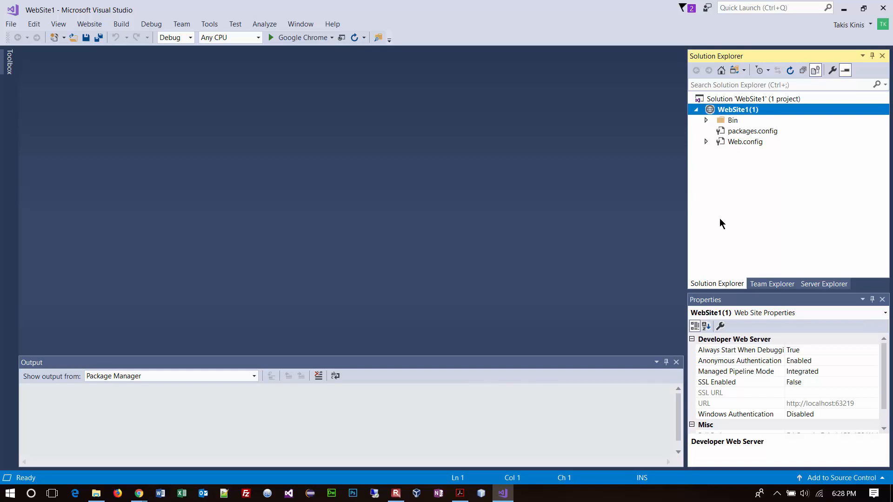
mouse_move(706, 122)
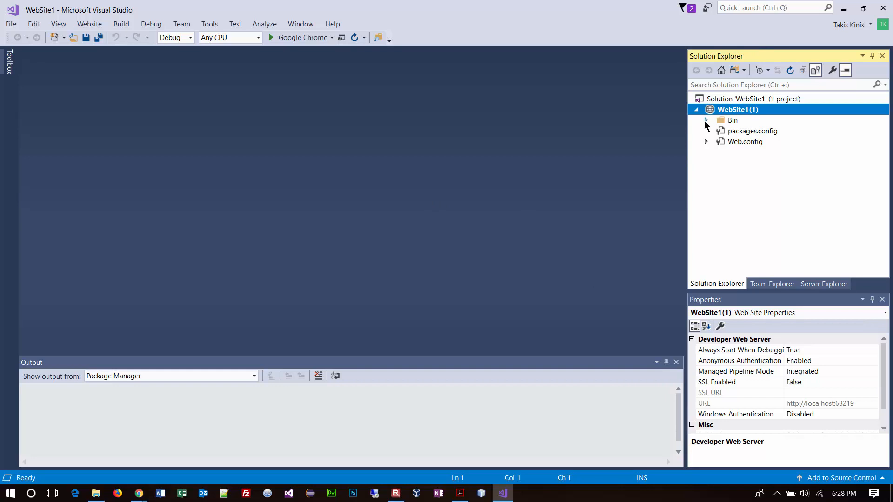
Expand Web.config in Solution Explorer to reveal Web.Debug.config, then collapse it again.
click(706, 120)
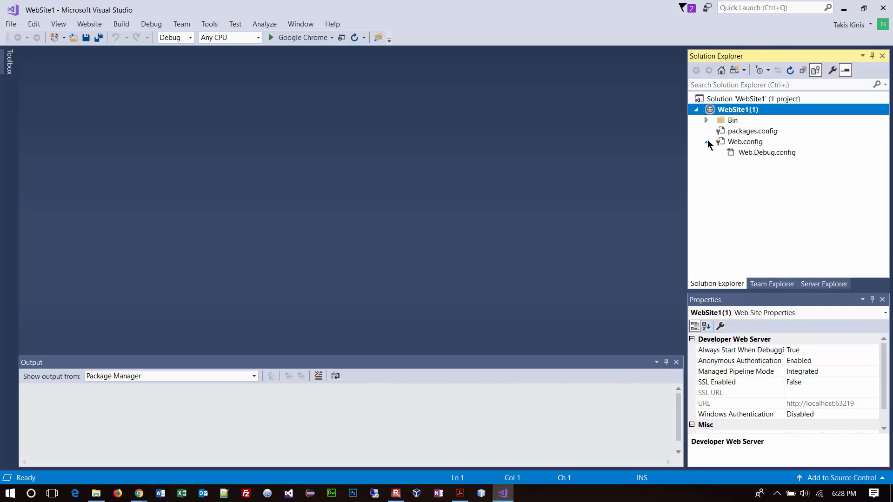
click(706, 142)
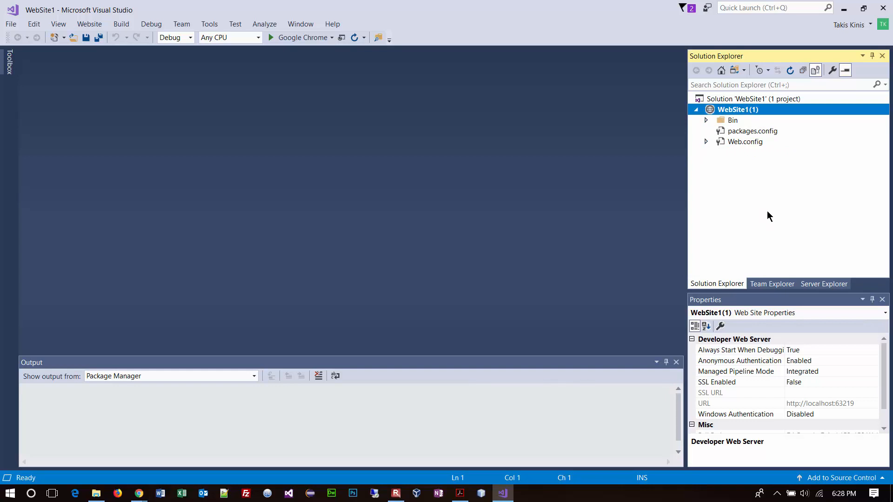
mouse_move(292, 51)
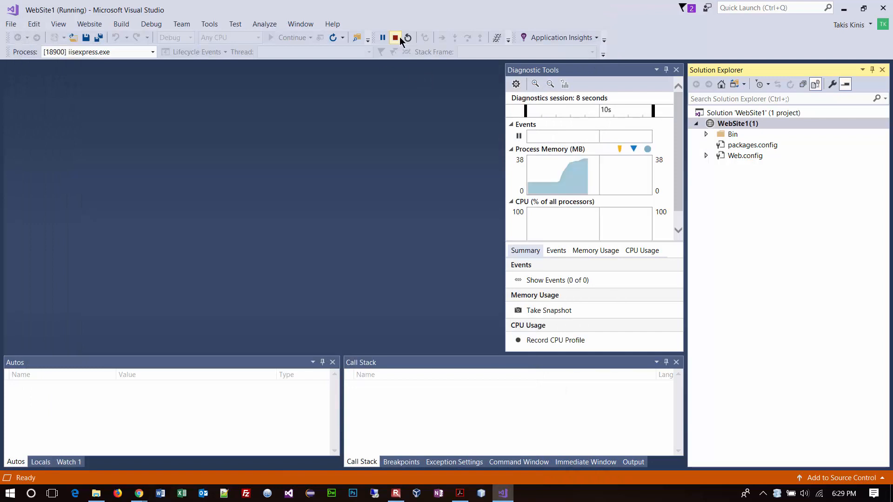
Stop the WebSite1 debugging session and bring up the File menu.
click(395, 38)
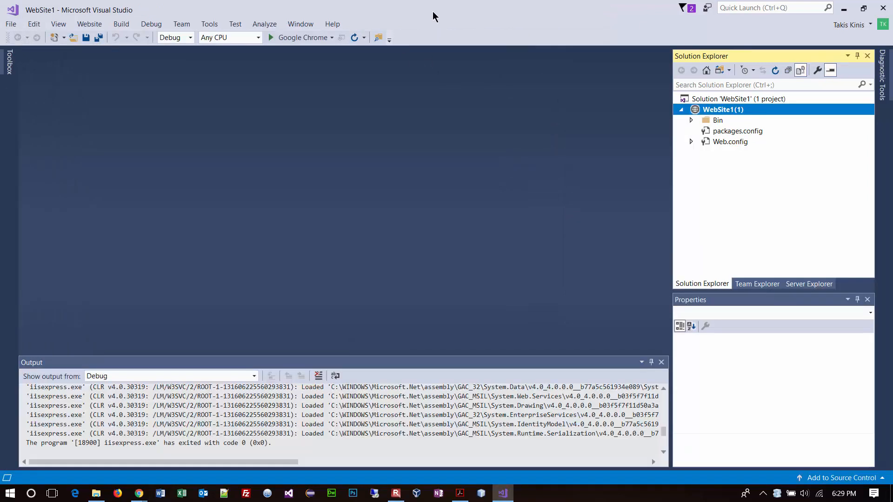
click(10, 23)
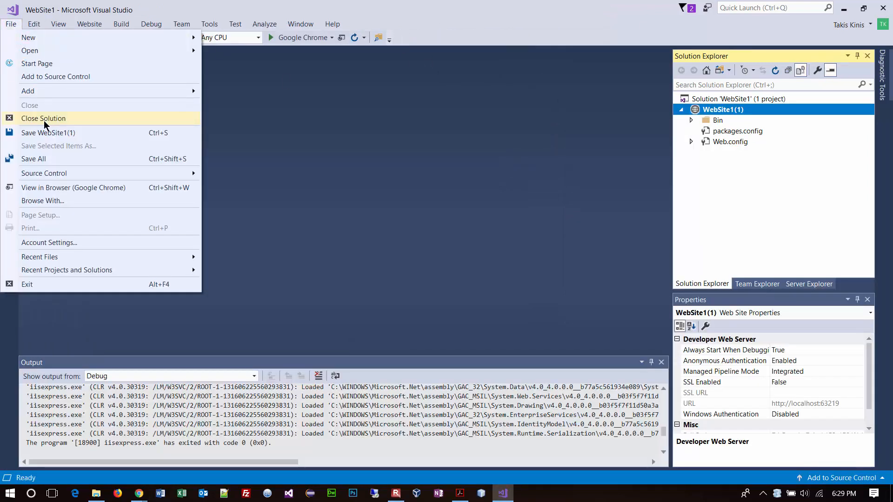
Close the WebSite1 solution and start a new project from the Start Page.
click(44, 118)
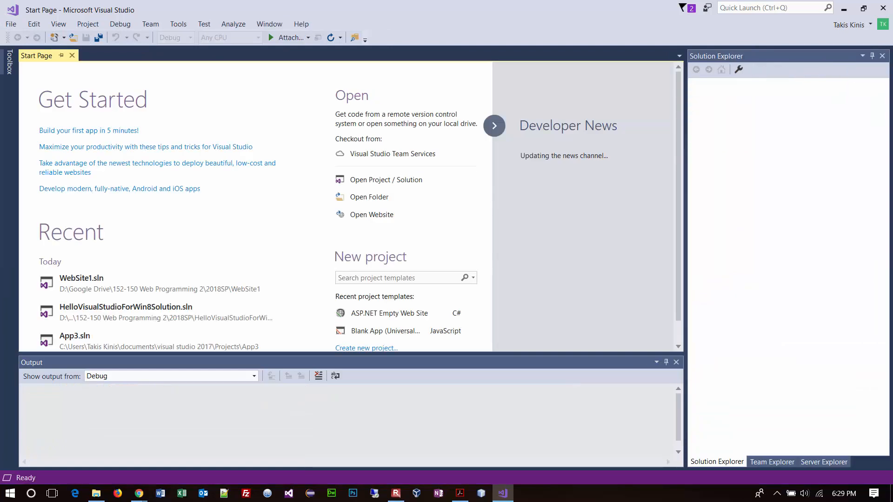
mouse_move(279, 88)
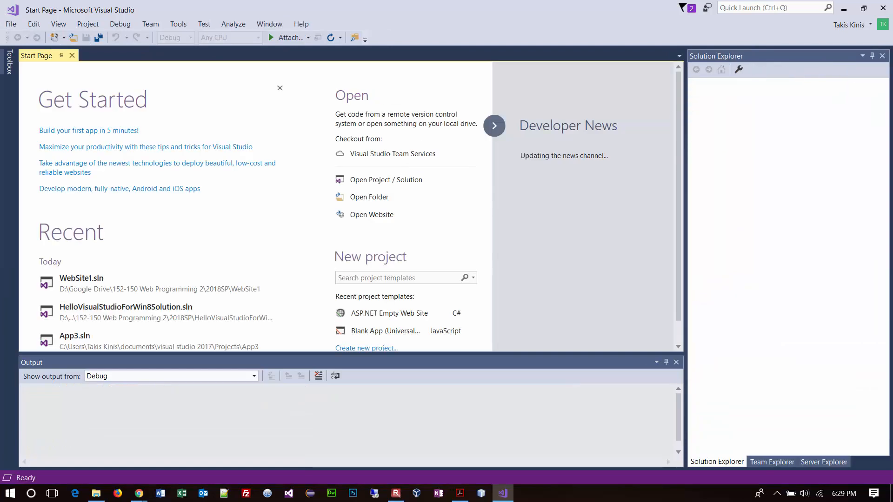
click(10, 23)
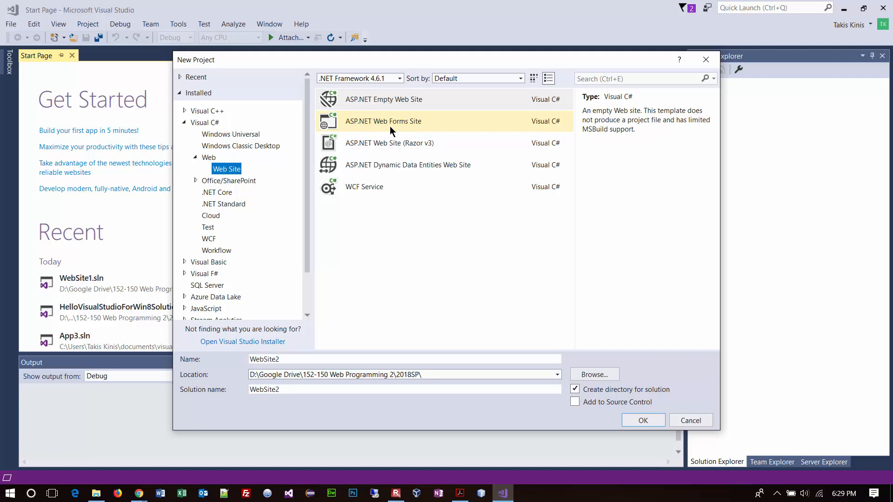
Create WebSite2 from the ASP.NET Web Forms Site template under Visual C# Web Site.
click(384, 121)
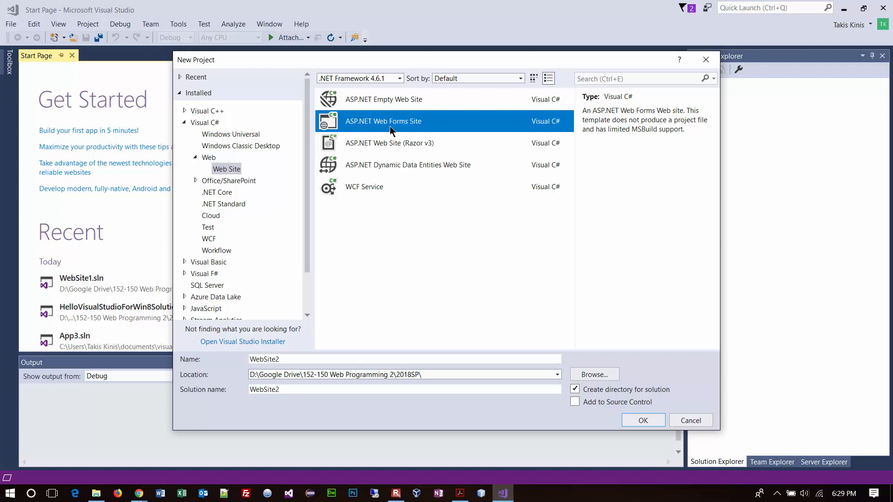
mouse_move(624, 382)
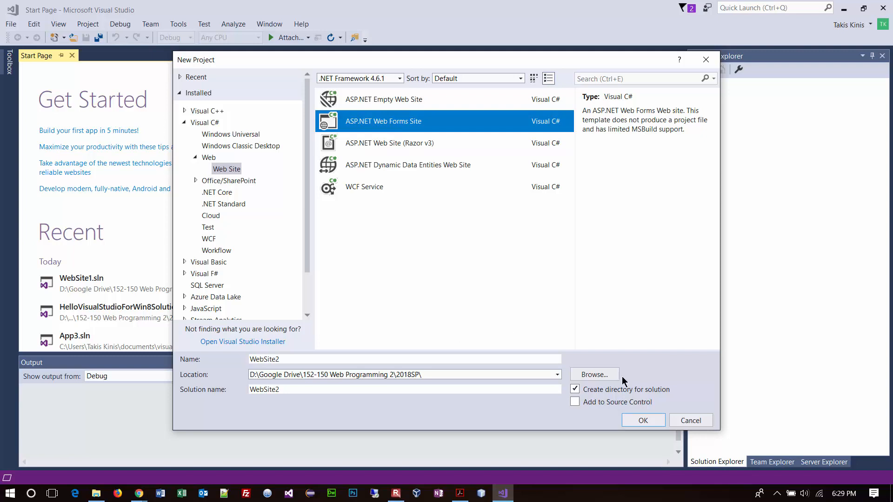
click(643, 421)
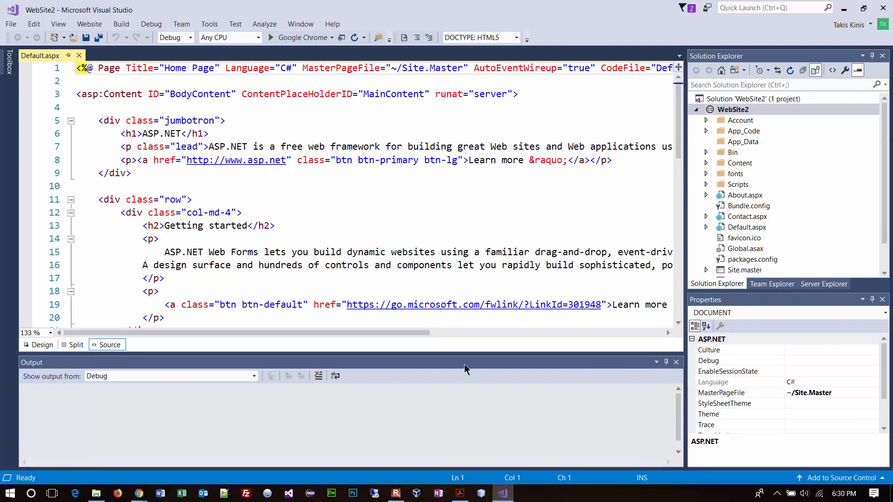
Start building and debugging WebSite2 with the Google Chrome toolbar button.
click(301, 37)
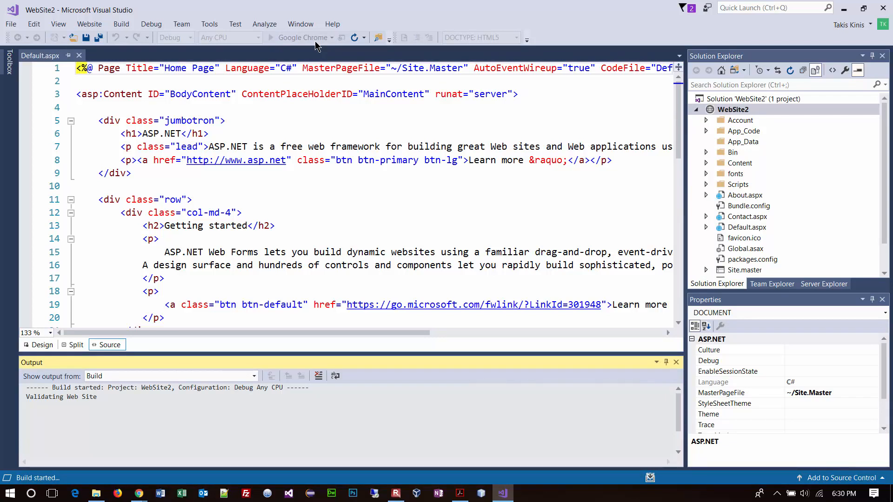
mouse_move(302, 38)
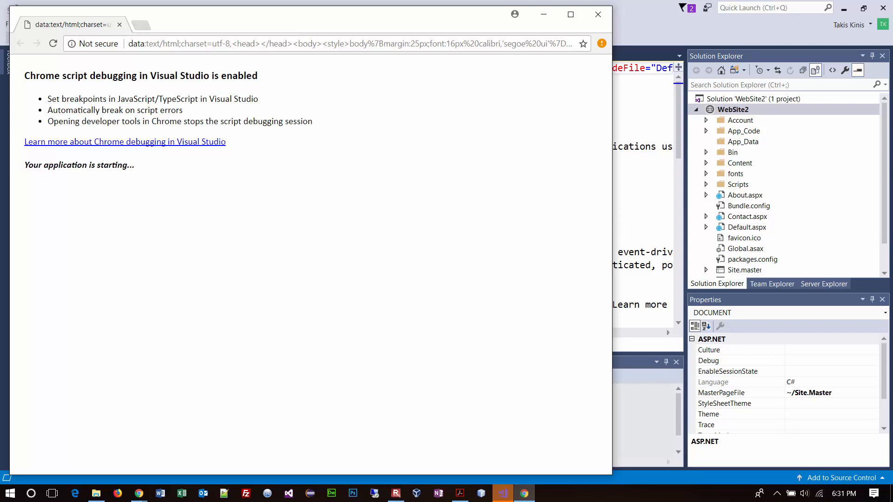
mouse_move(479, 237)
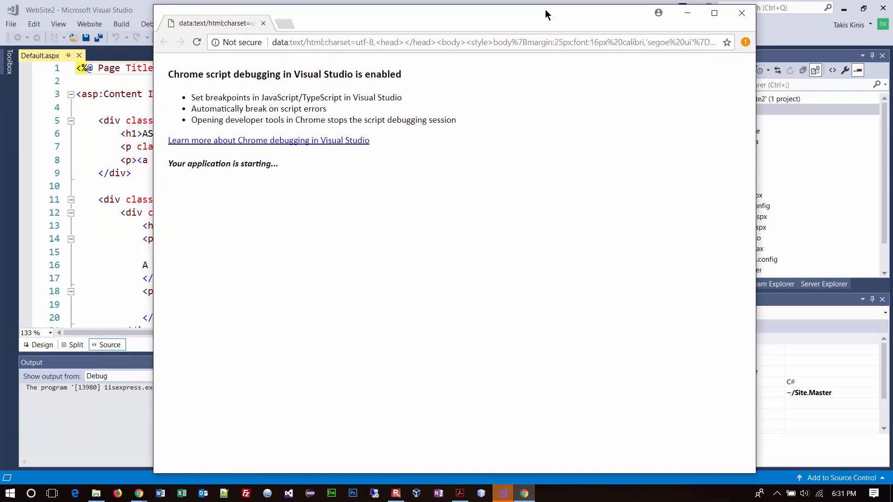
mouse_move(92, 426)
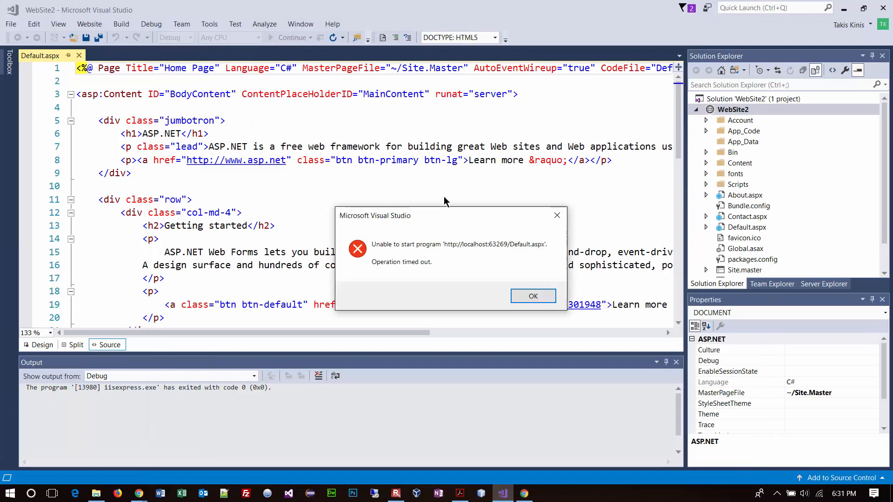
mouse_move(533, 296)
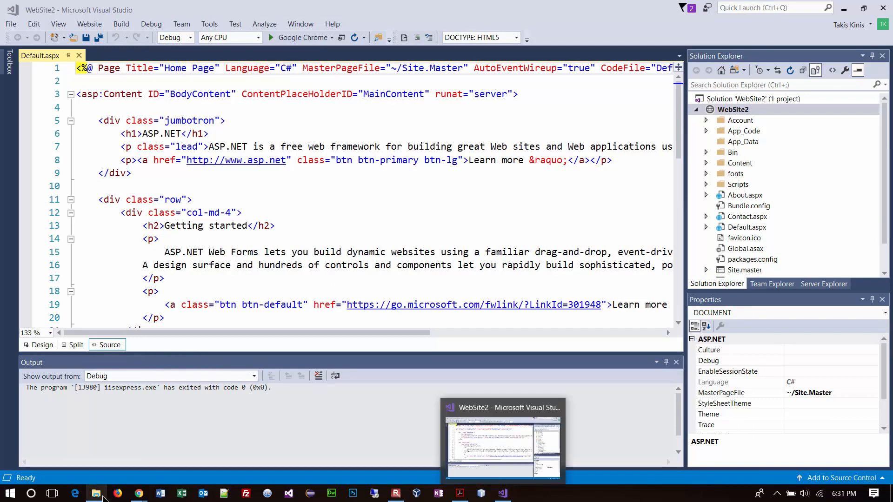
Change the toolbar debug browser from Chrome to Firefox and launch WebSite2 in Firefox.
right_click(139, 493)
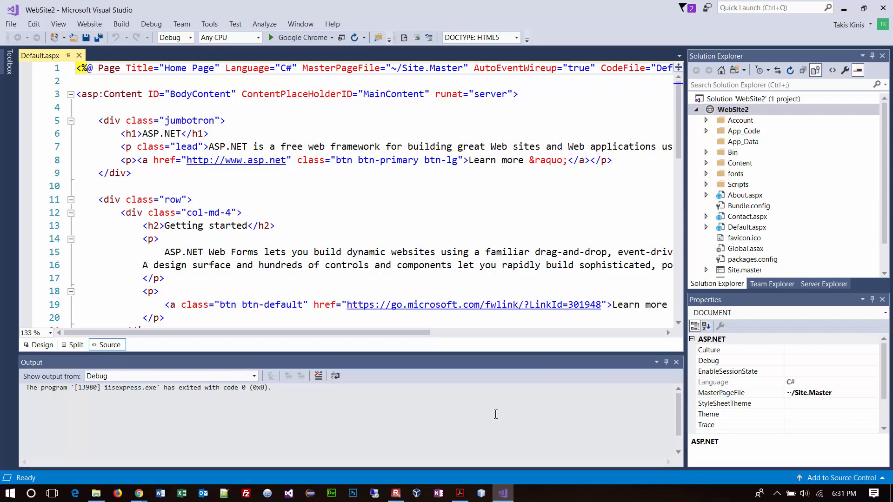
click(332, 37)
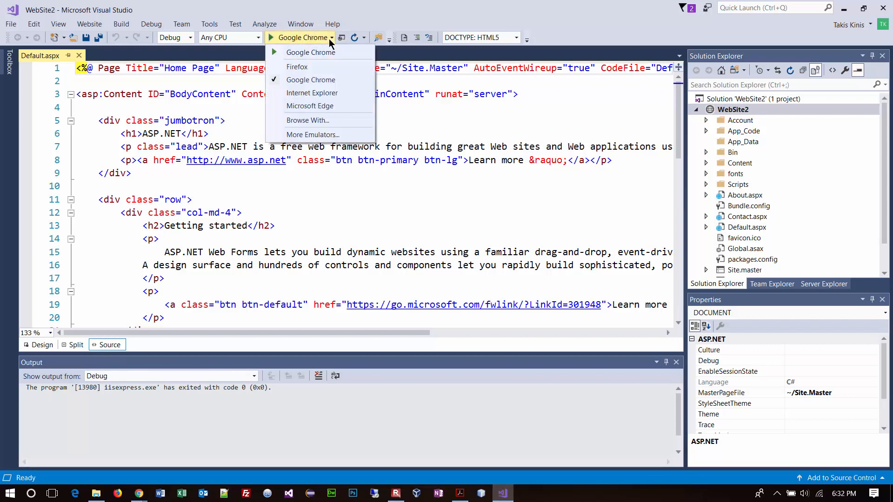
click(296, 67)
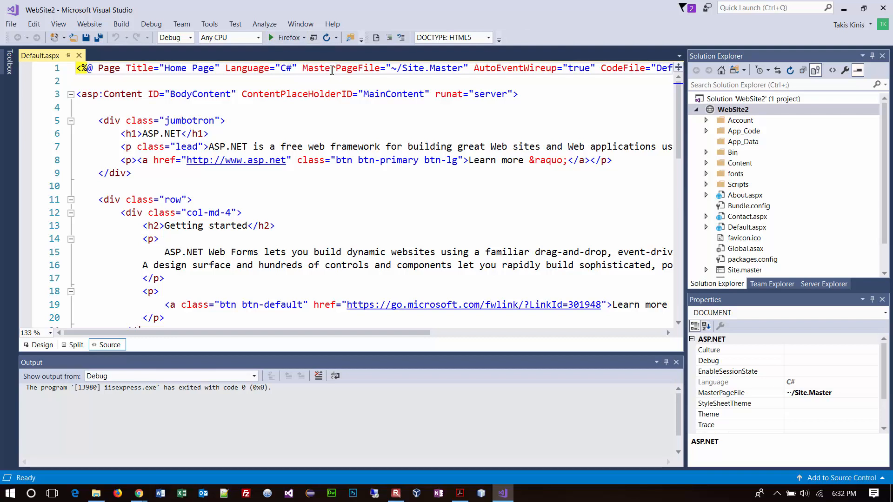
mouse_move(285, 38)
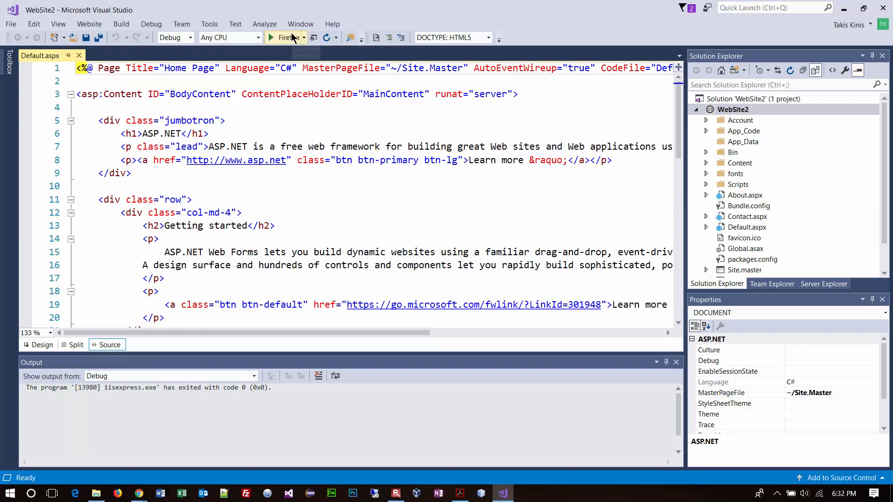
click(282, 38)
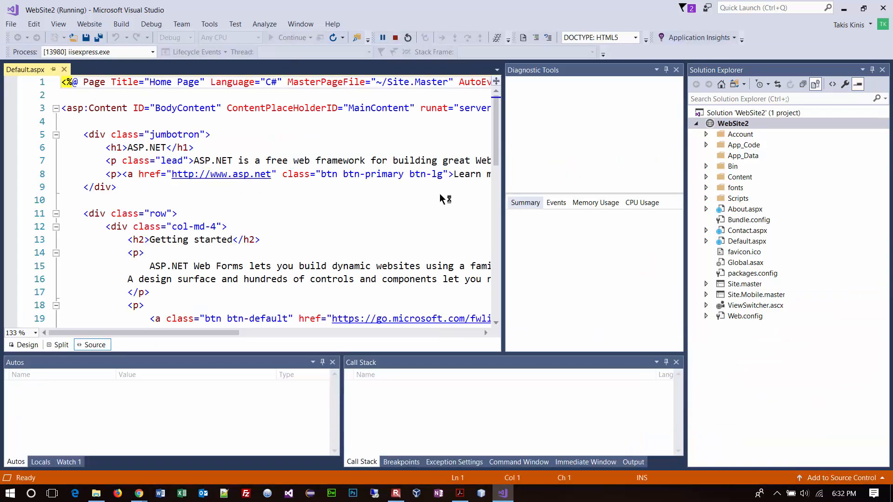